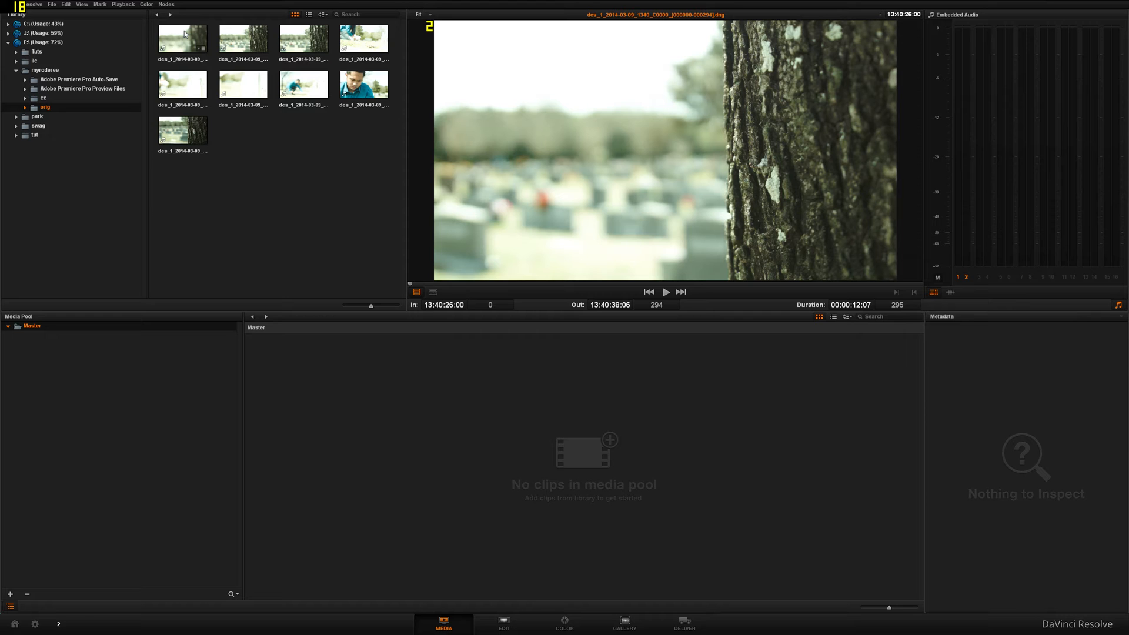
In Project Settings, stop using local versions for new timeline clips
left_click(51, 4)
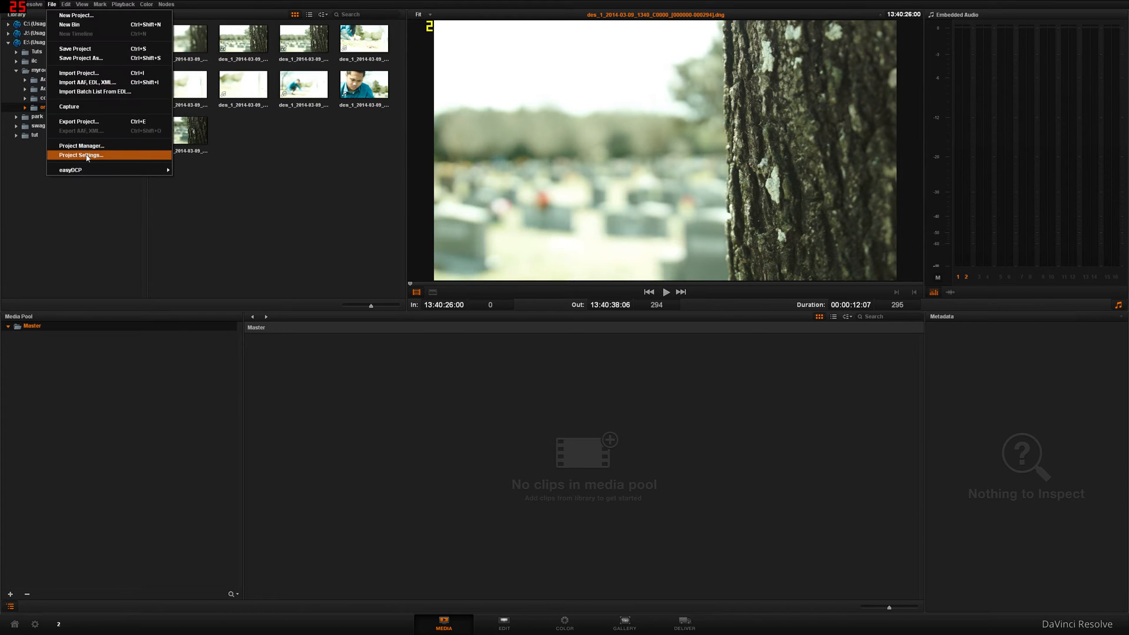
left_click(80, 155)
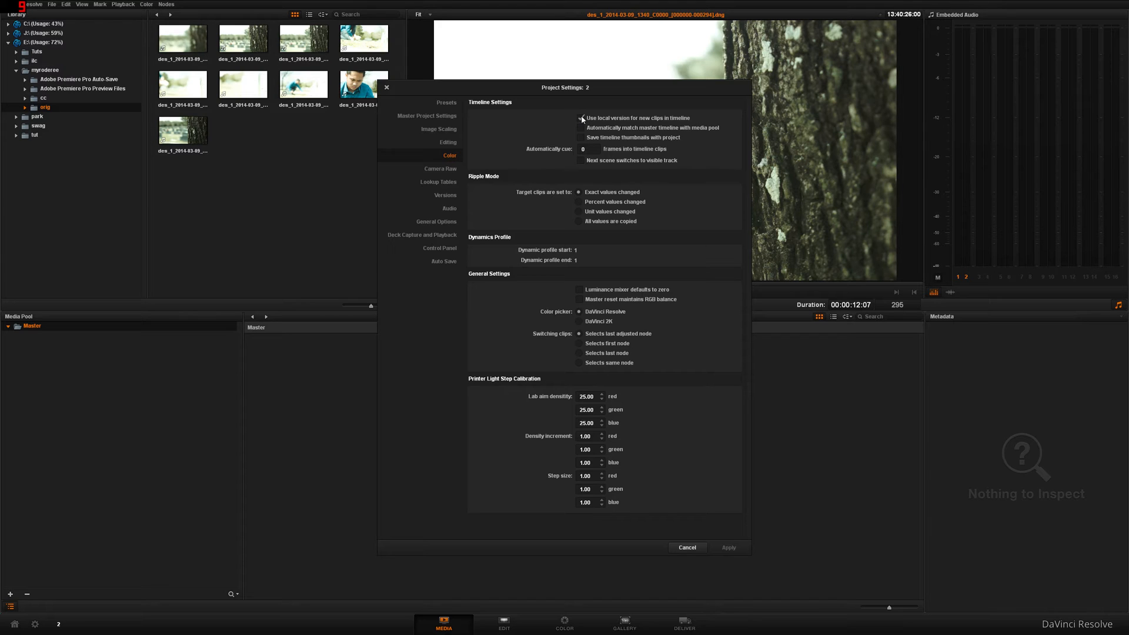
left_click(581, 128)
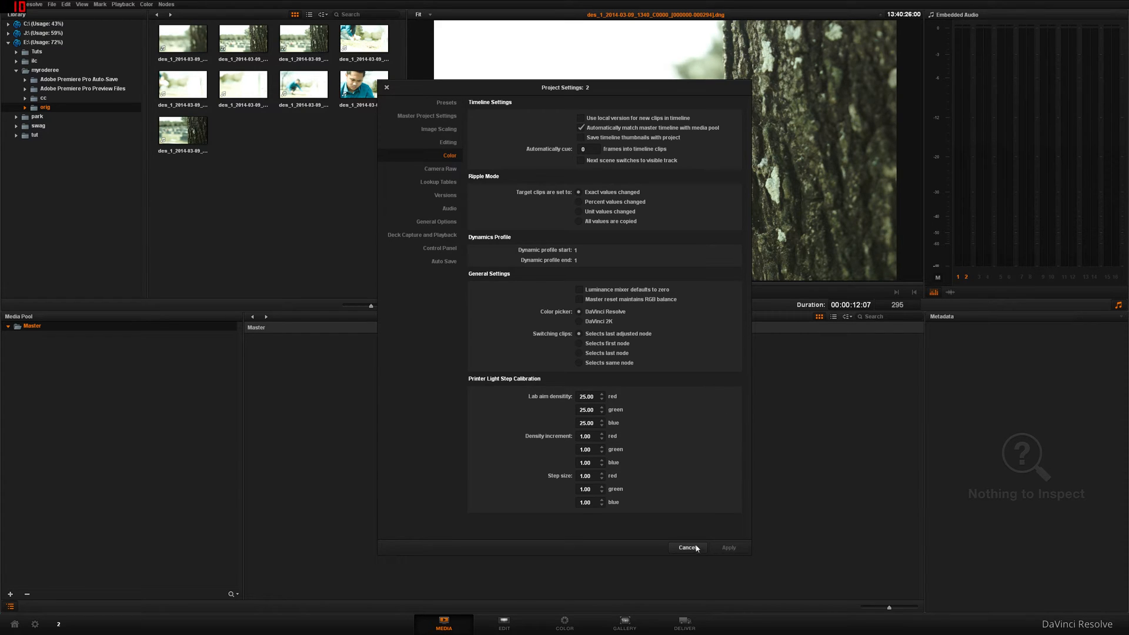
Save the current settings as a preset named jae1, then reopen settings to confirm
left_click(446, 103)
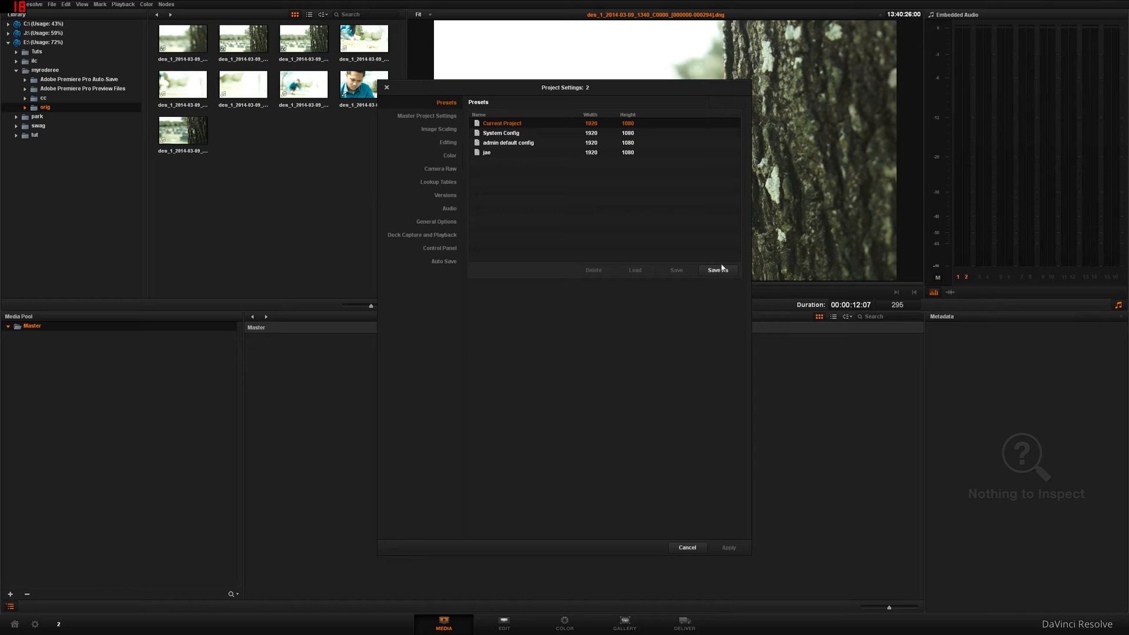
left_click(717, 269)
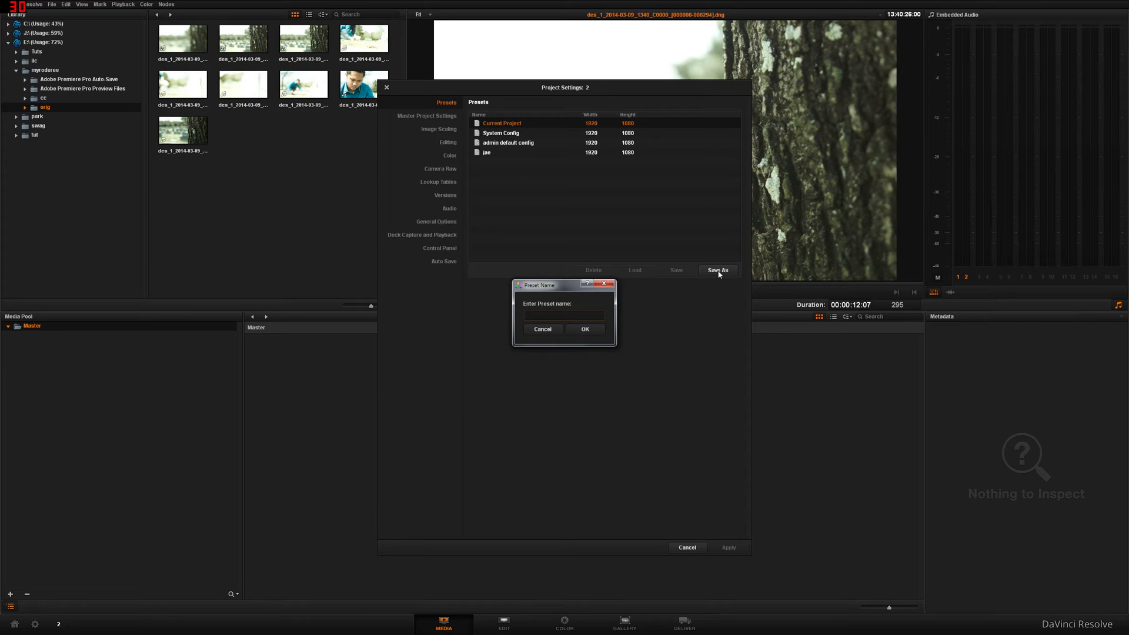
type("jae1")
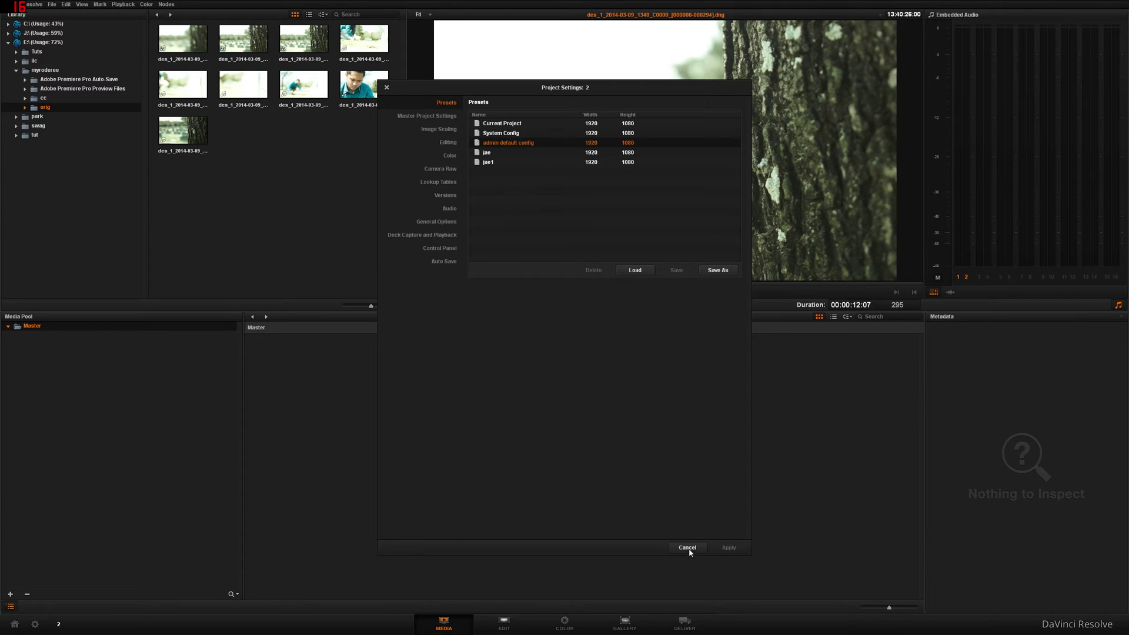
left_click(686, 548)
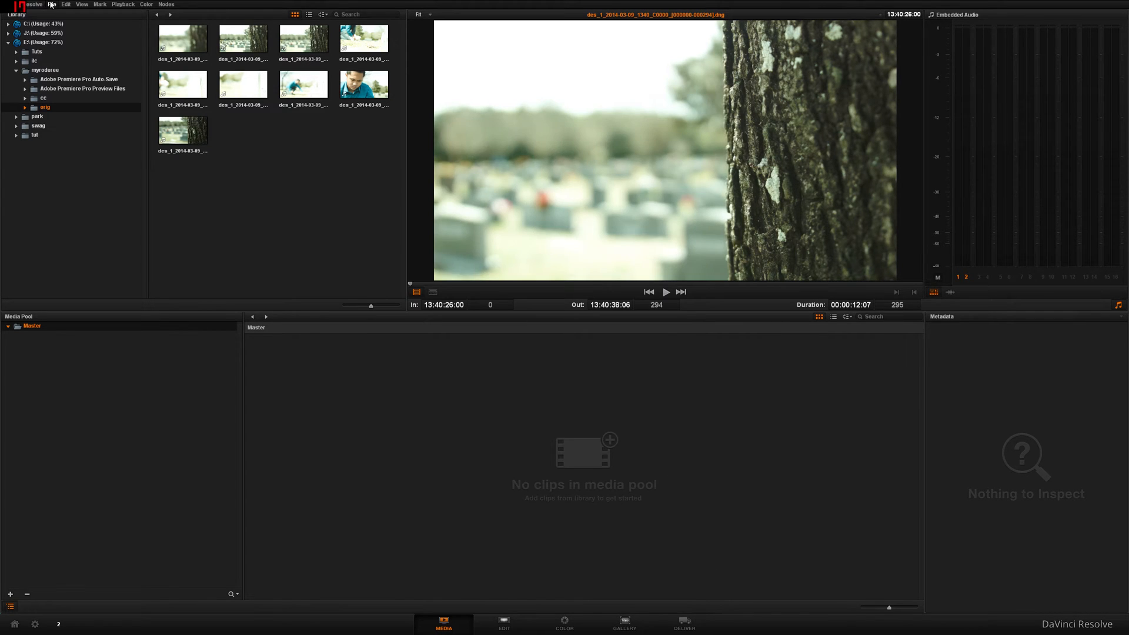
left_click(51, 4)
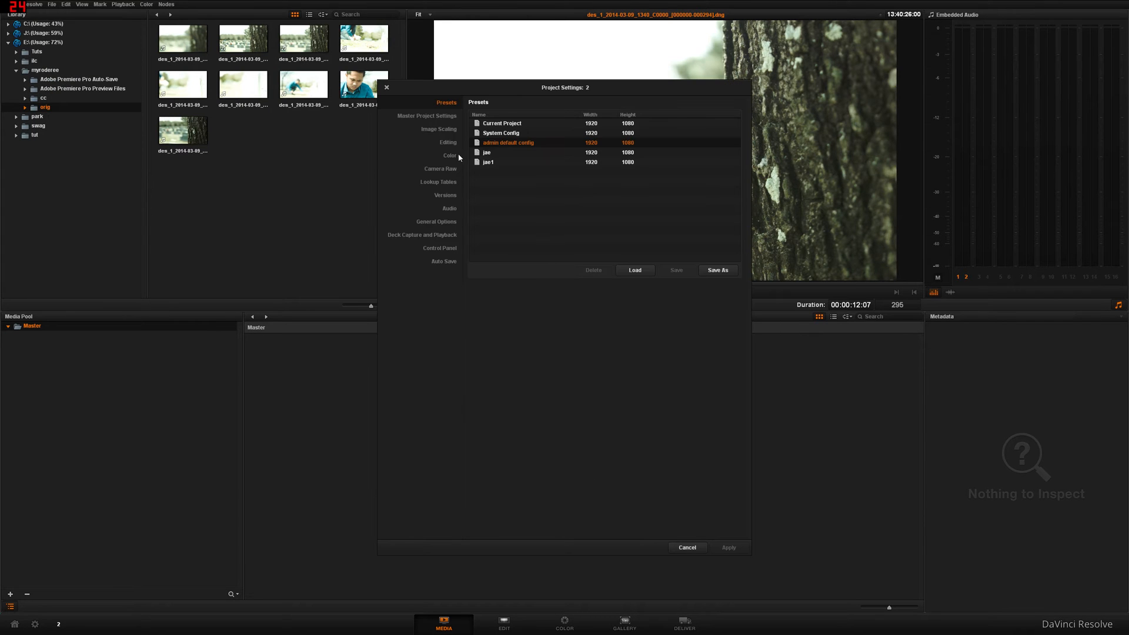
left_click(686, 547)
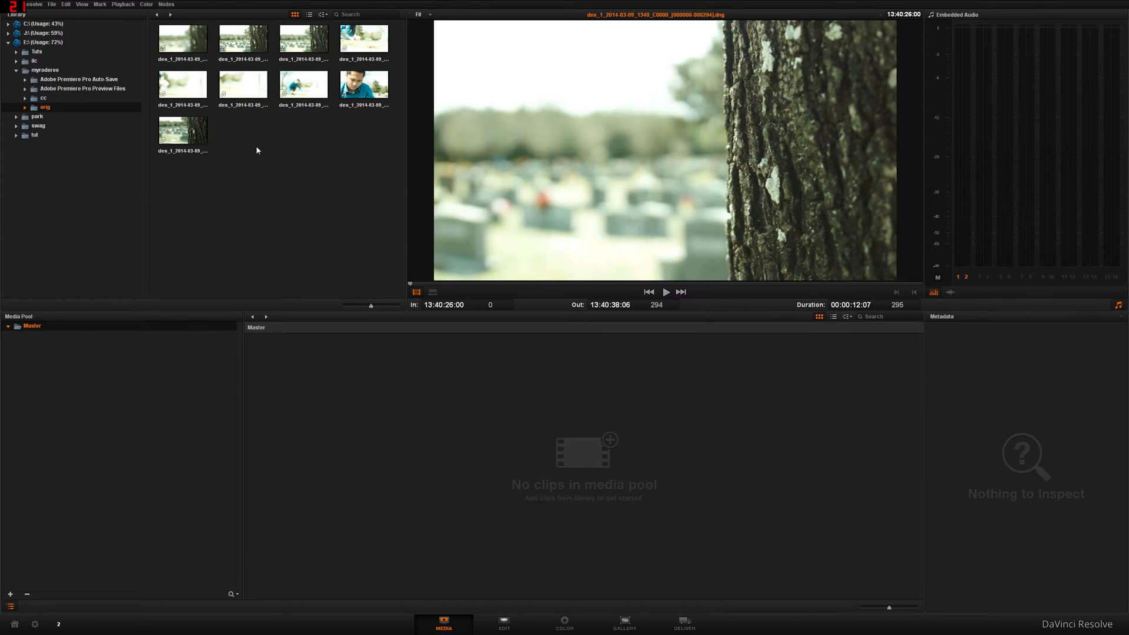
Add the tree bark, man close-up and kneeling-man clips to the media pool
left_click(302, 39)
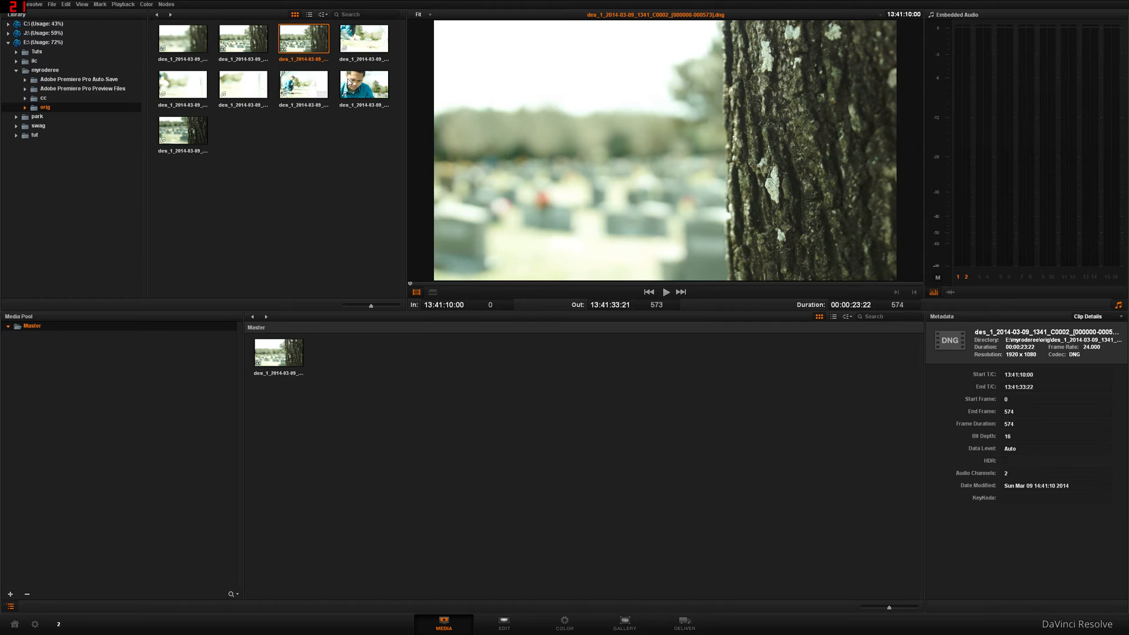
left_click(305, 85)
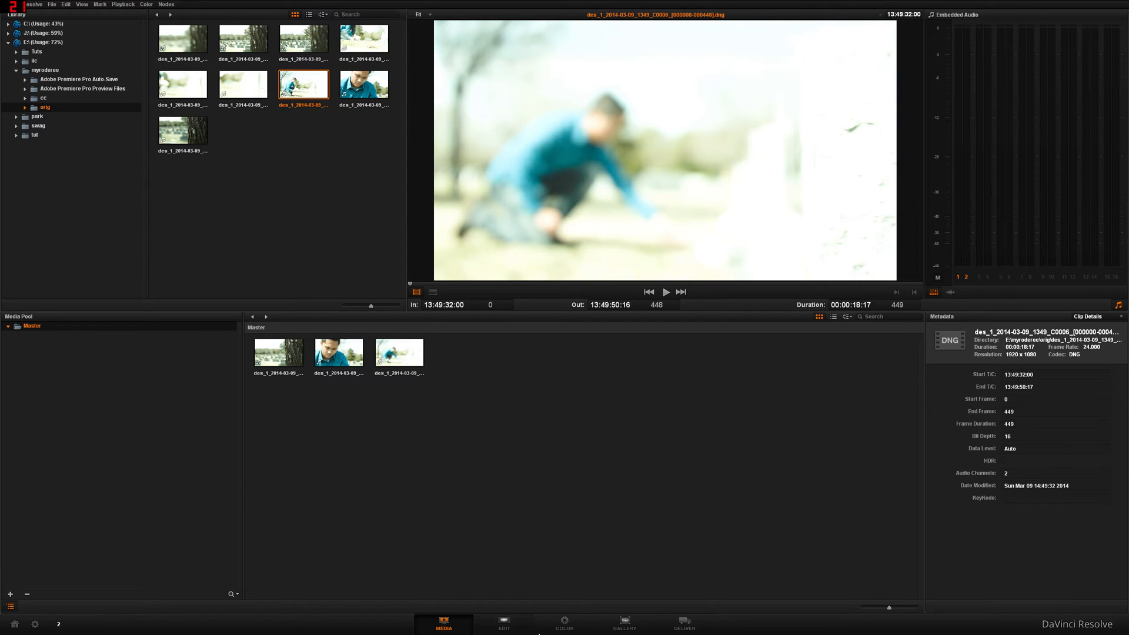
left_click(503, 623)
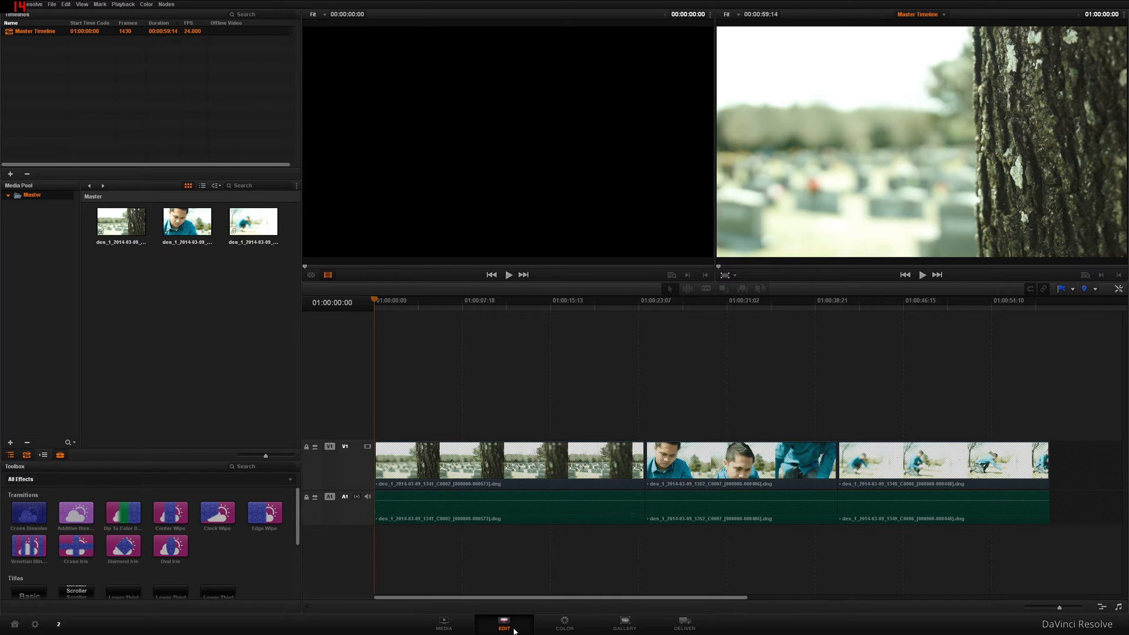
mouse_move(636, 618)
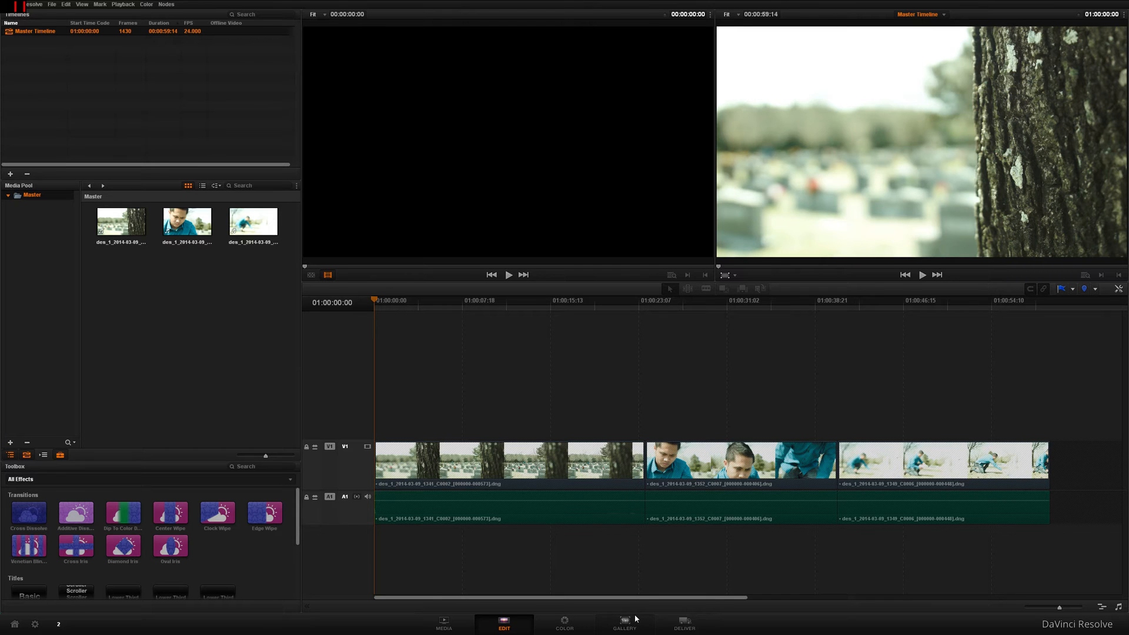
mouse_move(599, 622)
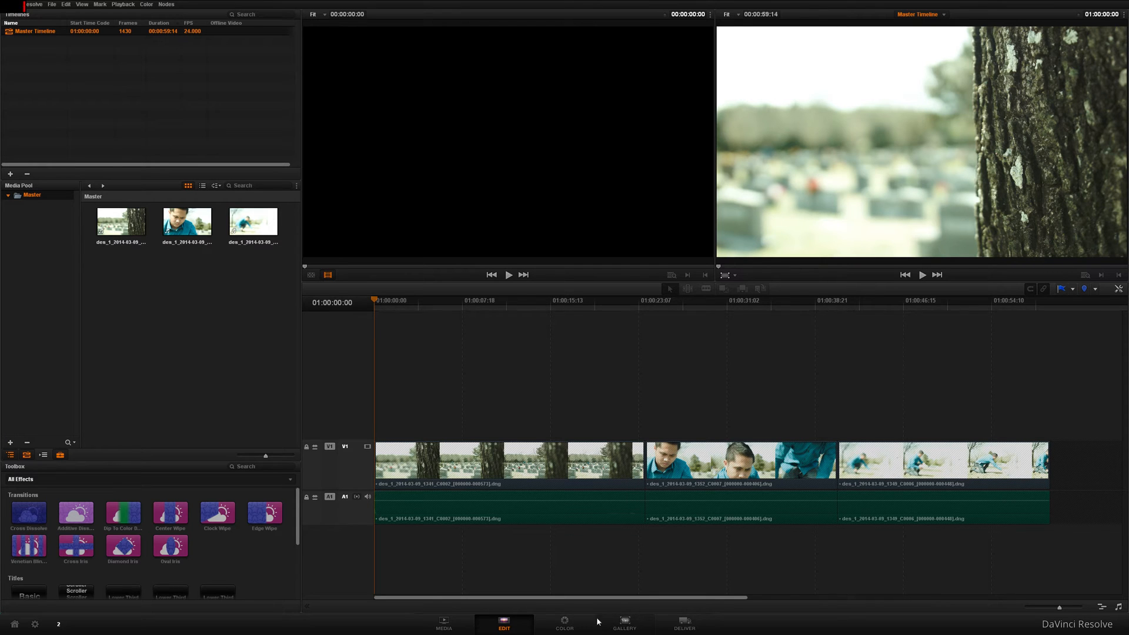
On the Deliver page, render individual source clips with the DNxHD 1080p 36 8b codec
left_click(683, 623)
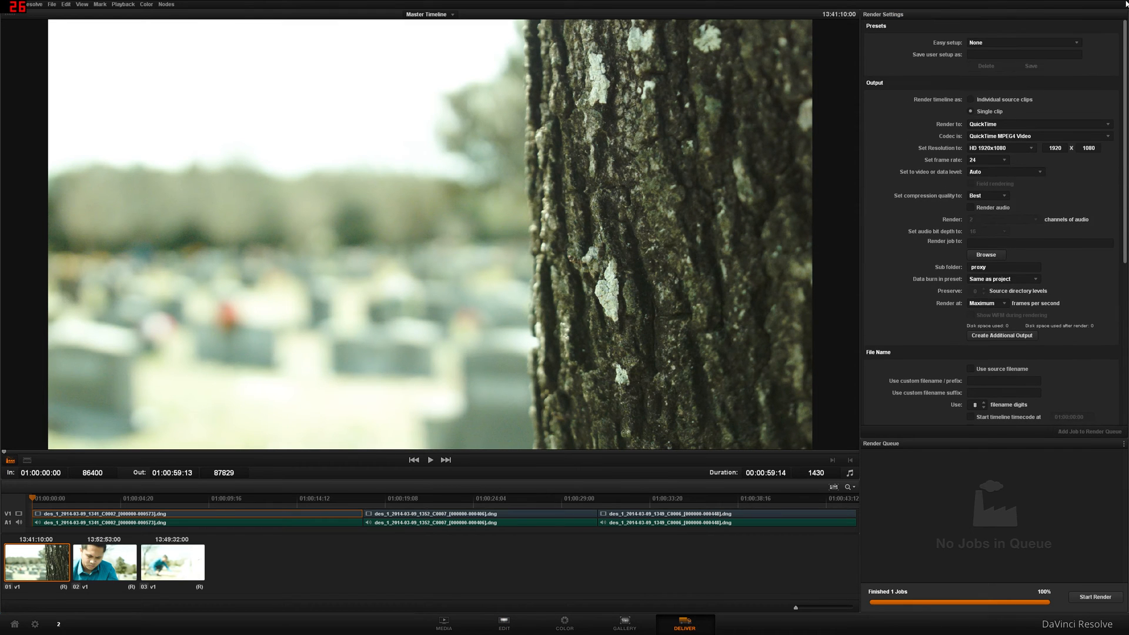
right_click(222, 515)
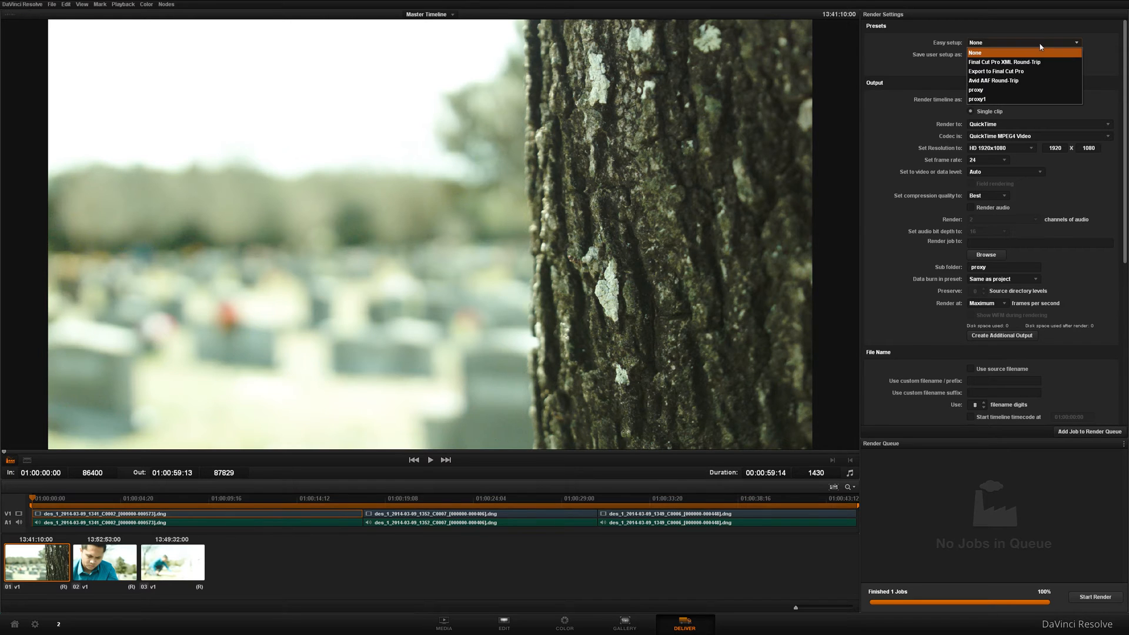
left_click(975, 52)
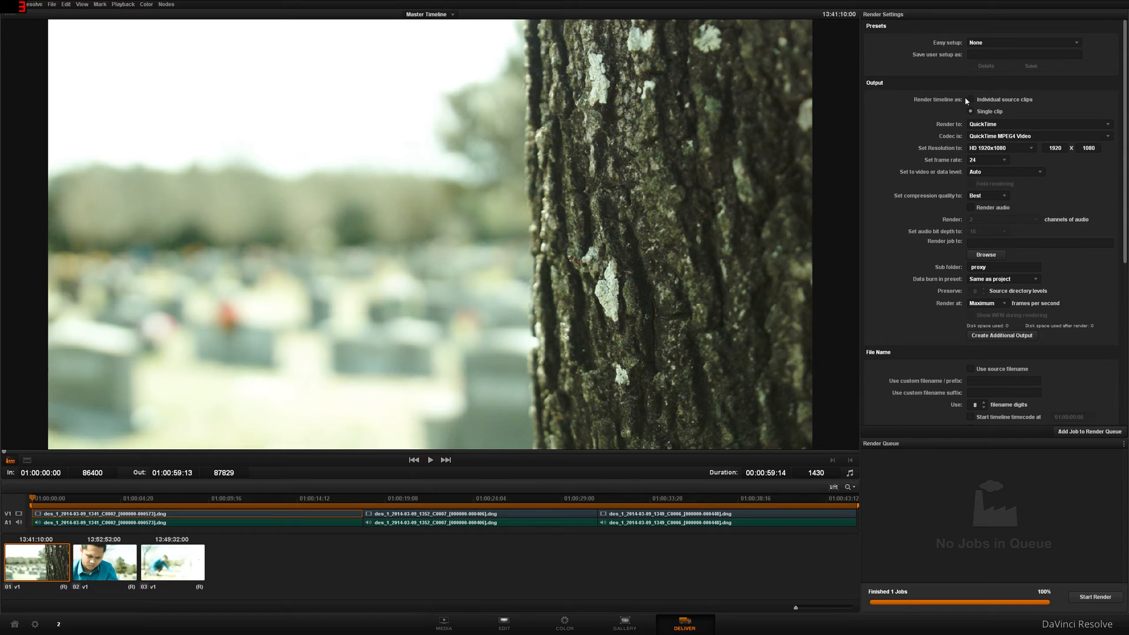
left_click(971, 111)
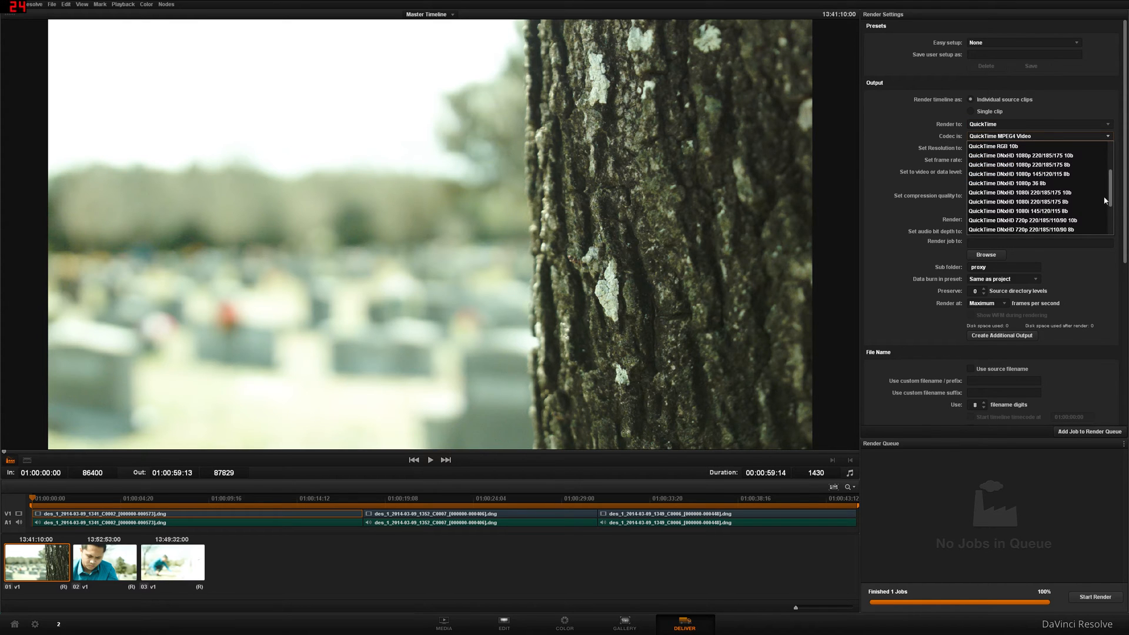
left_click(1010, 183)
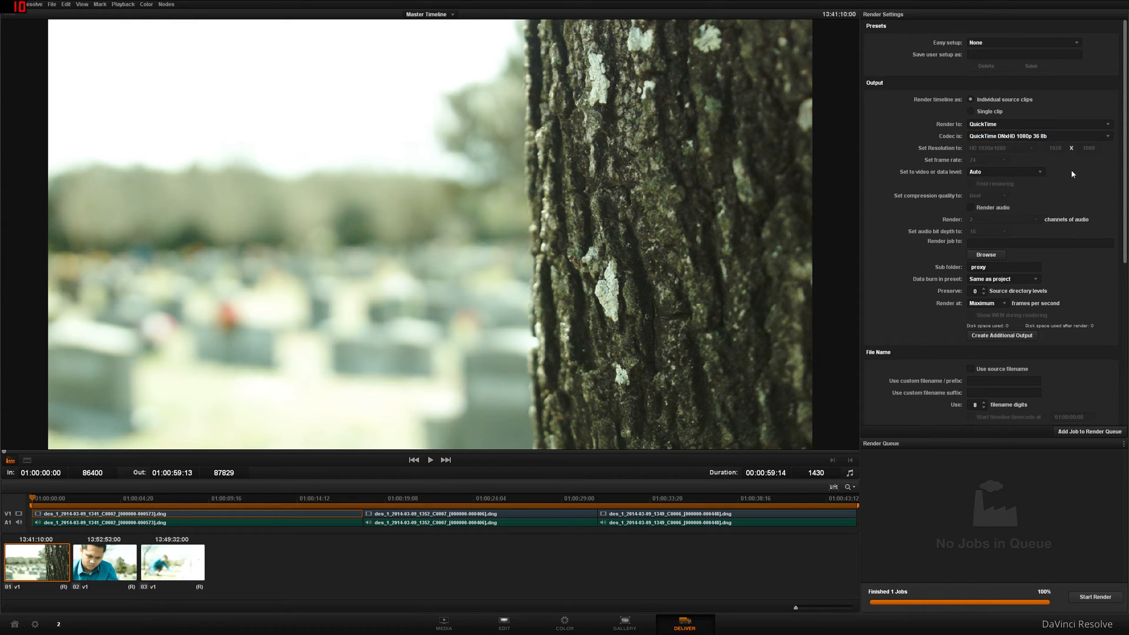
mouse_move(1093, 170)
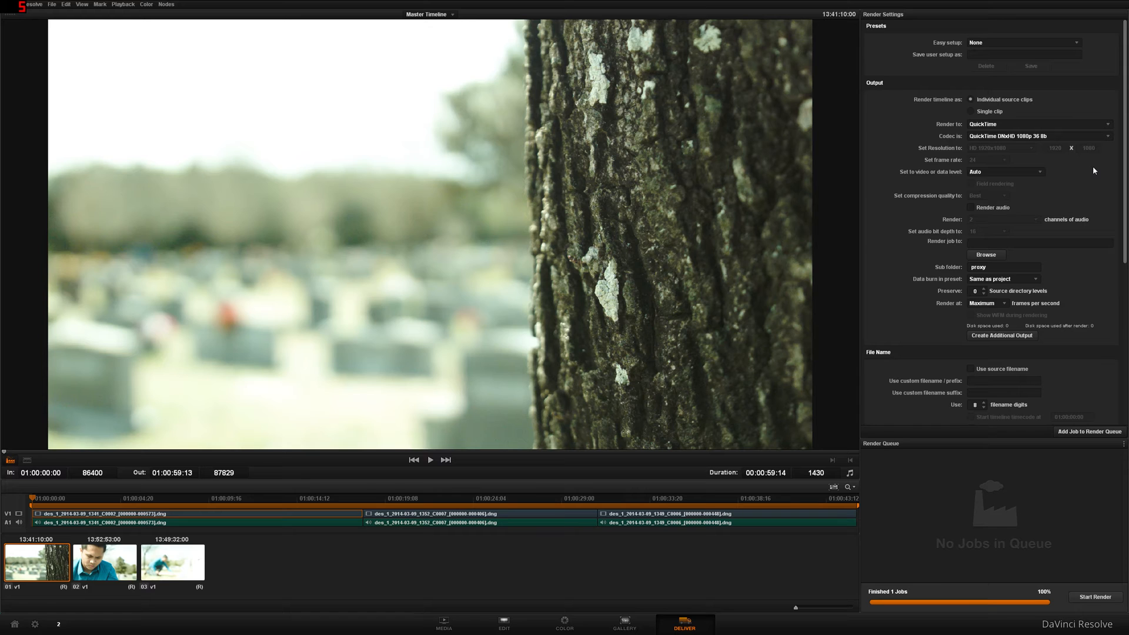
mouse_move(1007, 187)
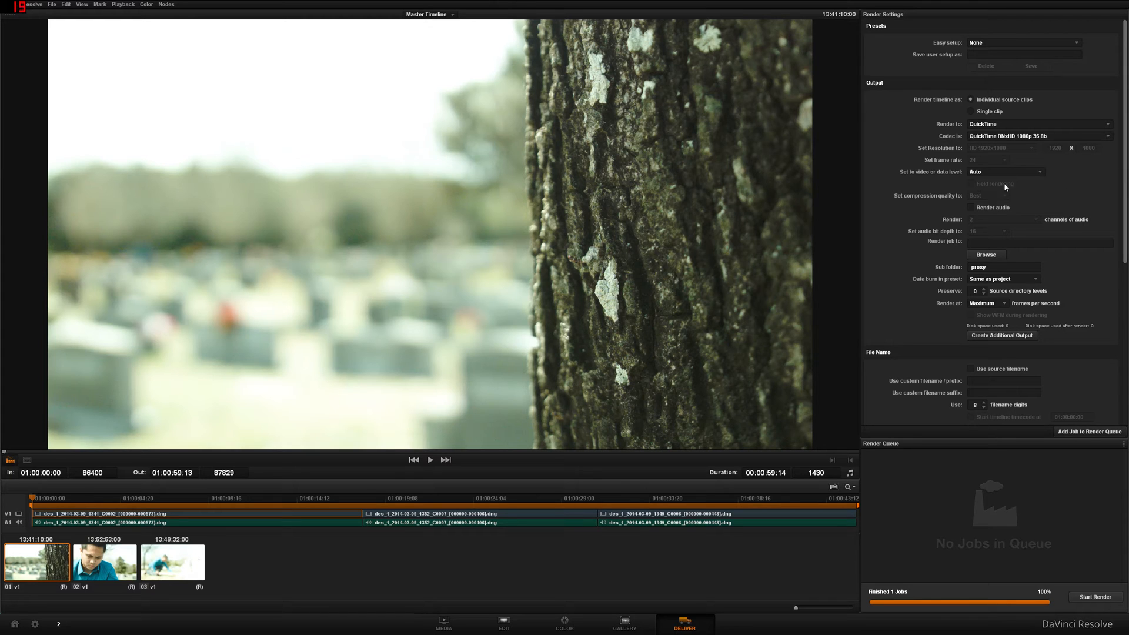
Include audio in the render and set the destination folder to myroderee
left_click(972, 208)
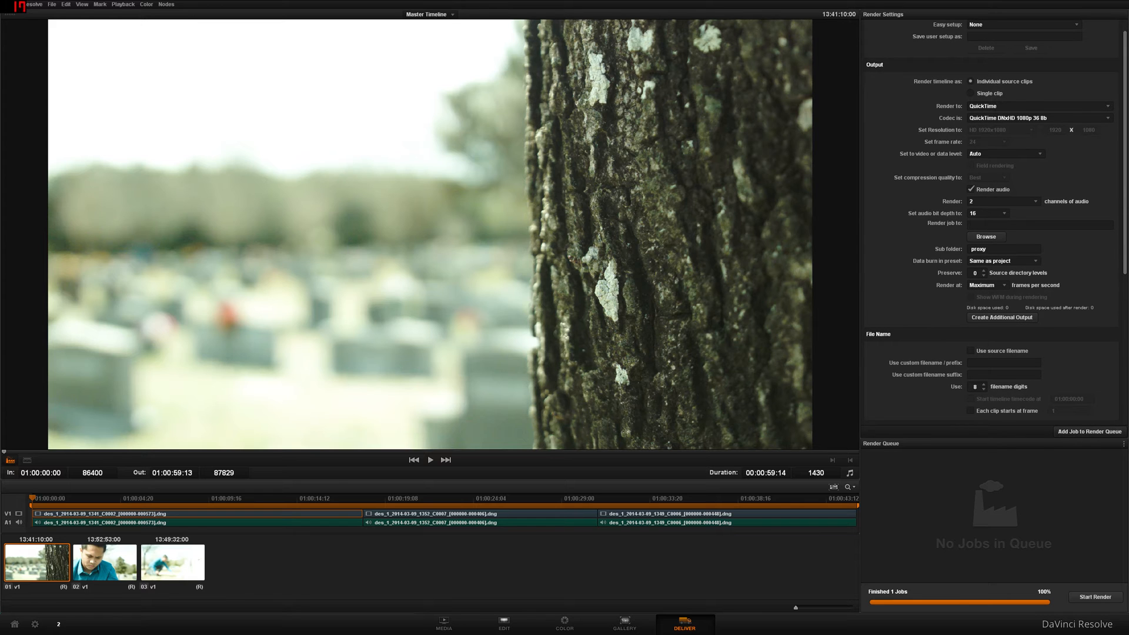
left_click(986, 236)
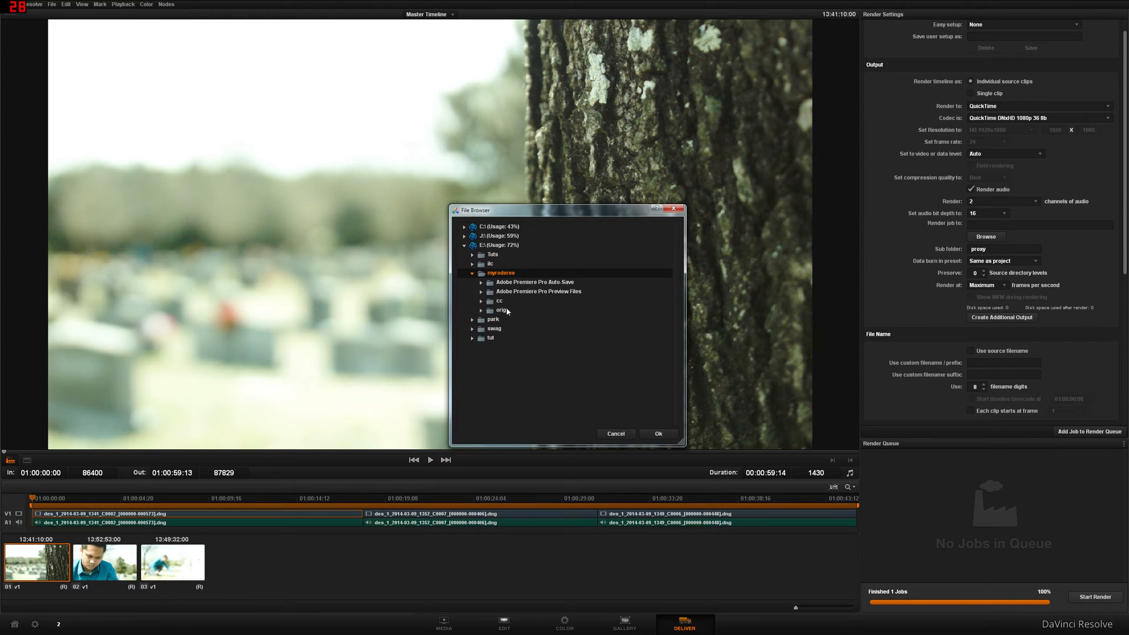
left_click(657, 434)
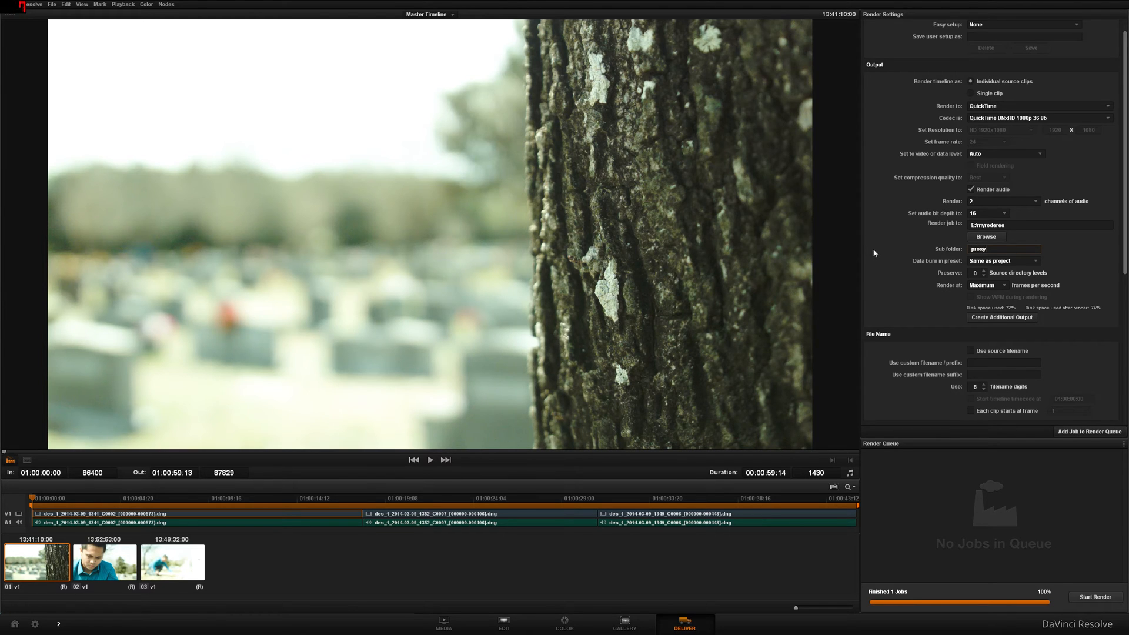
mouse_move(1125, 264)
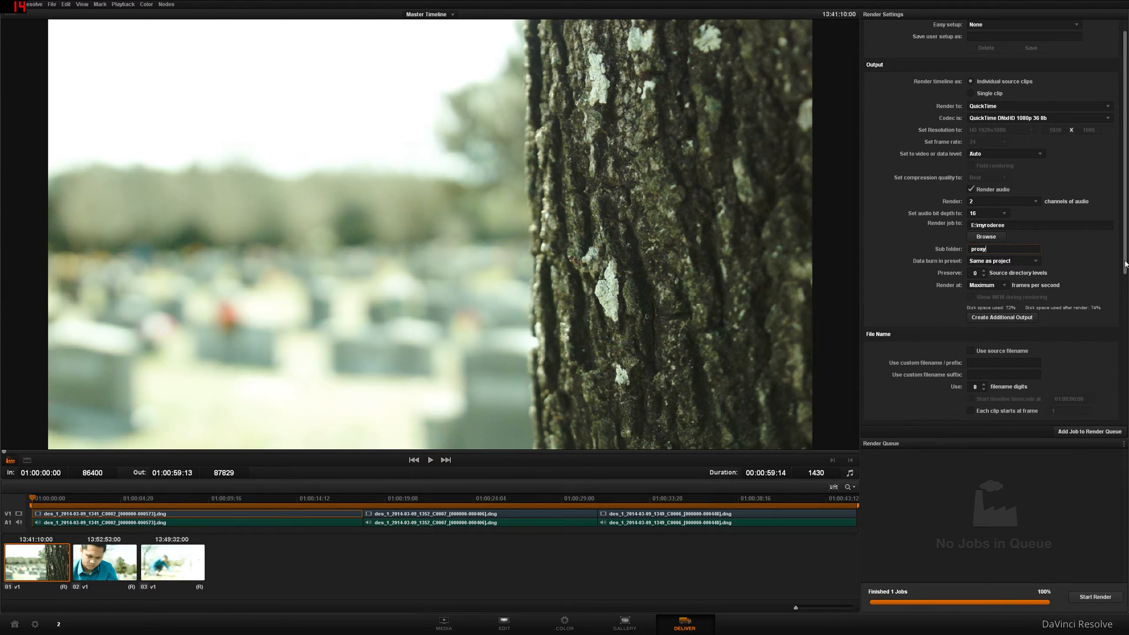
scroll("down", 3)
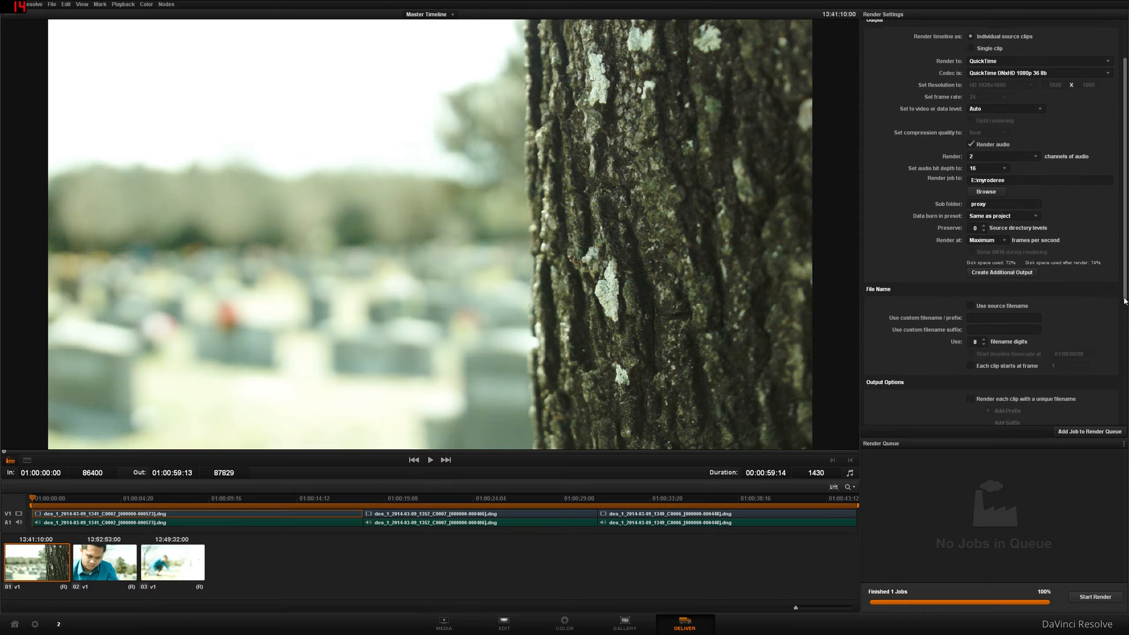
scroll("up", 3)
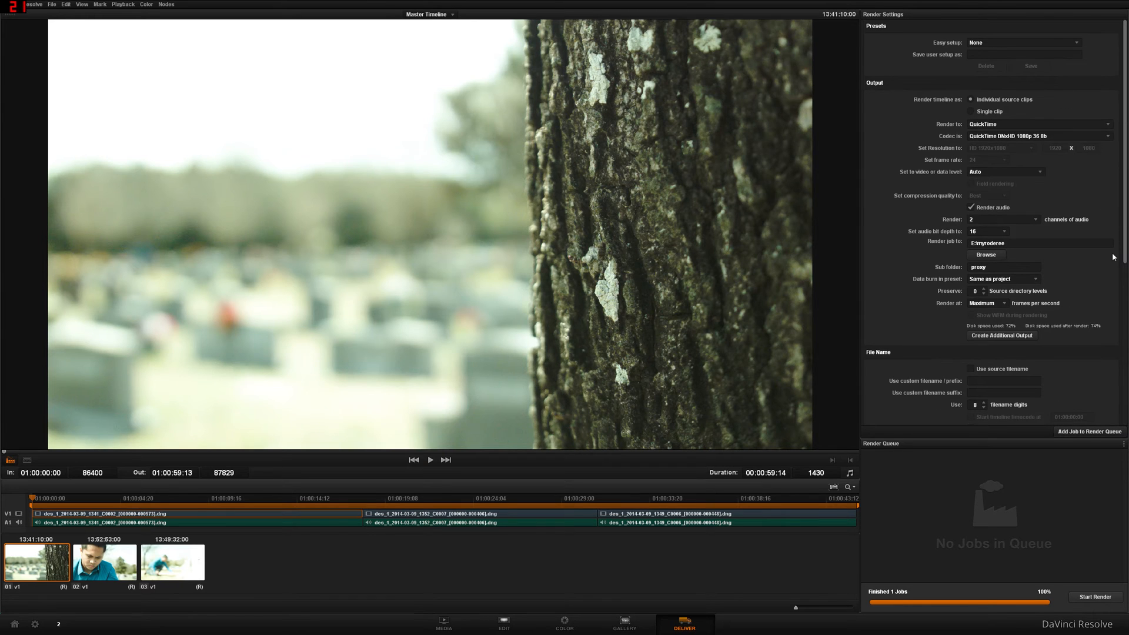
Queue the Master Timeline job, render it to 100%, and open the Start menu
left_click(1089, 431)
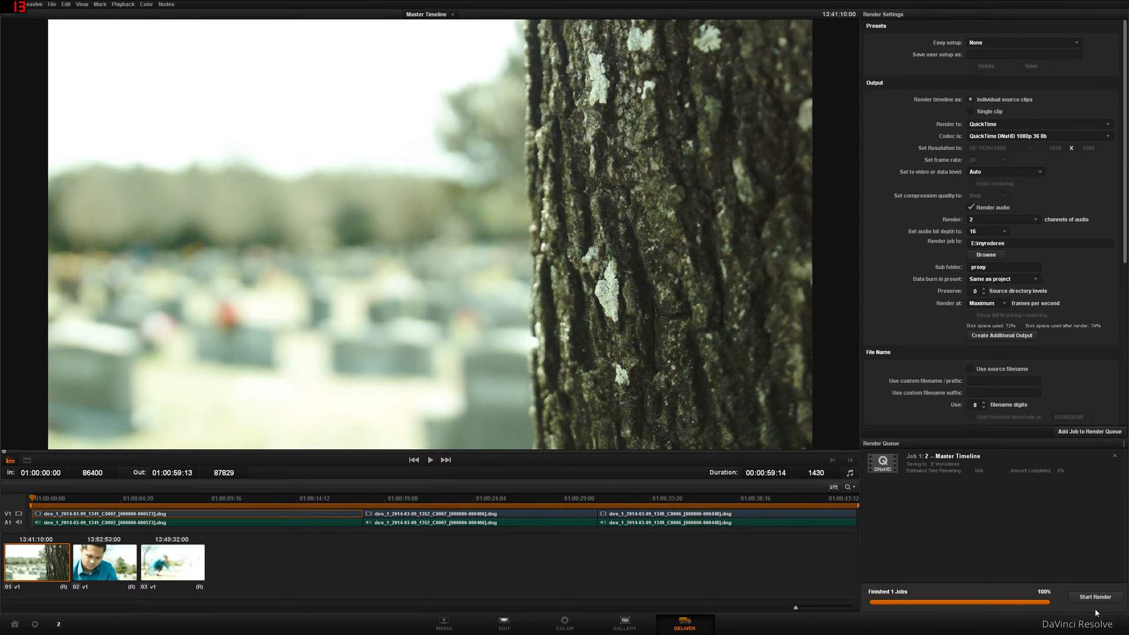
left_click(1094, 597)
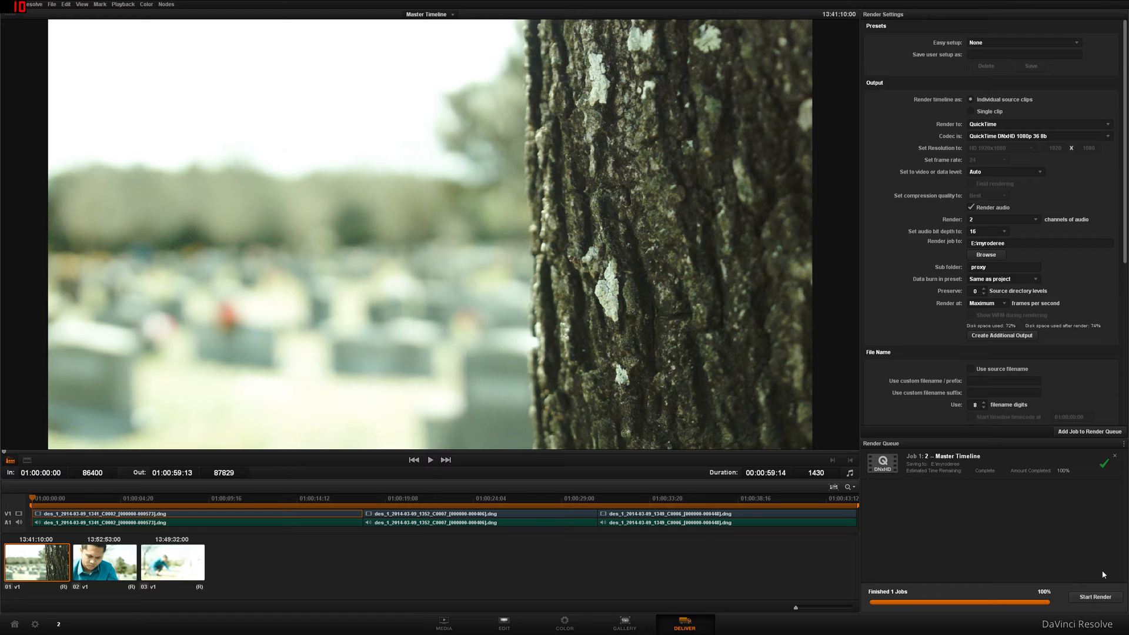
left_click(11, 625)
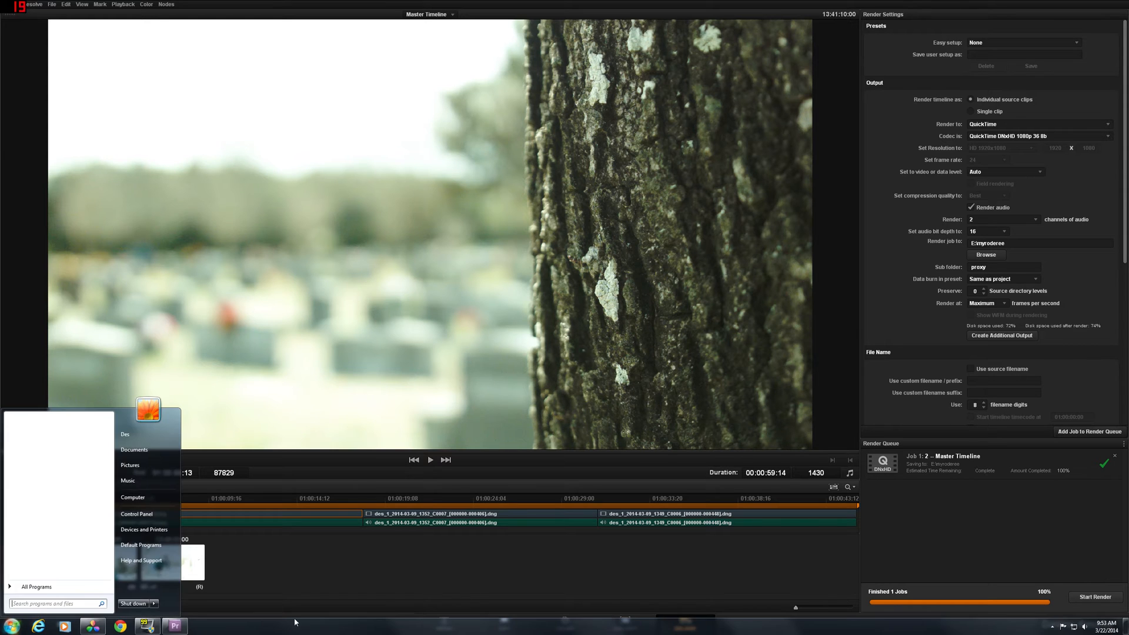
Launch Premiere Pro and import the three rendered .mov clips from the proxy folder
left_click(174, 625)
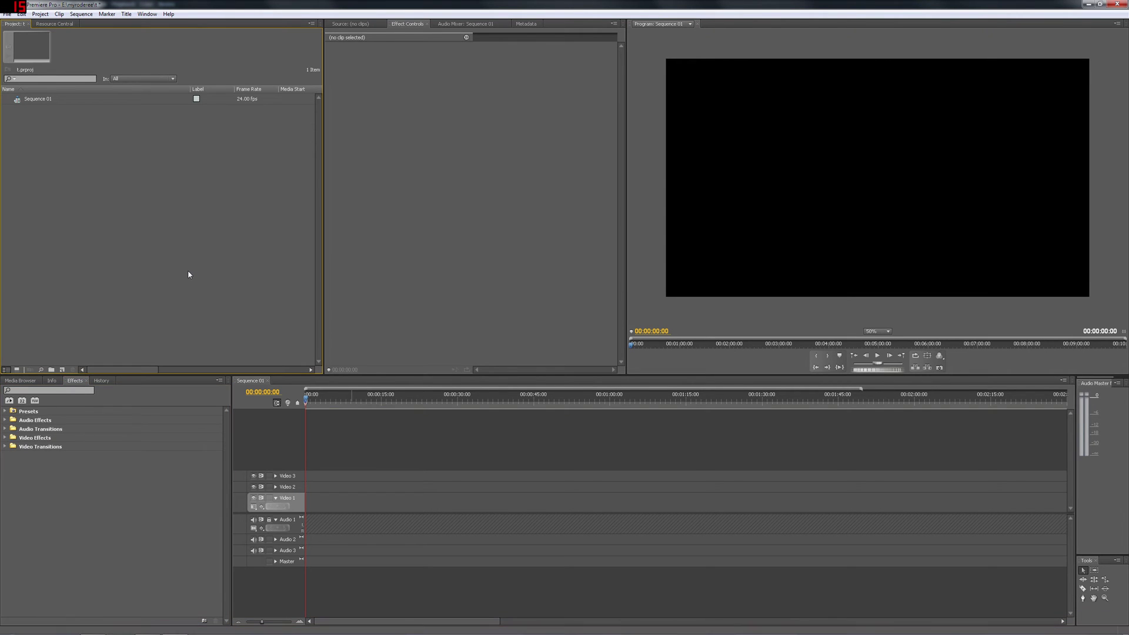
mouse_move(18, 61)
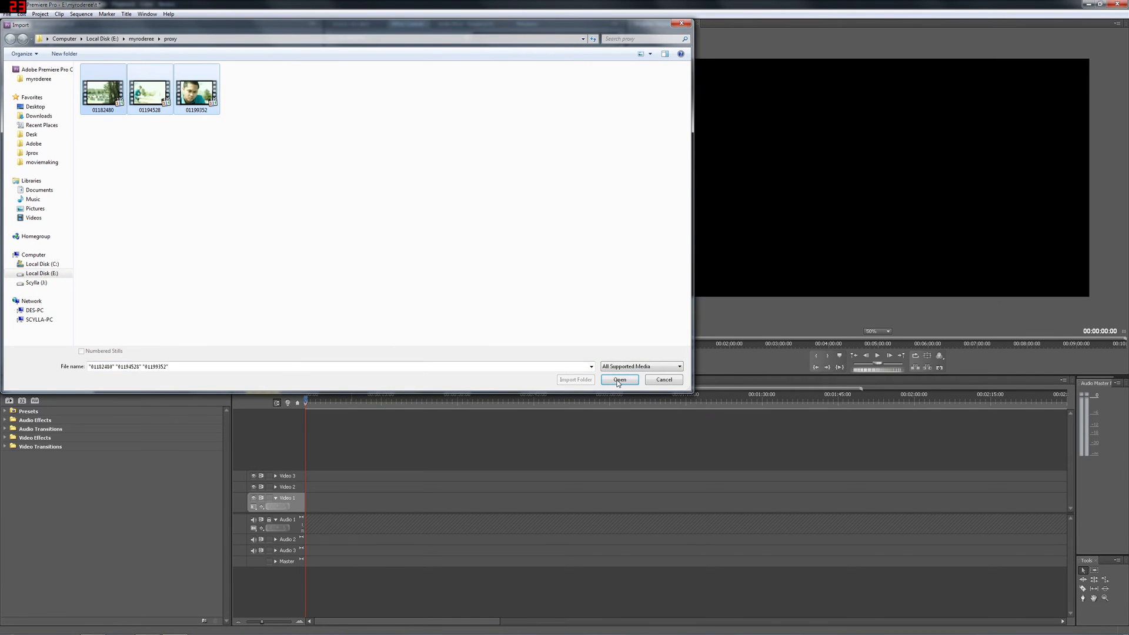
left_click(619, 379)
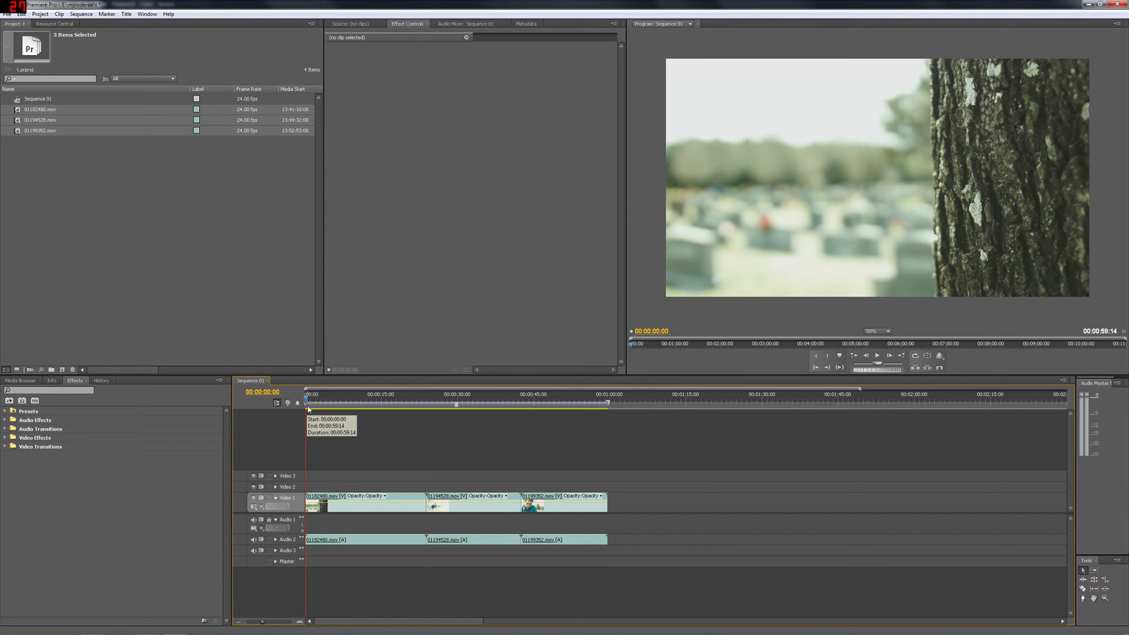
Trim and reorder the three timeline clips to about 22 seconds, then preview the start
left_click(374, 394)
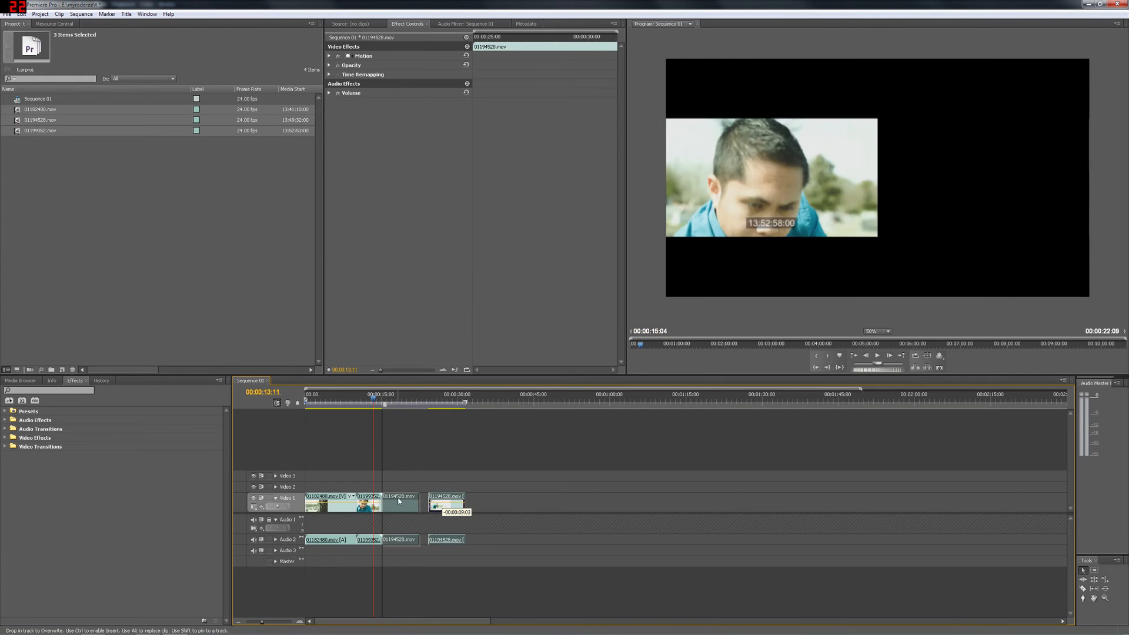
left_click(323, 394)
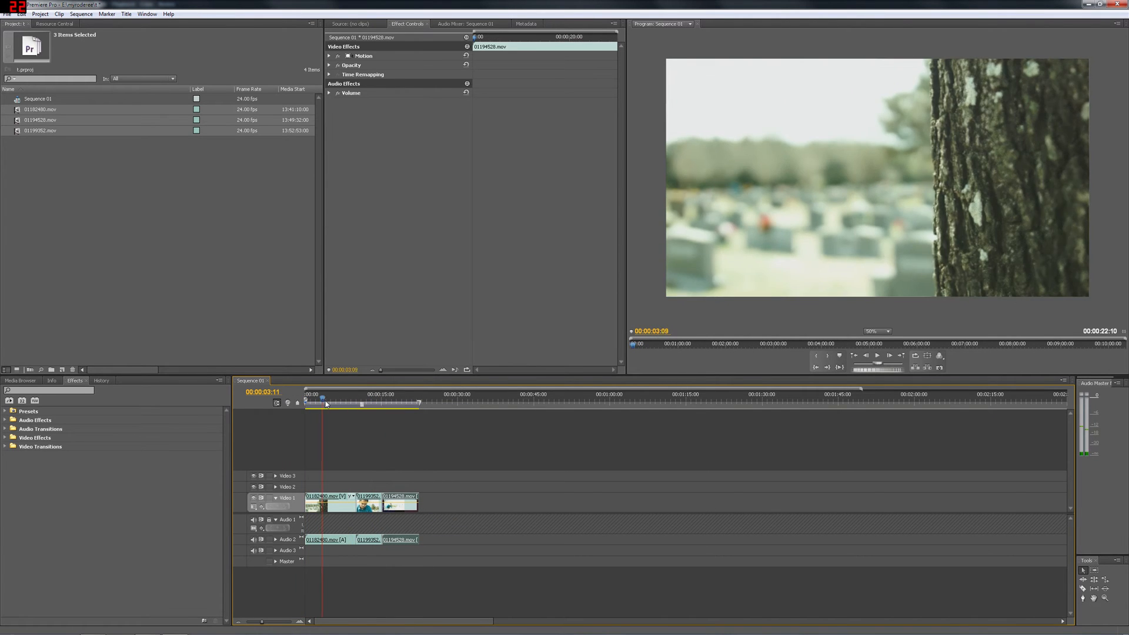
left_click(6, 14)
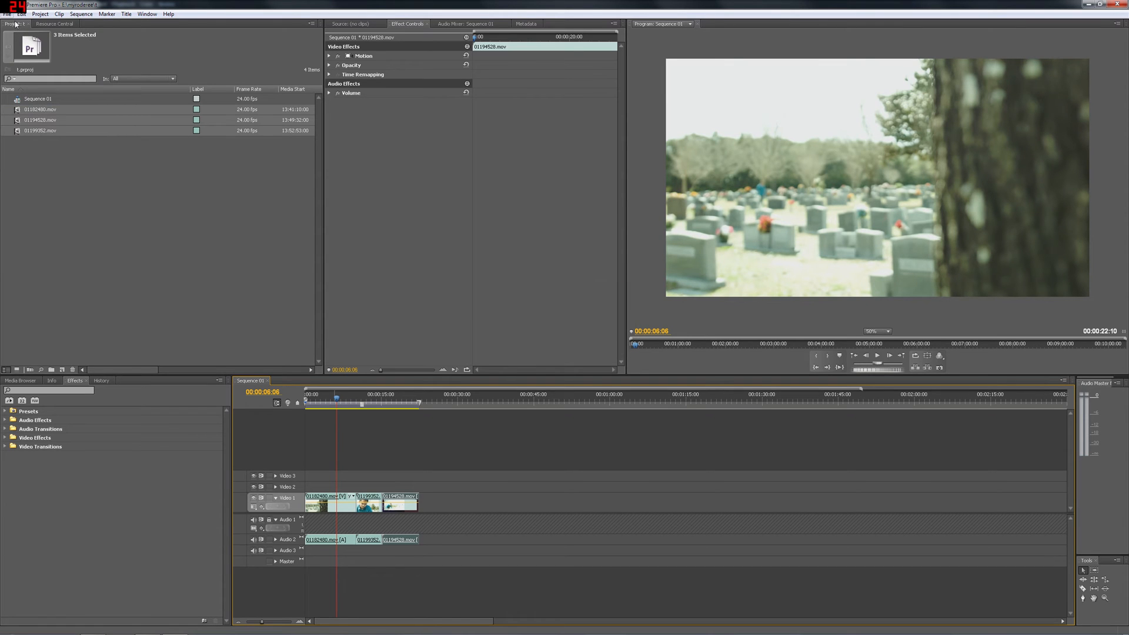
mouse_move(141, 107)
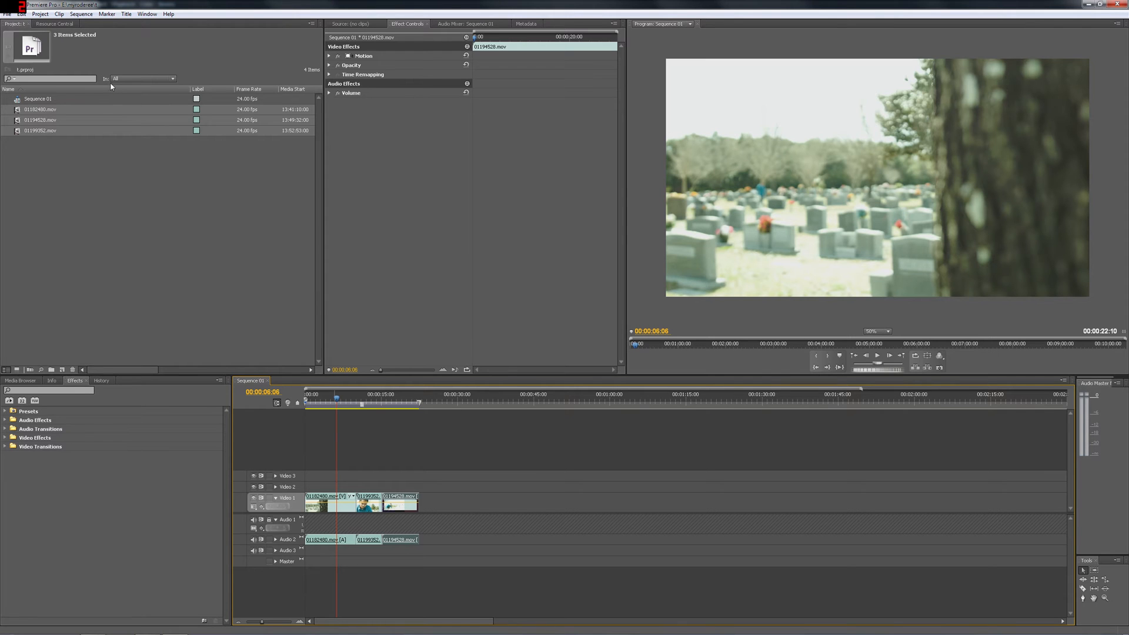
Export the sequence as a Final Cut Pro XML file named todavinci
left_click(6, 13)
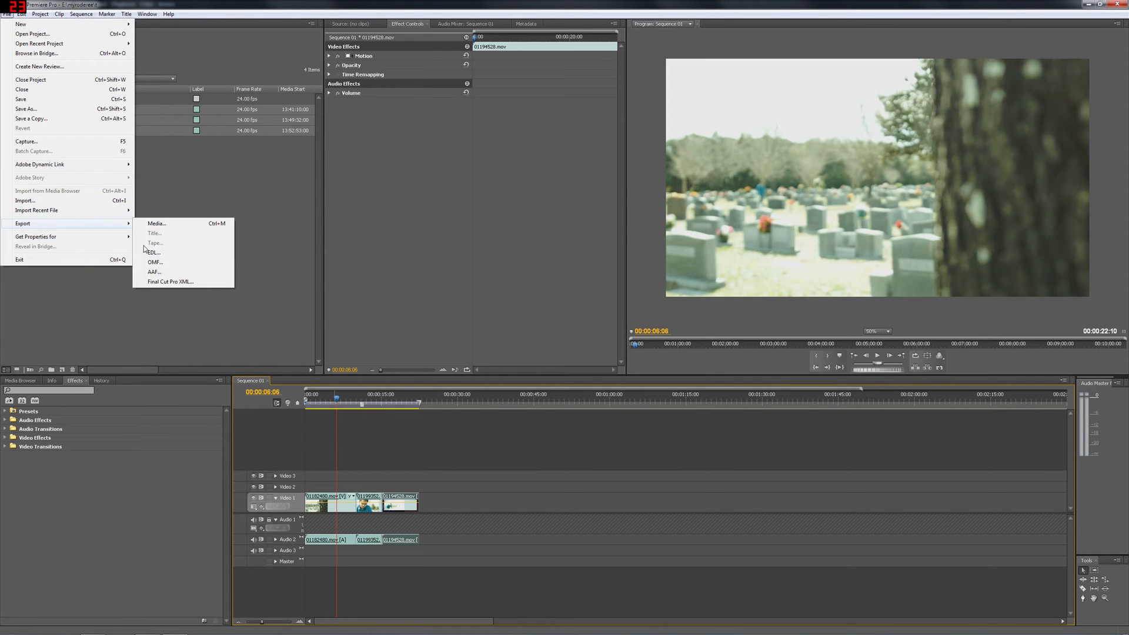
left_click(171, 281)
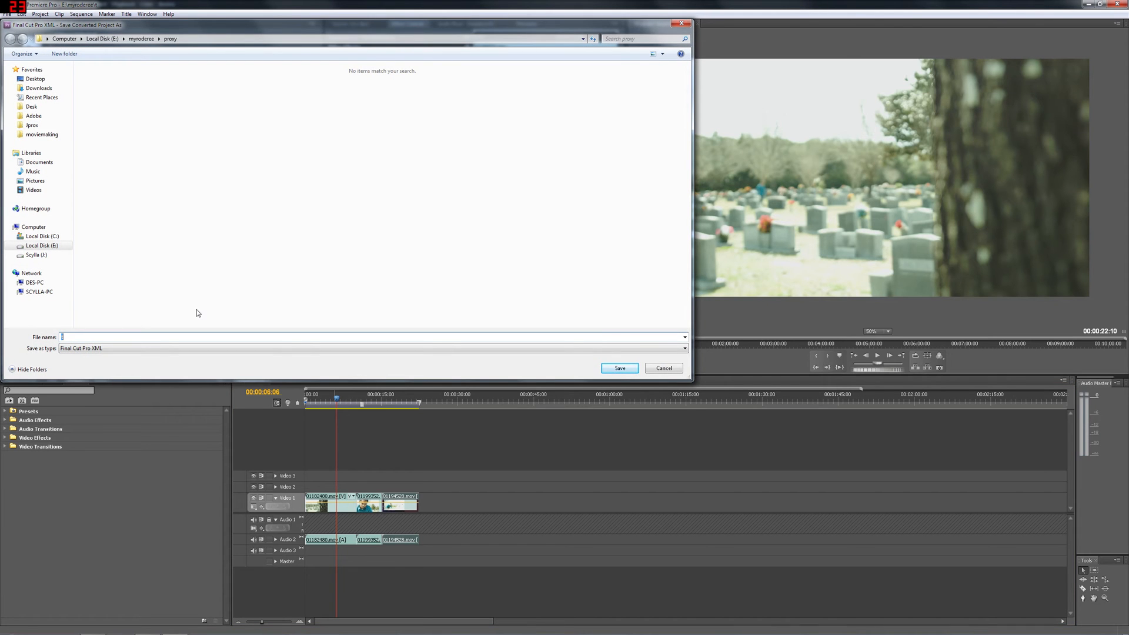
type("todavinci")
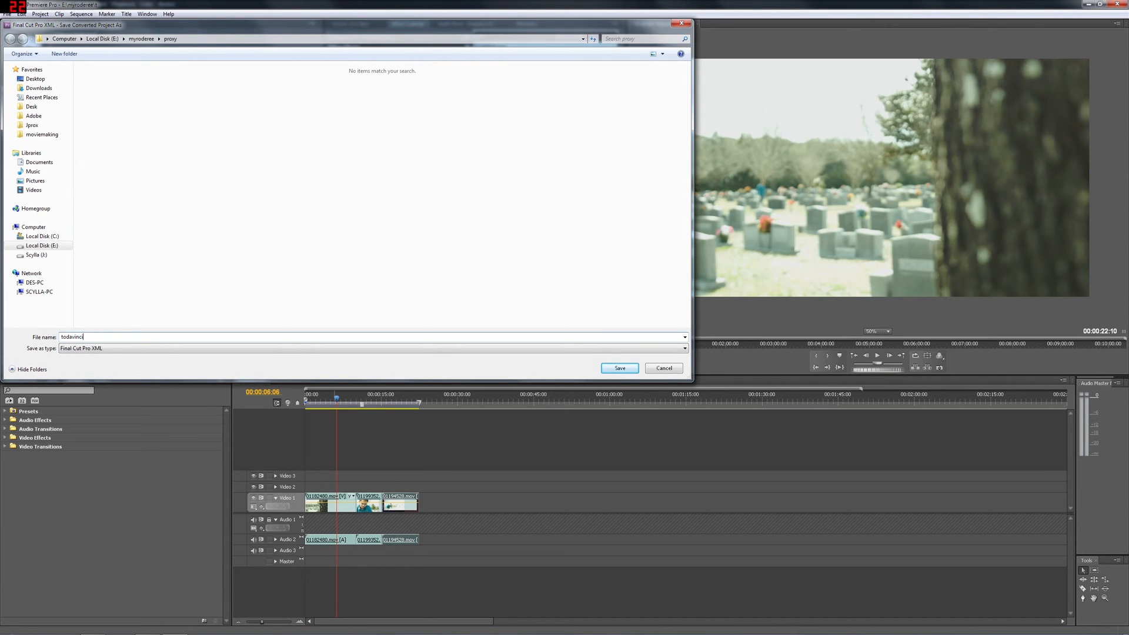
left_click(618, 369)
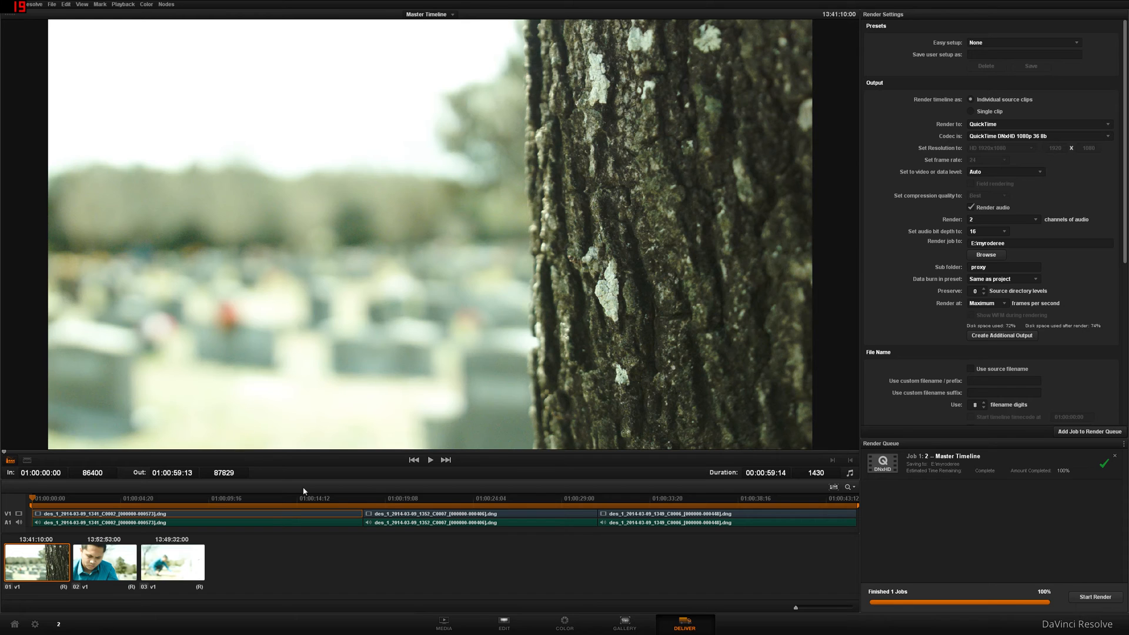
On the Edit page, import todavinciresolve.xml with automatic source clip import turned off
left_click(504, 623)
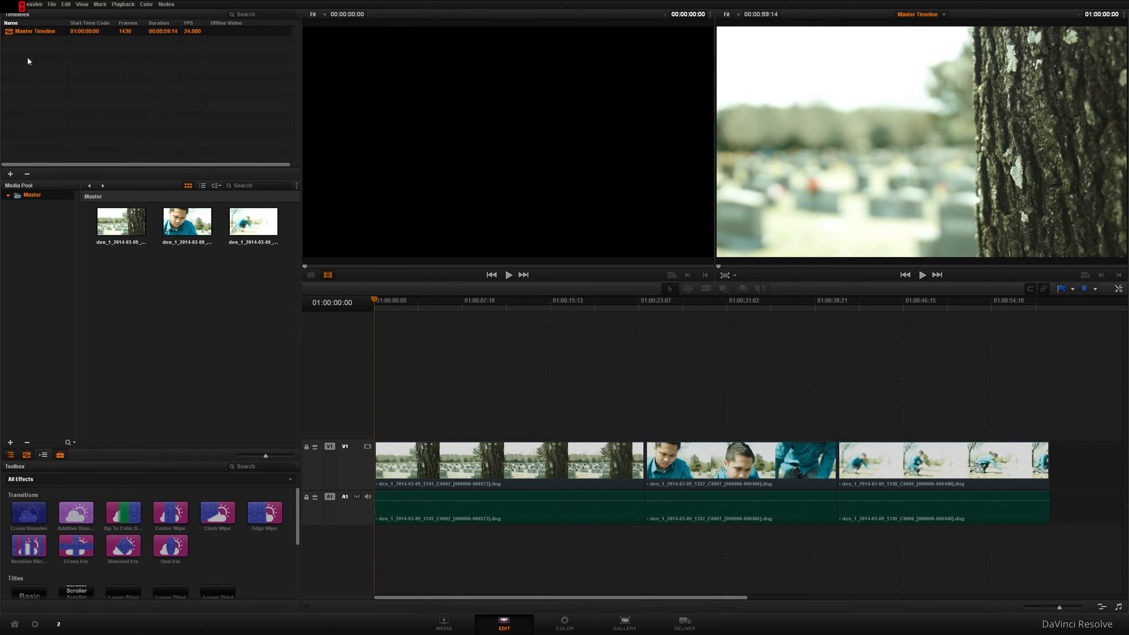
left_click(51, 5)
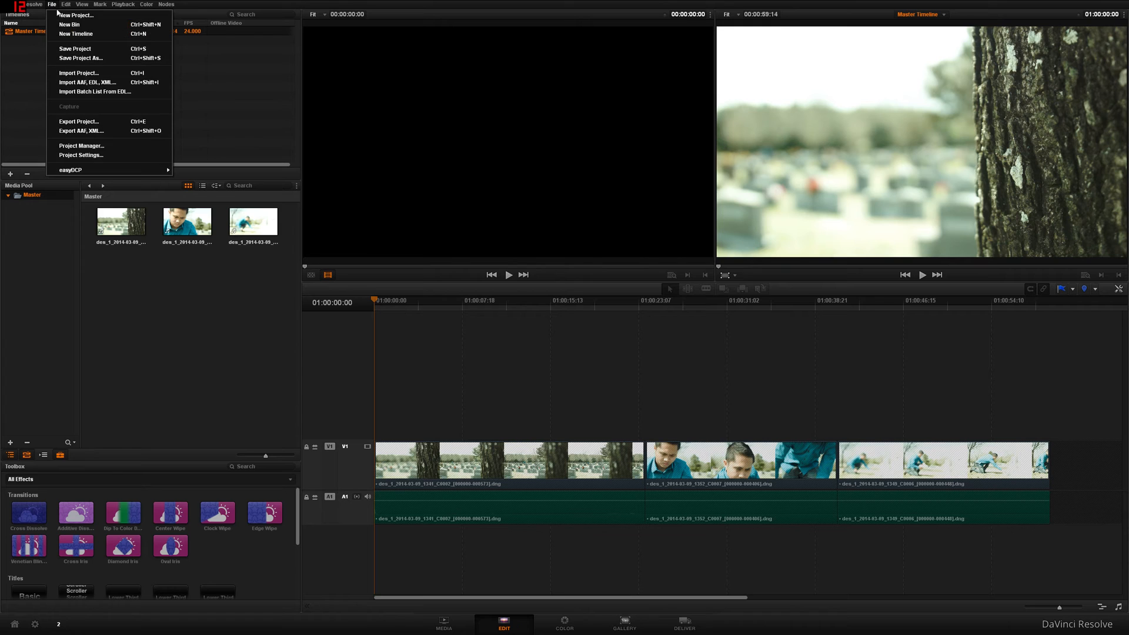
left_click(78, 73)
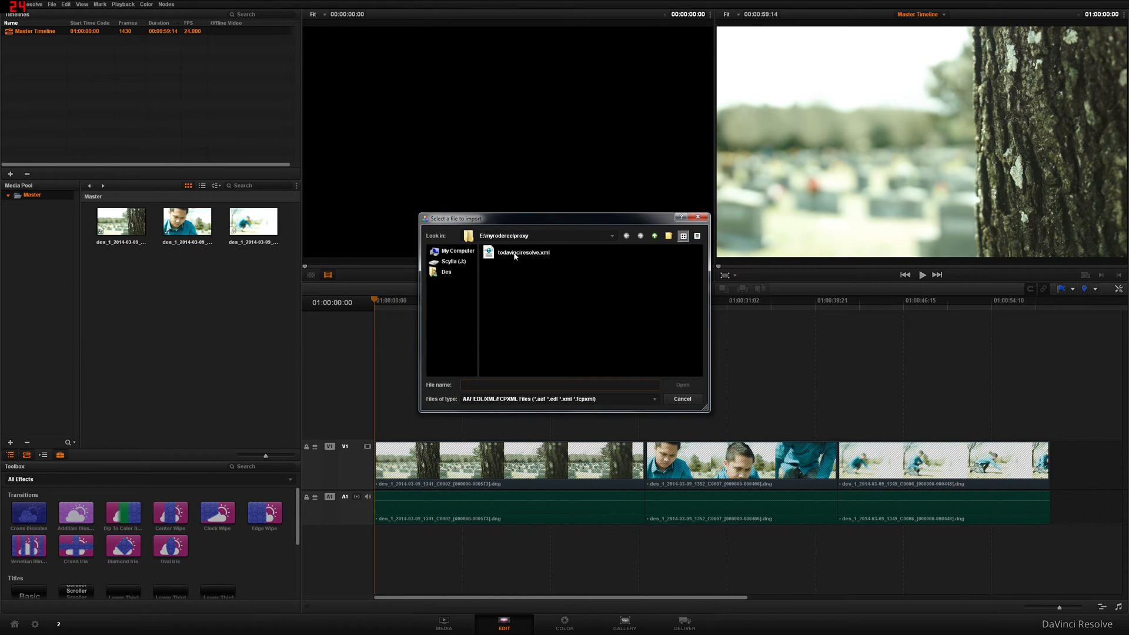
double_click(523, 252)
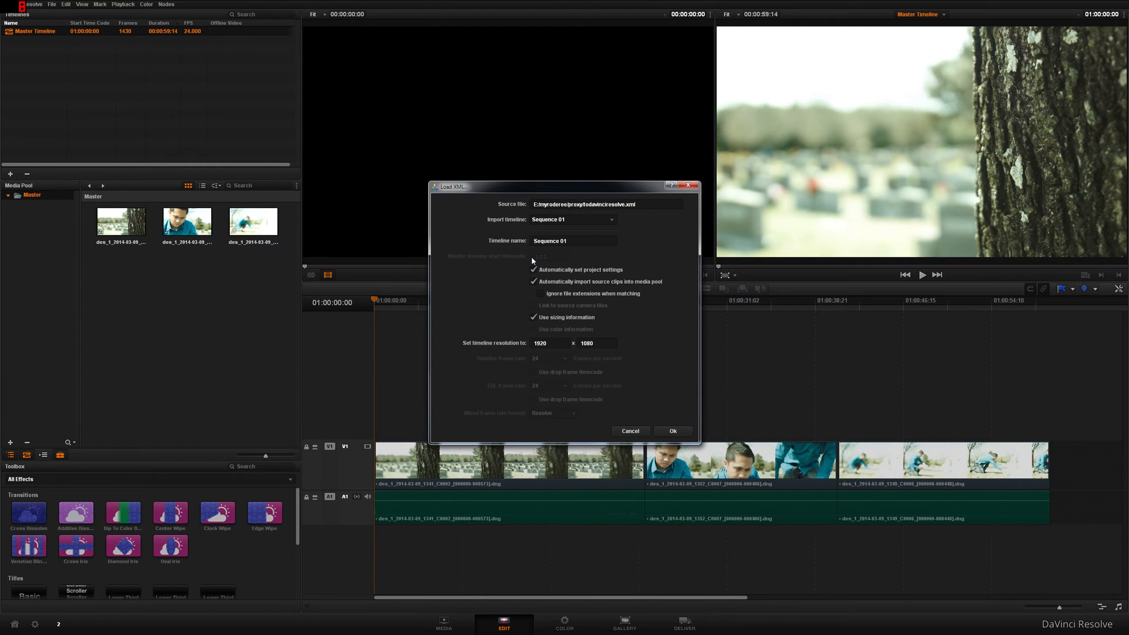
mouse_move(587, 283)
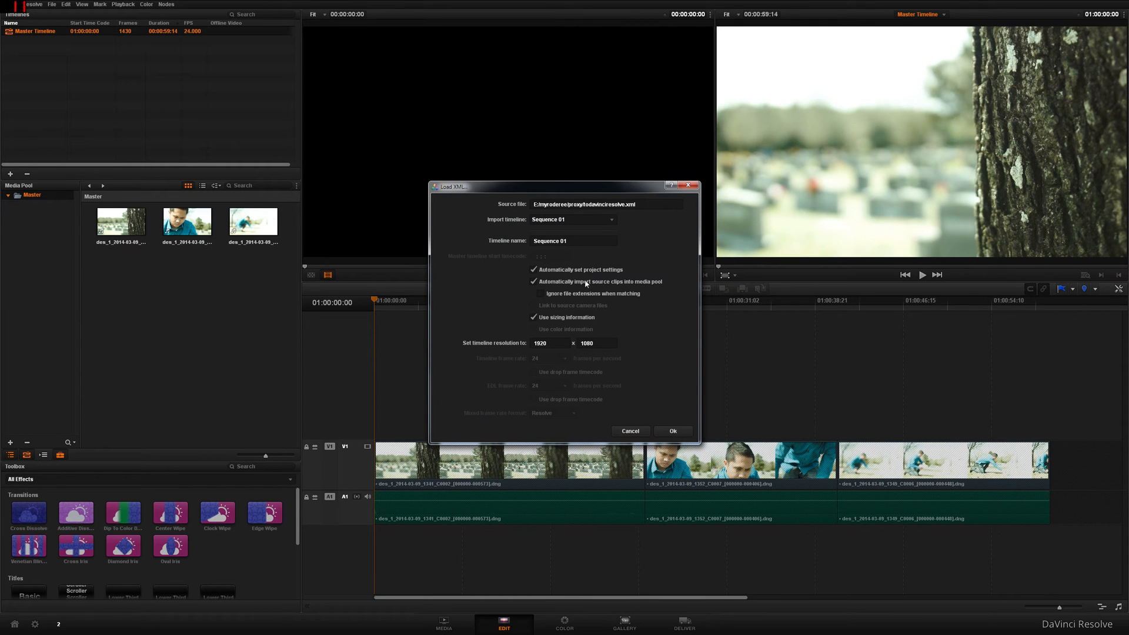
mouse_move(574, 290)
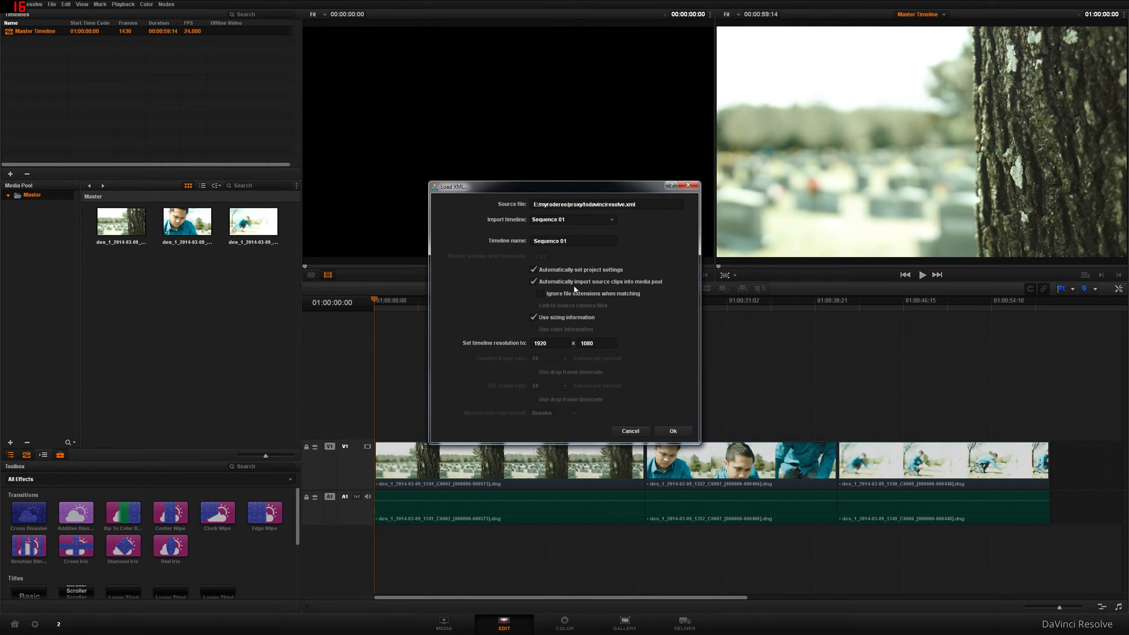
left_click(533, 282)
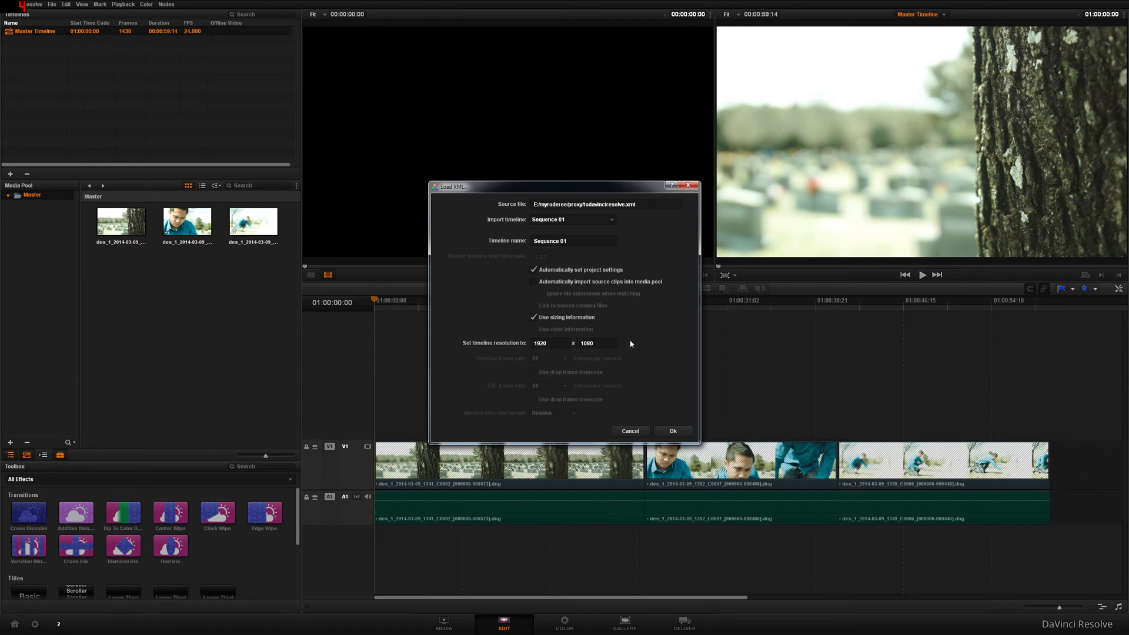
mouse_move(633, 331)
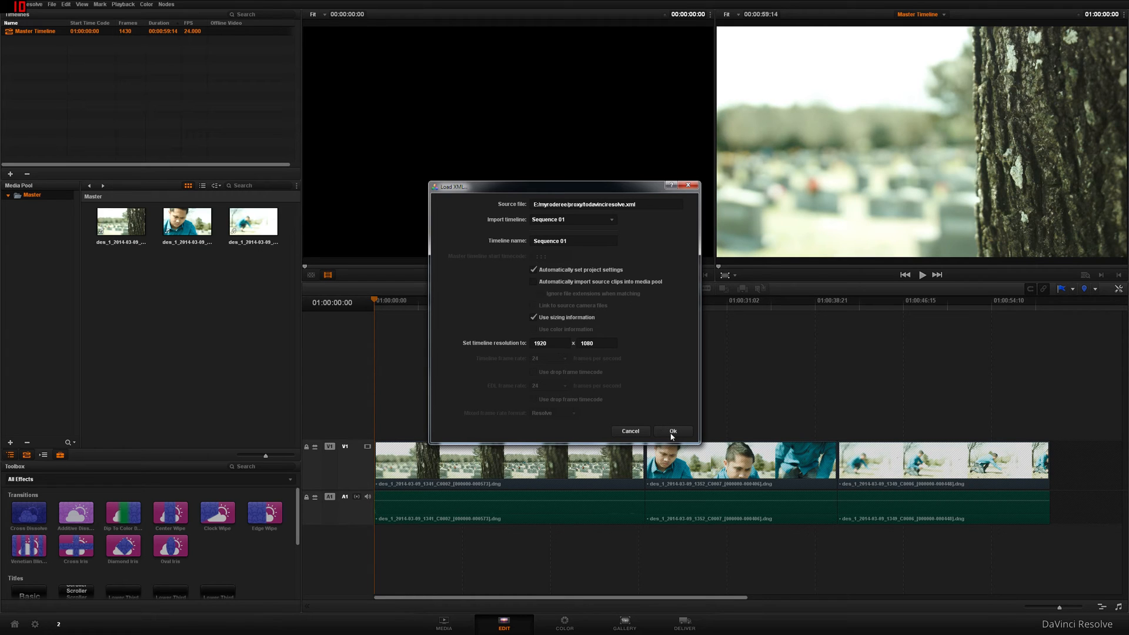
left_click(672, 430)
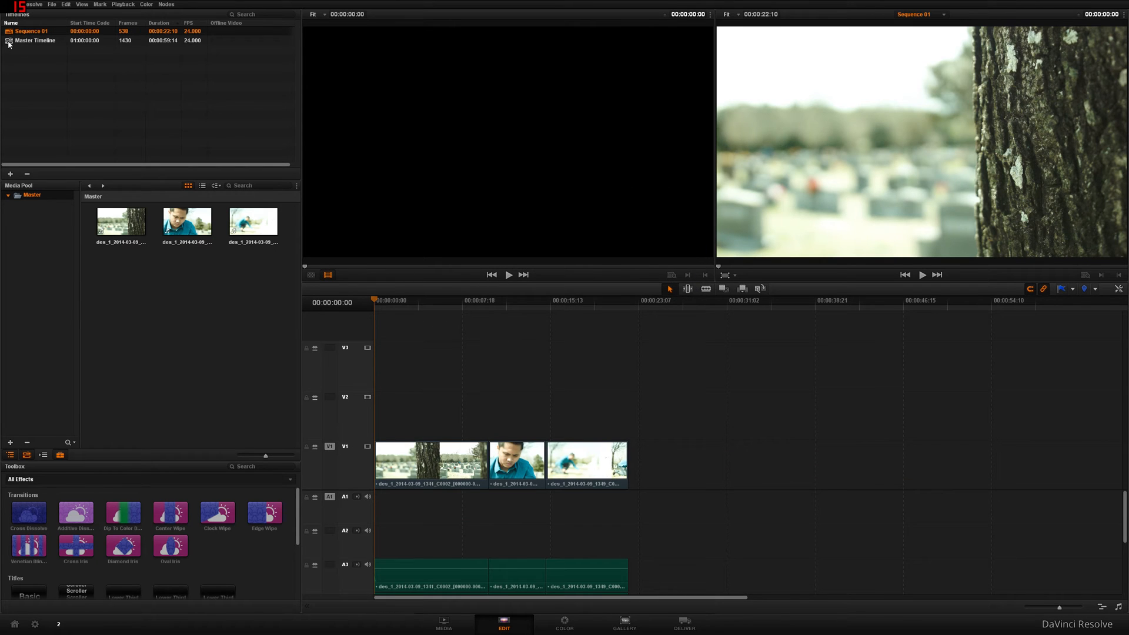
Switch between Master Timeline and Sequence 01, ending on Master Timeline about 19 seconds in
double_click(35, 40)
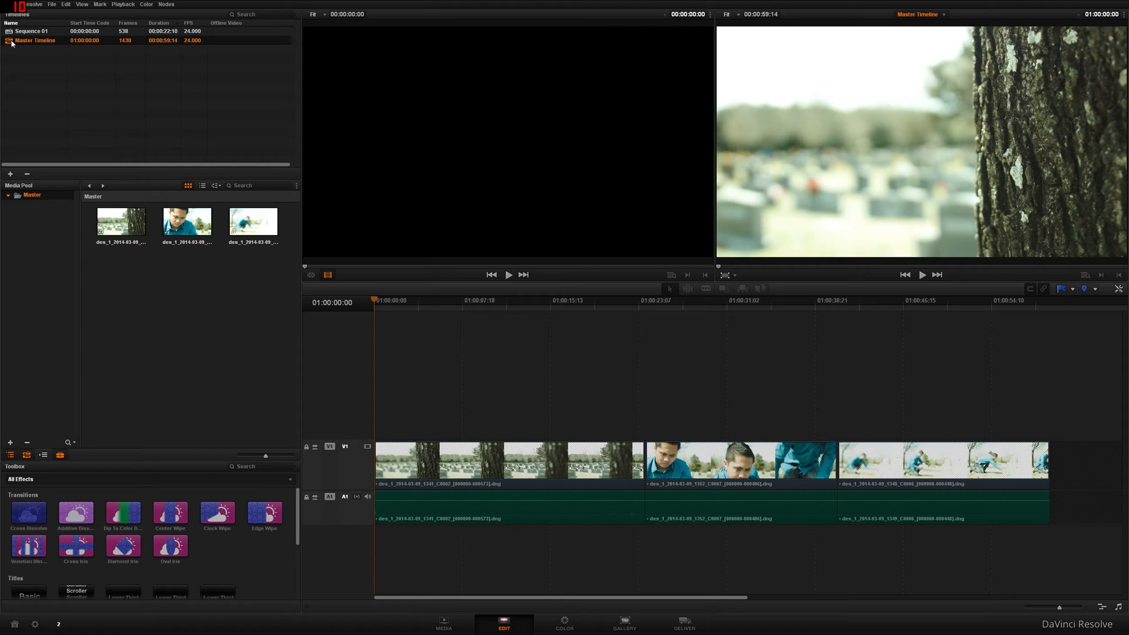
double_click(32, 31)
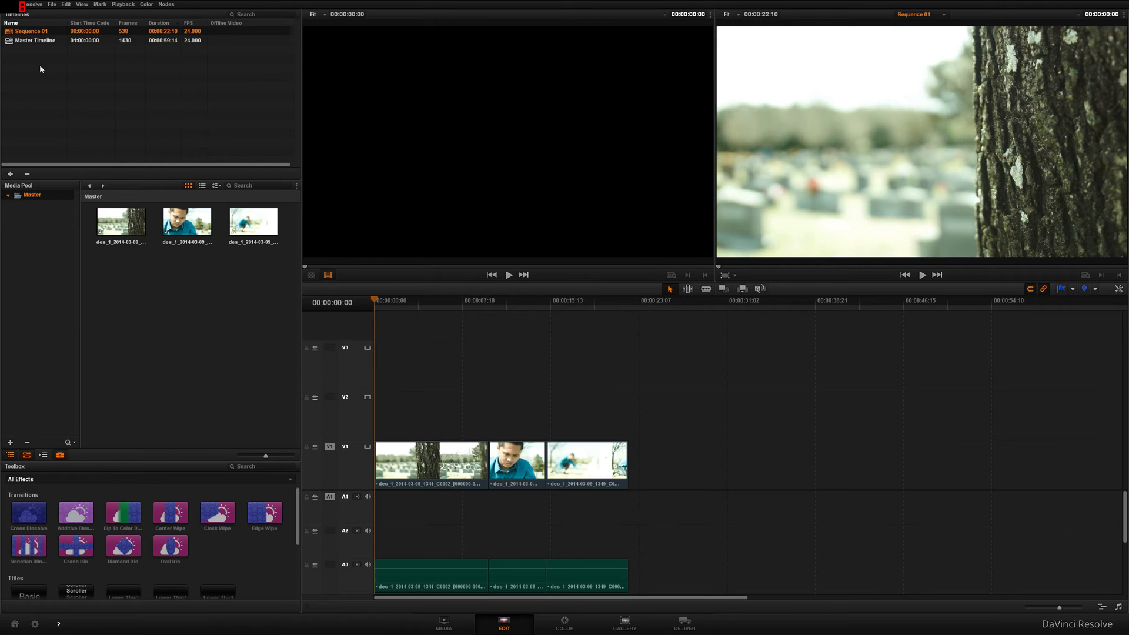
mouse_move(414, 506)
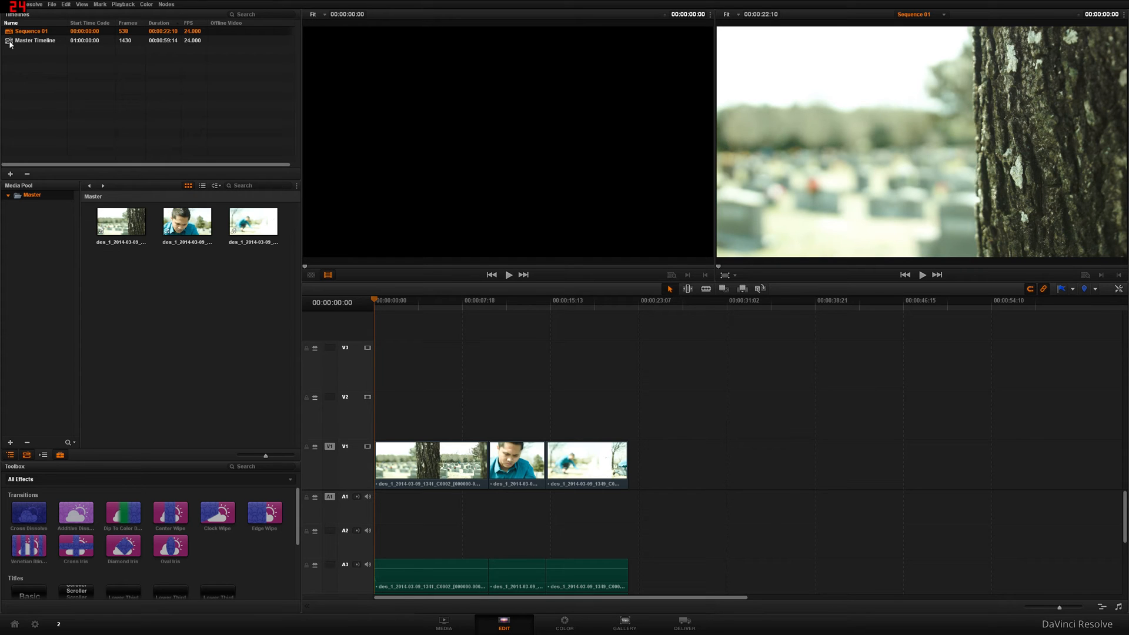
double_click(36, 40)
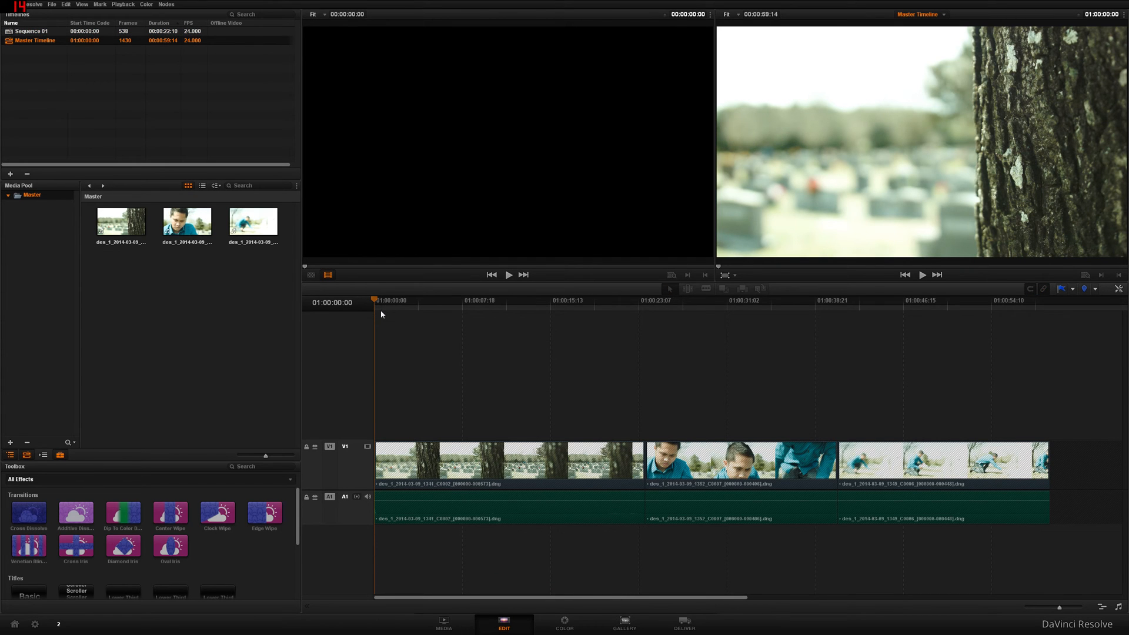
left_click(516, 300)
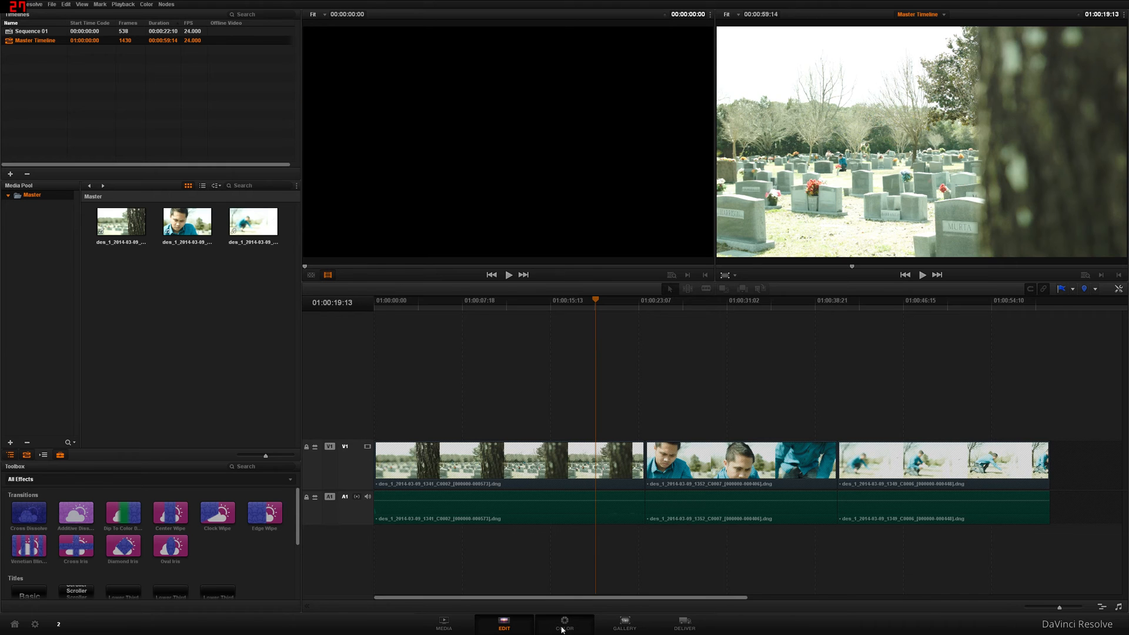
On the Color page, decode the tree clip's raw settings per Clip with BMD Film colour space and gamma
left_click(565, 622)
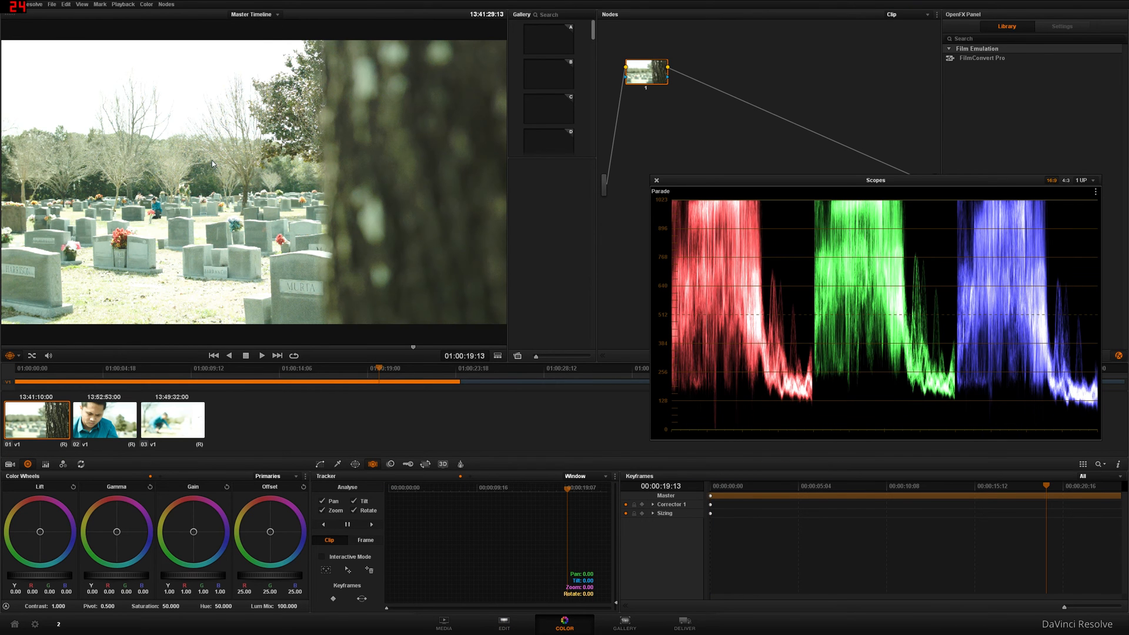
left_click(11, 464)
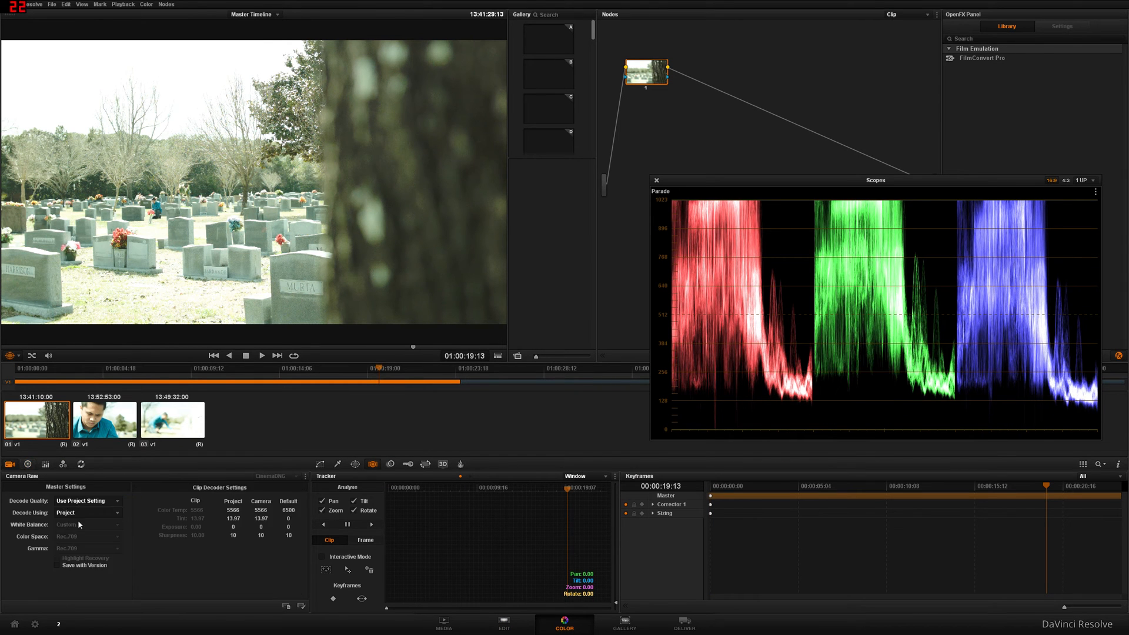
left_click(87, 513)
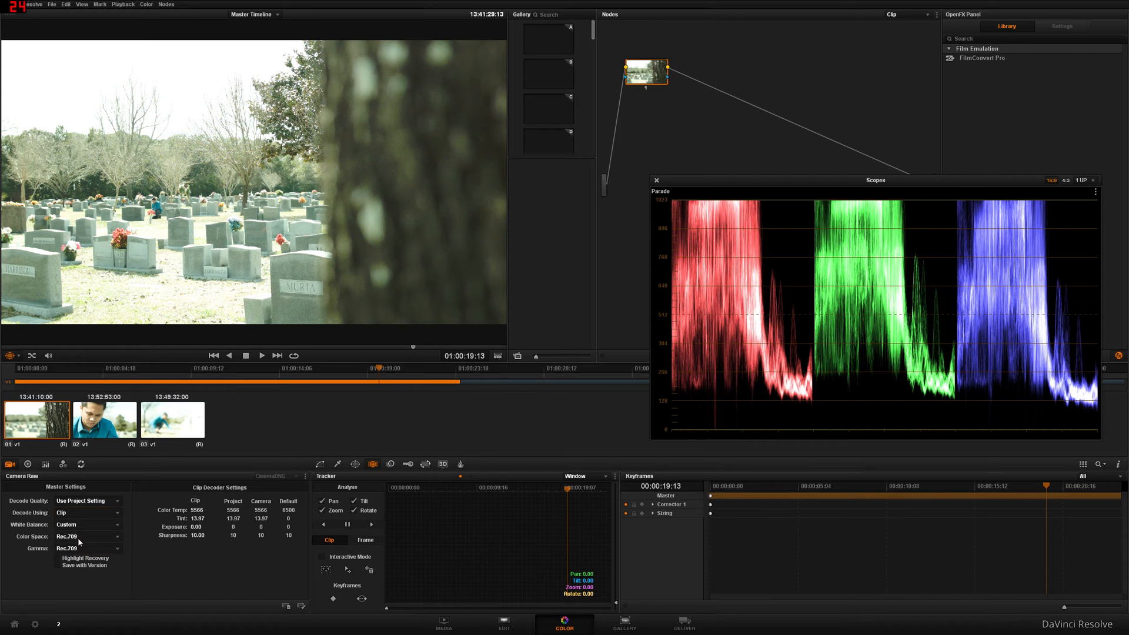
left_click(80, 536)
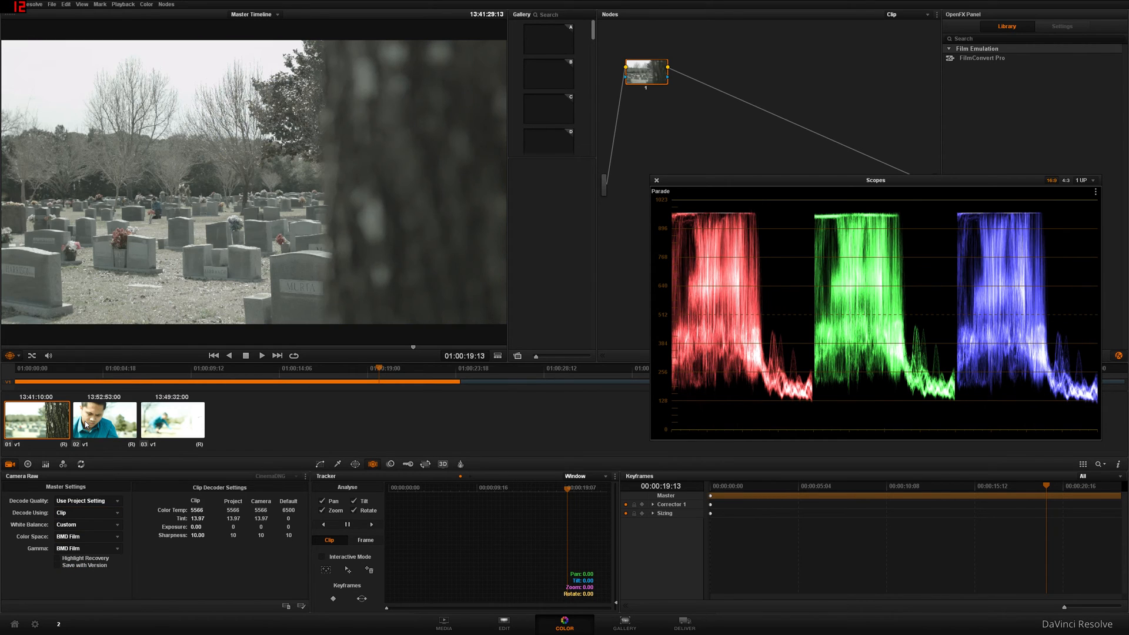
mouse_move(322, 13)
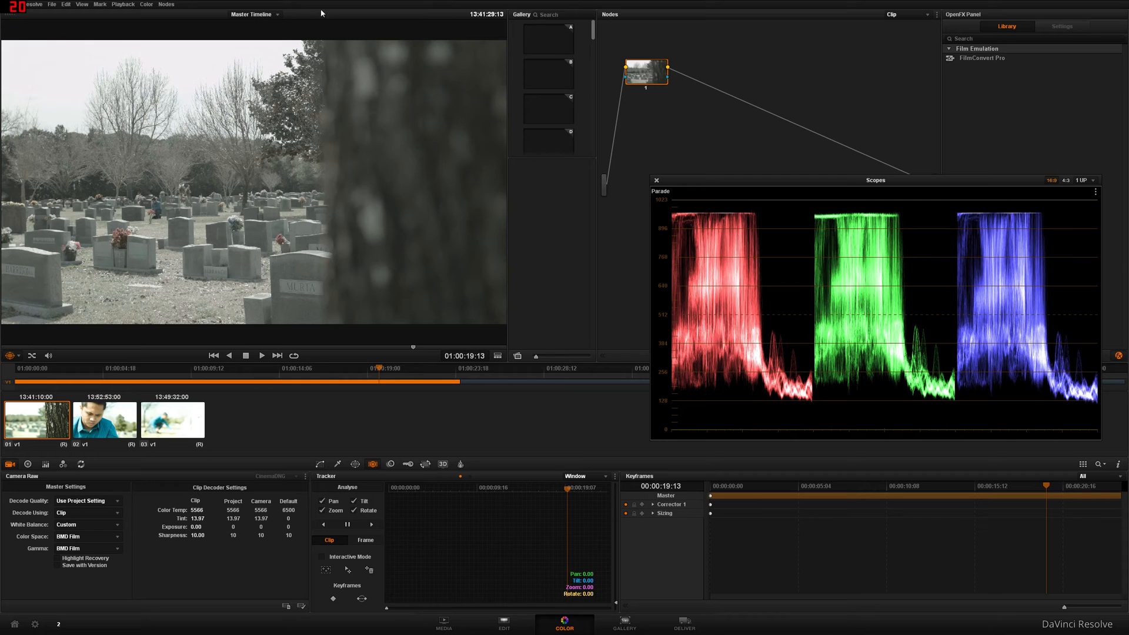
Switch grading to Sequence 01, back to Master Timeline, then return to the Edit page
left_click(277, 14)
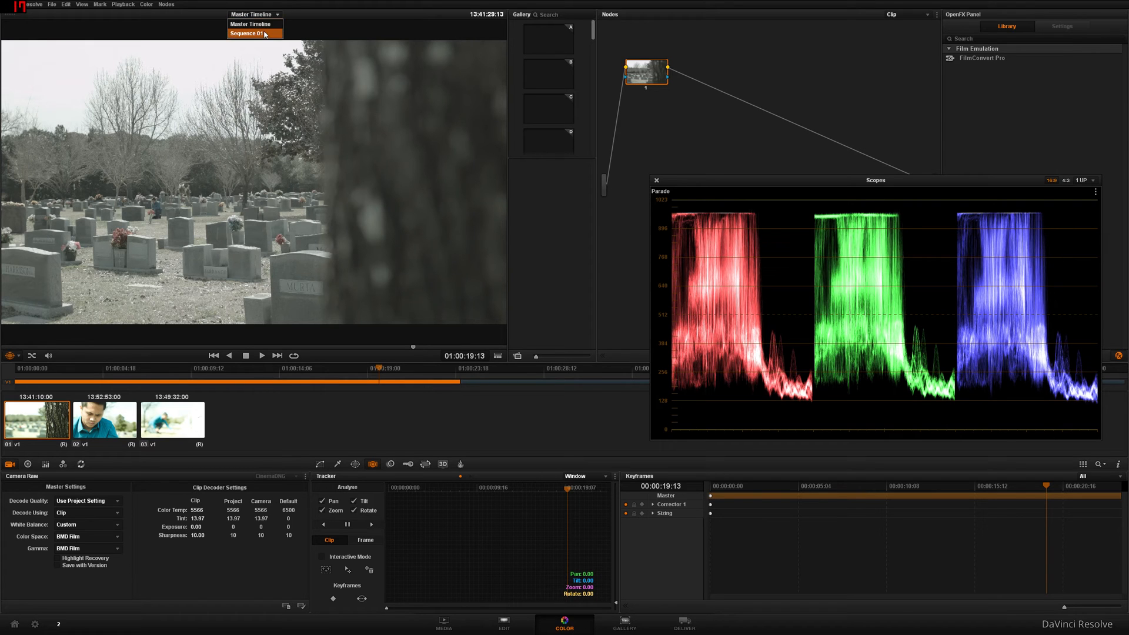
left_click(249, 33)
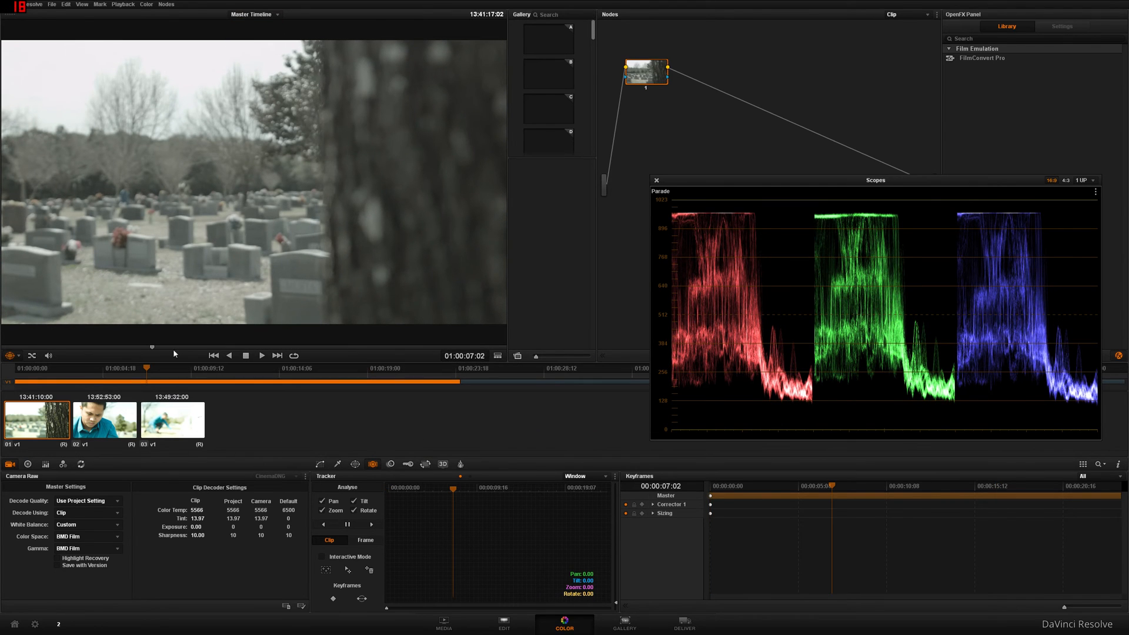
left_click(261, 355)
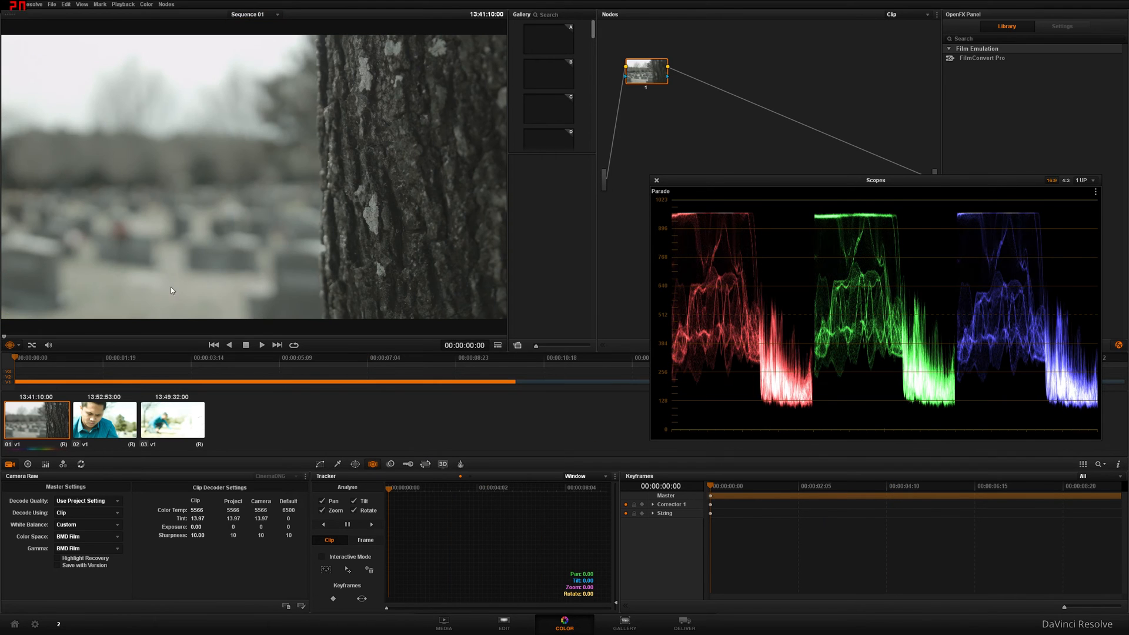
mouse_move(272, 15)
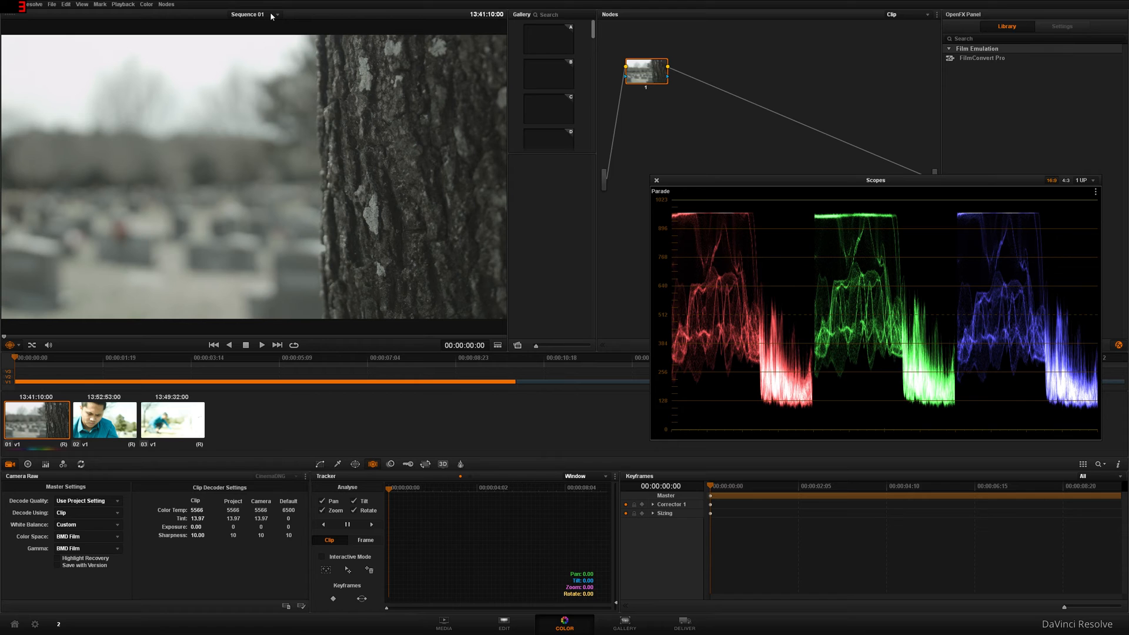
left_click(277, 14)
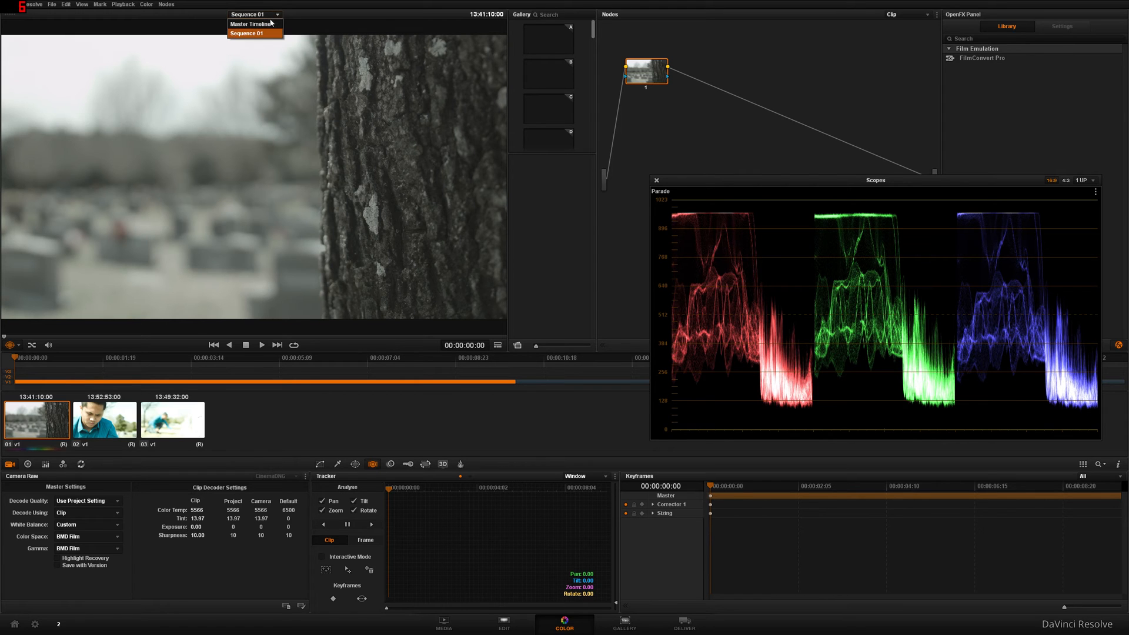
left_click(241, 23)
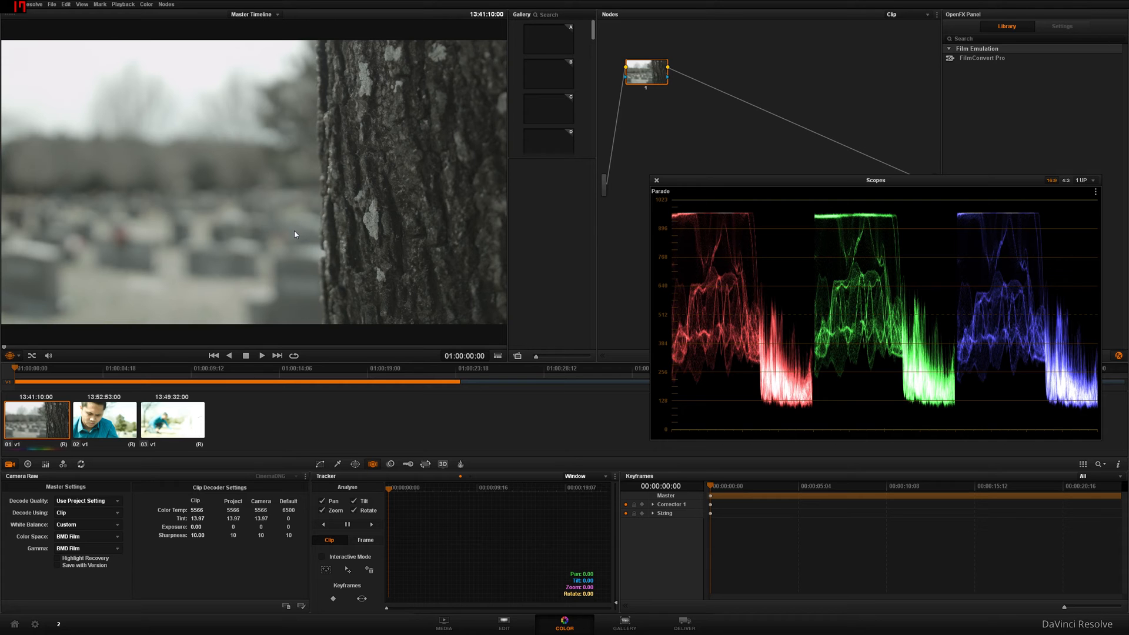
left_click(503, 623)
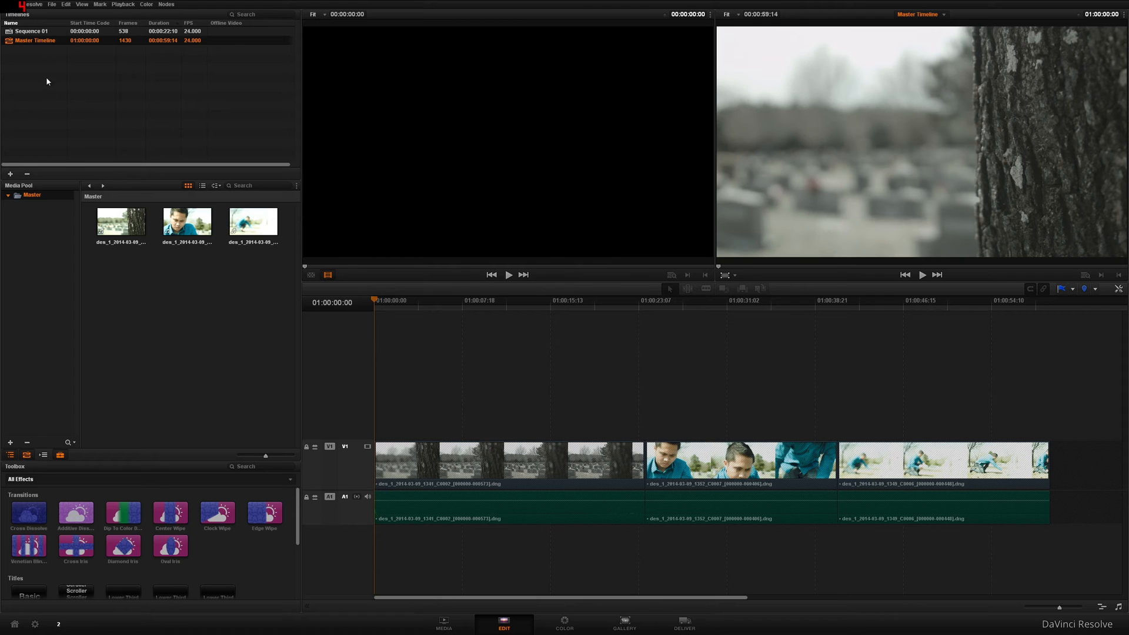
mouse_move(47, 60)
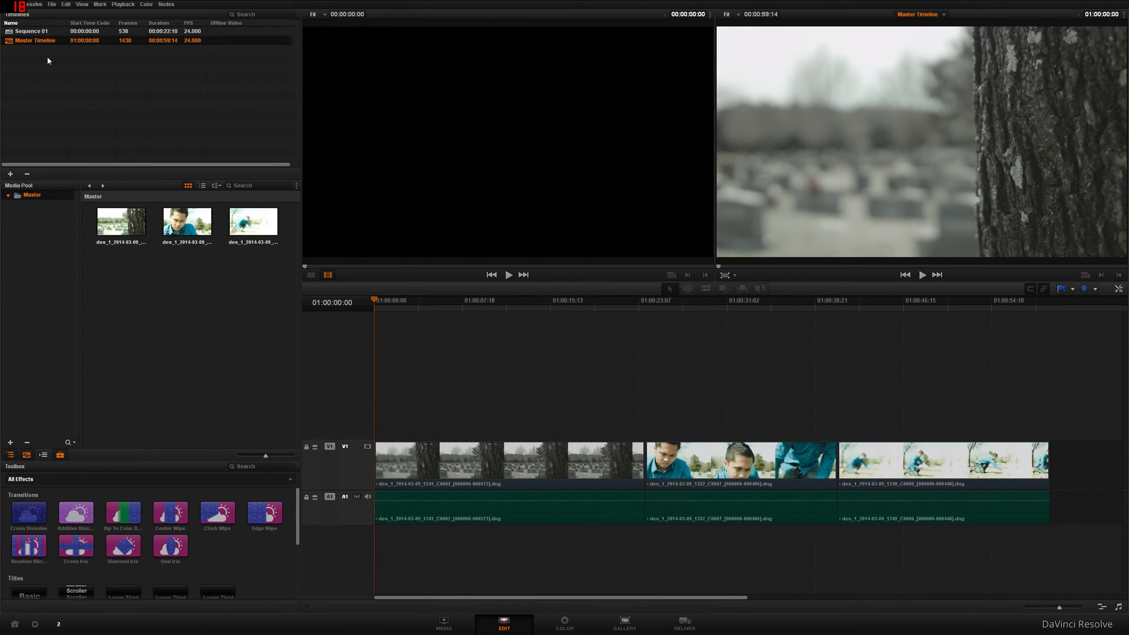
mouse_move(28, 41)
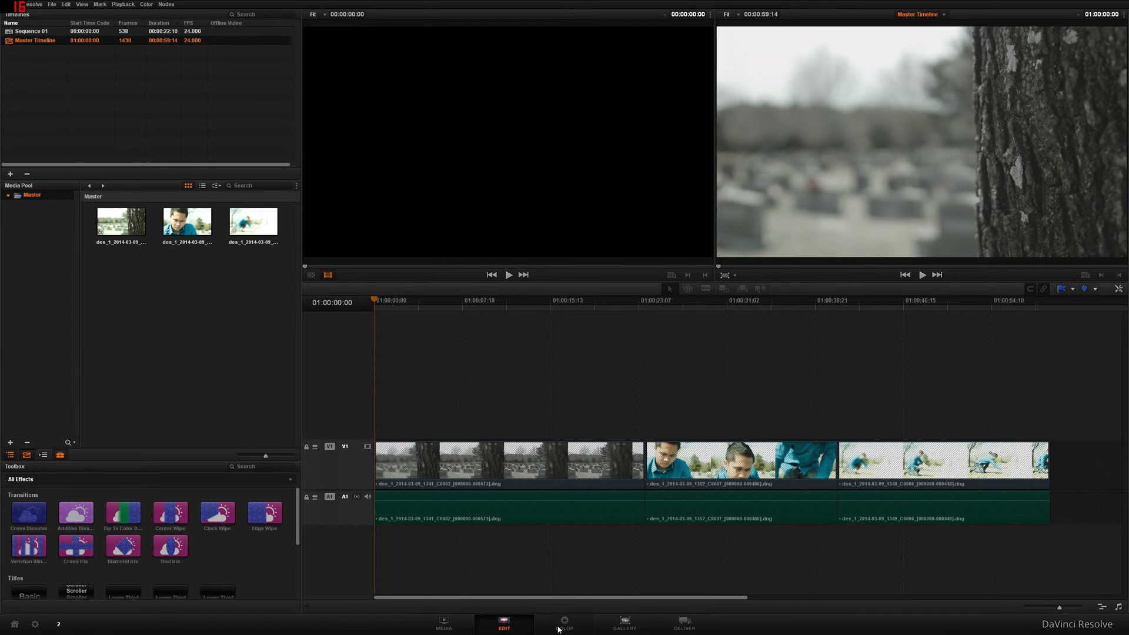
Apply the Arri Alexa LogC to Rec709 LUT on node 3, then view Sequence 01 on Edit
left_click(564, 621)
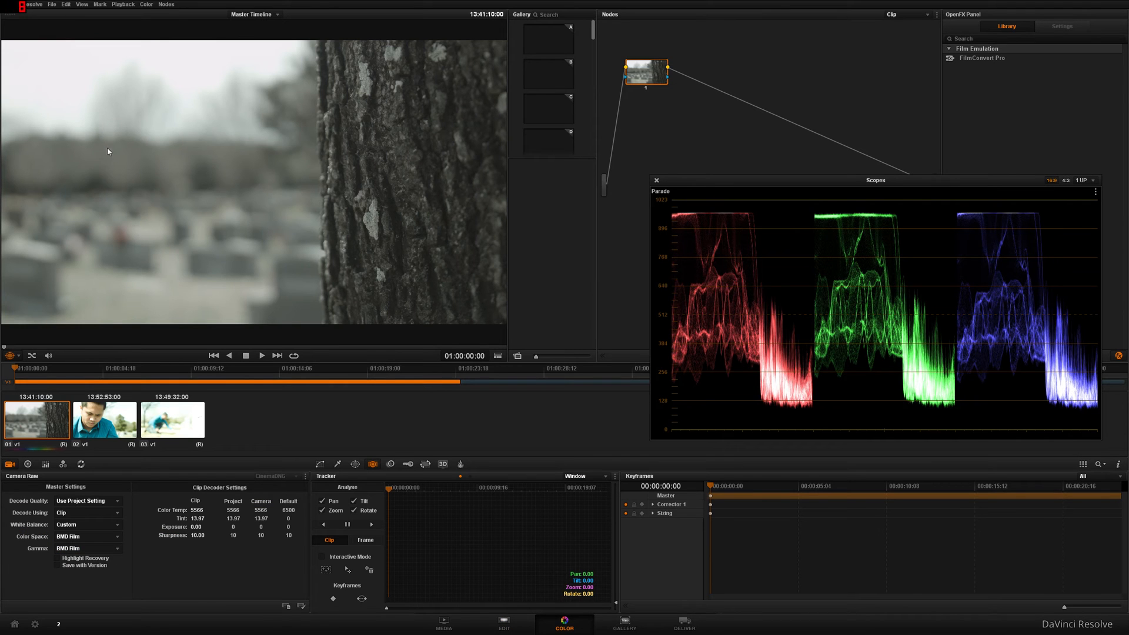
mouse_move(55, 418)
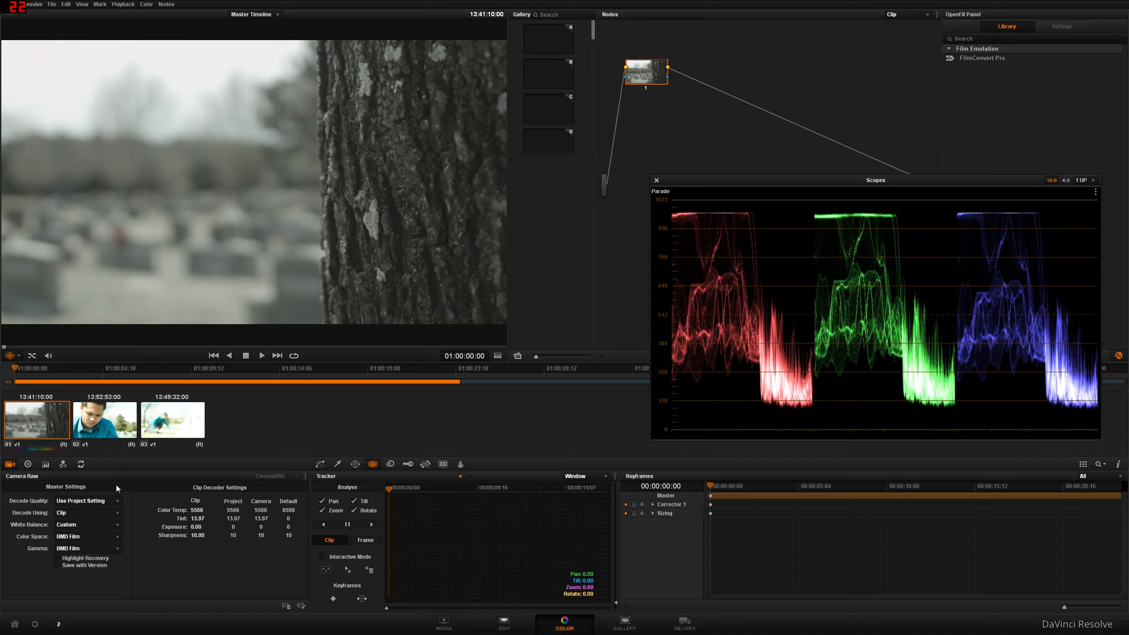
mouse_move(700, 87)
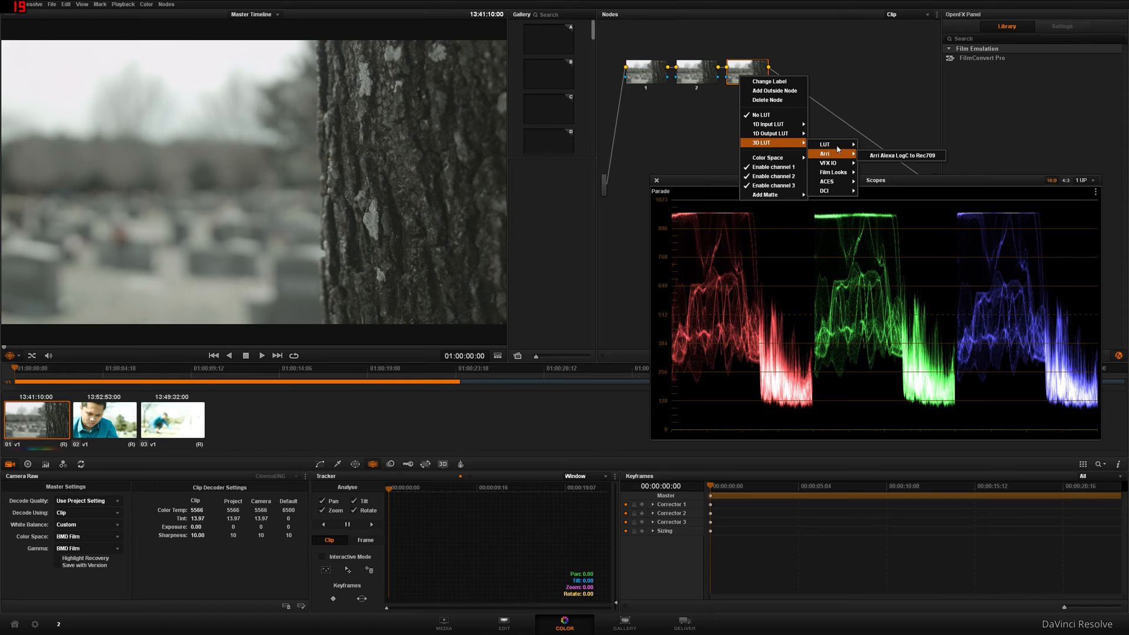
left_click(899, 156)
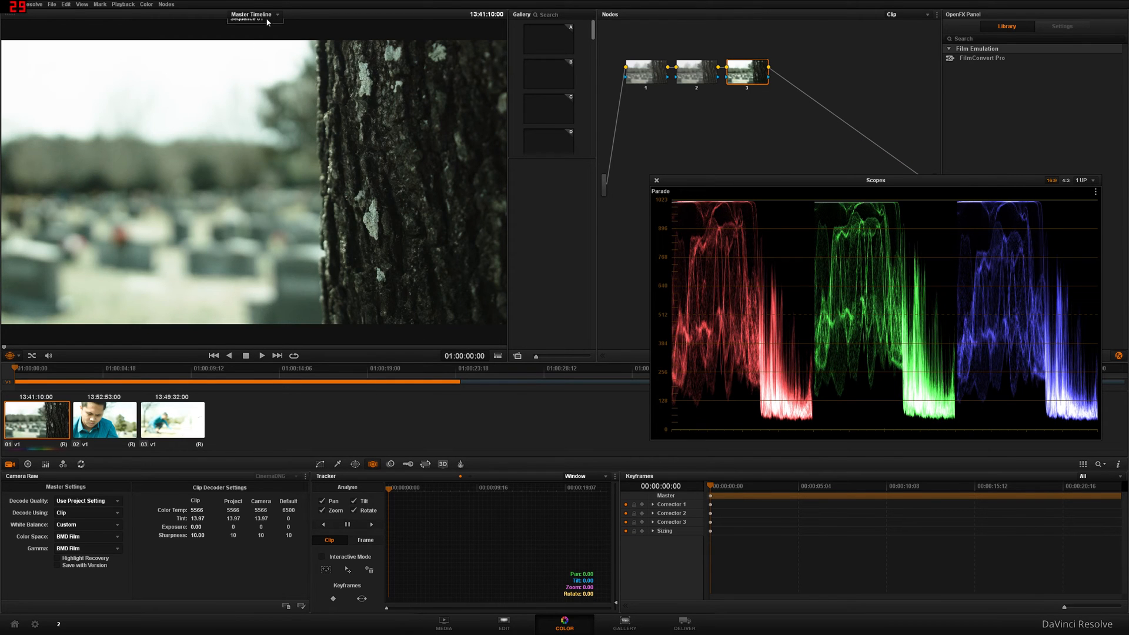
left_click(254, 14)
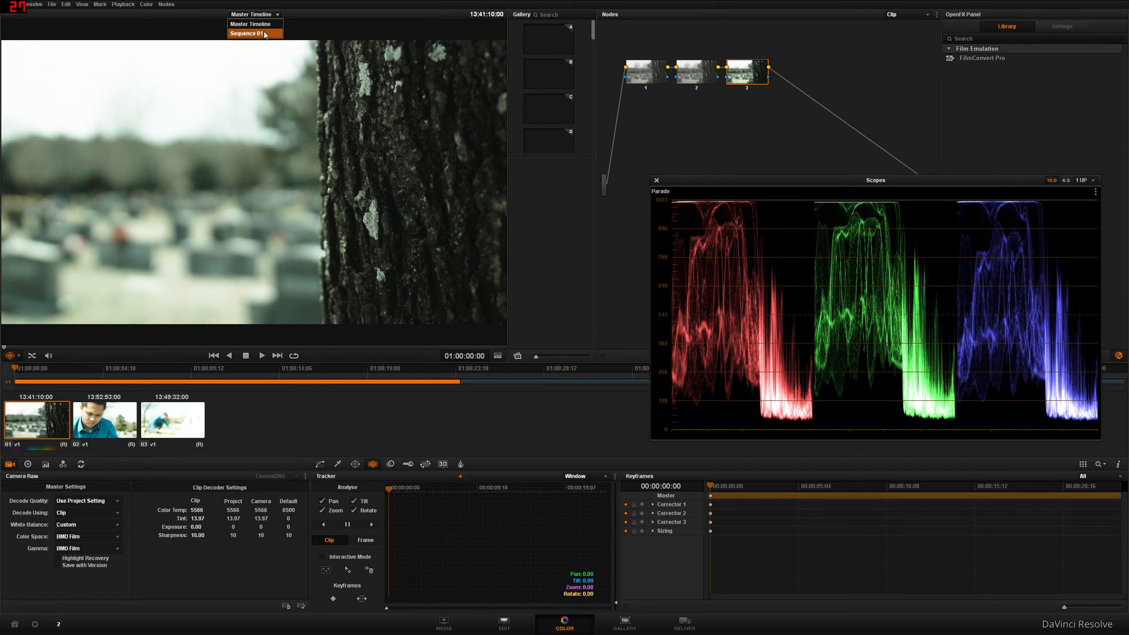
left_click(248, 33)
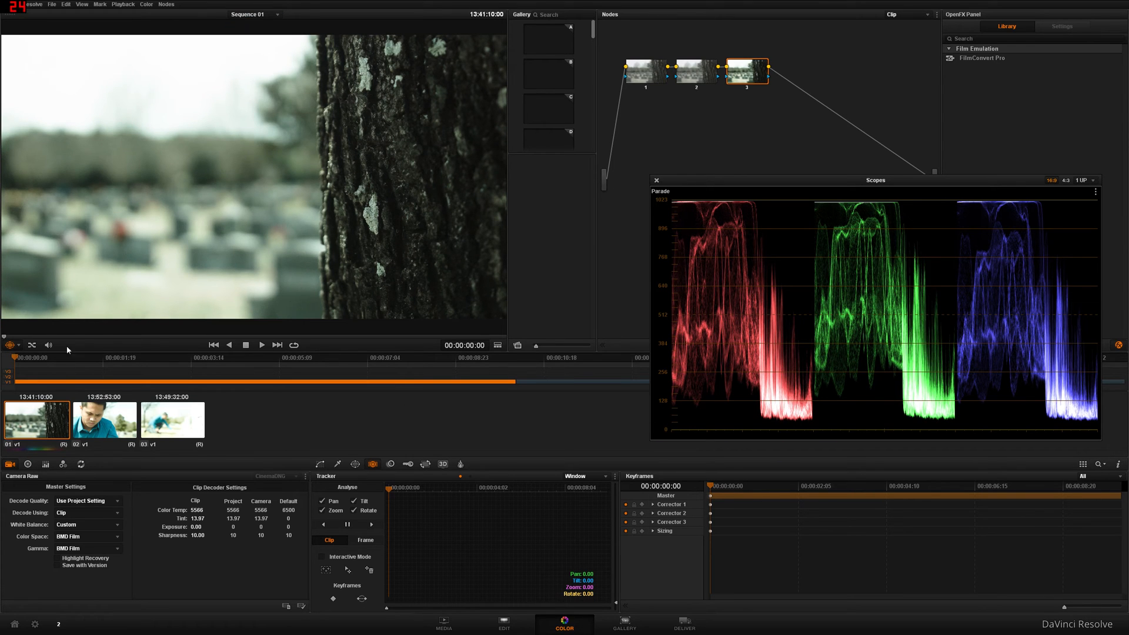
left_click(261, 345)
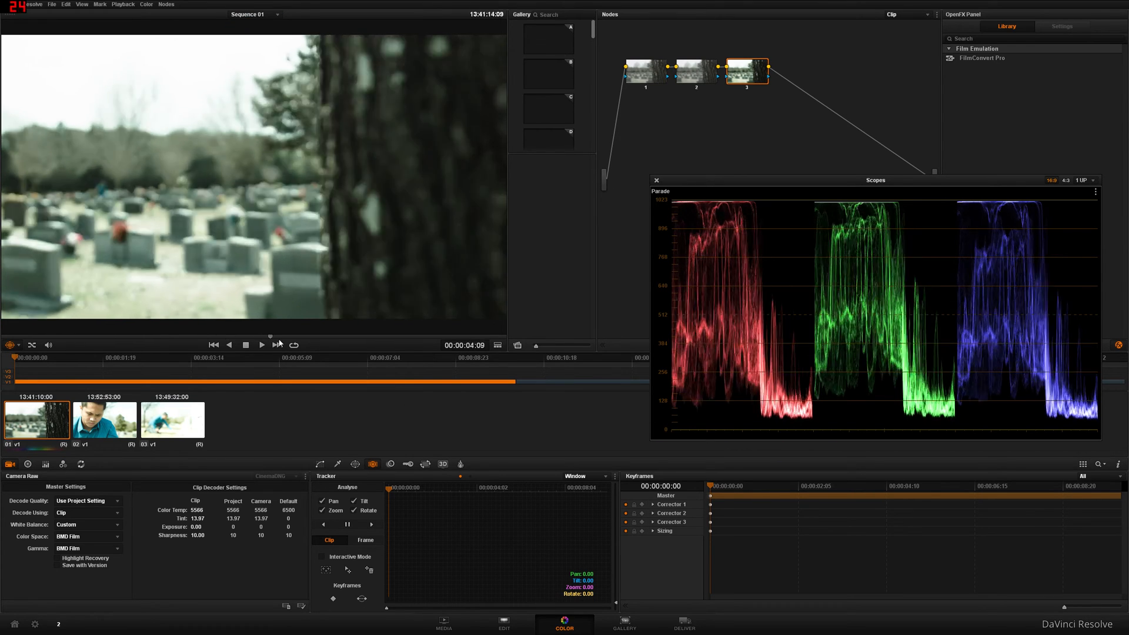
left_click(503, 624)
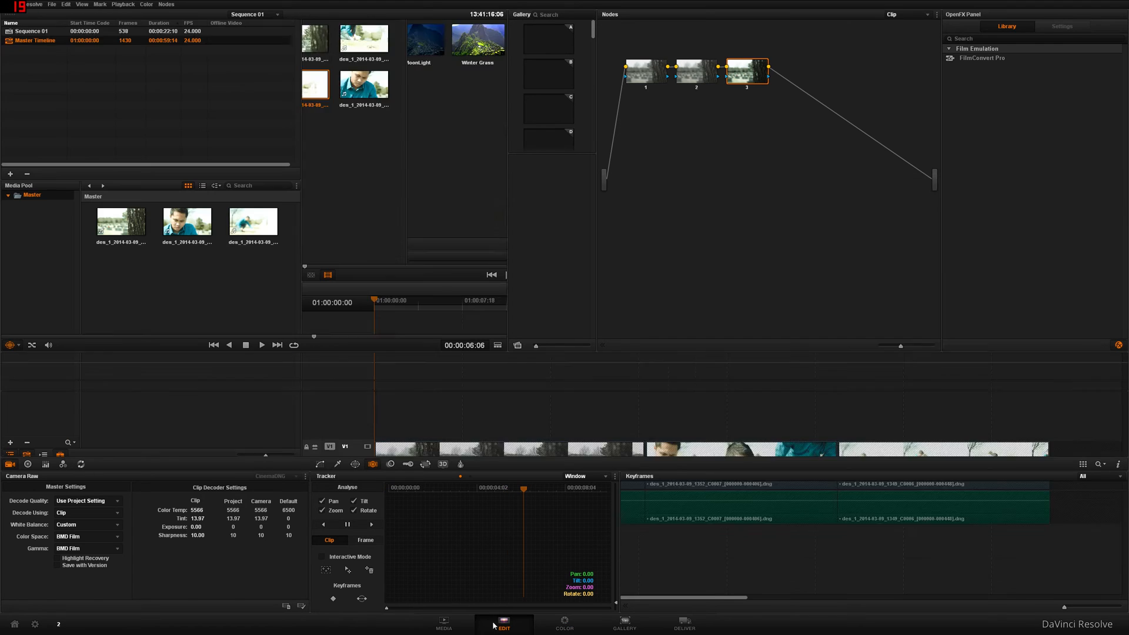
Open Sequence 01 on the Edit page and show it on the Color page
left_click(504, 623)
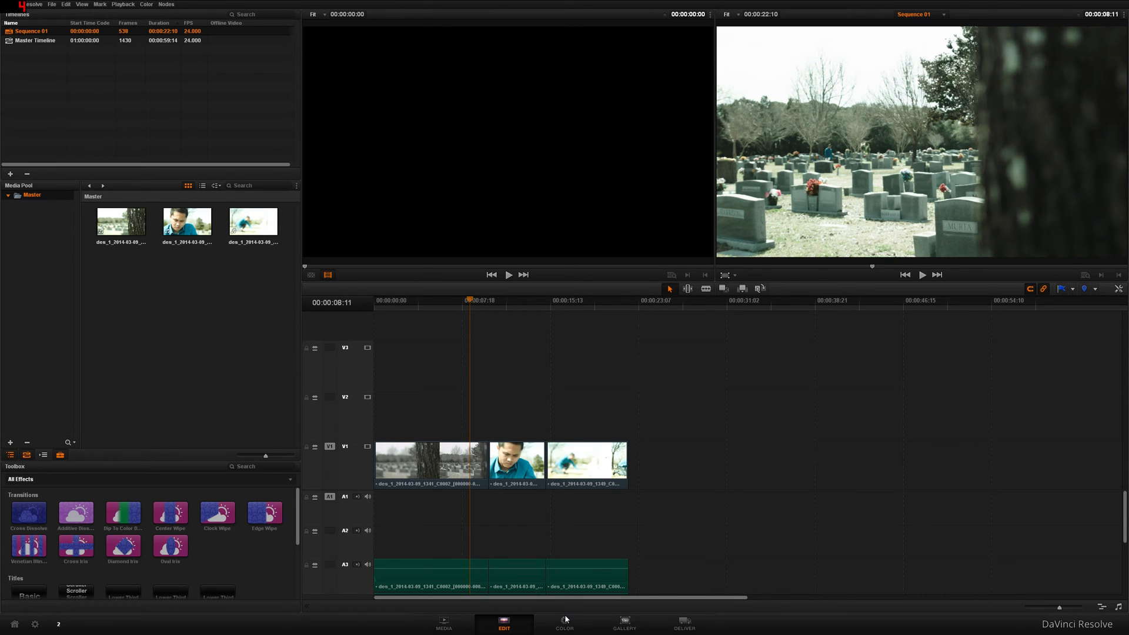
left_click(564, 623)
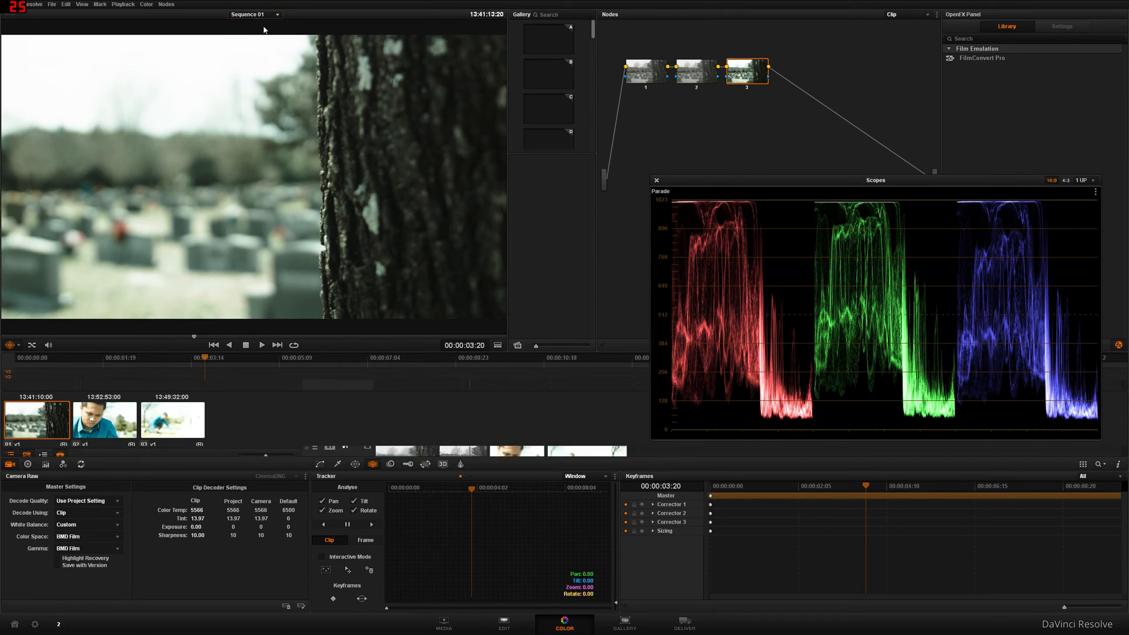
left_click(254, 15)
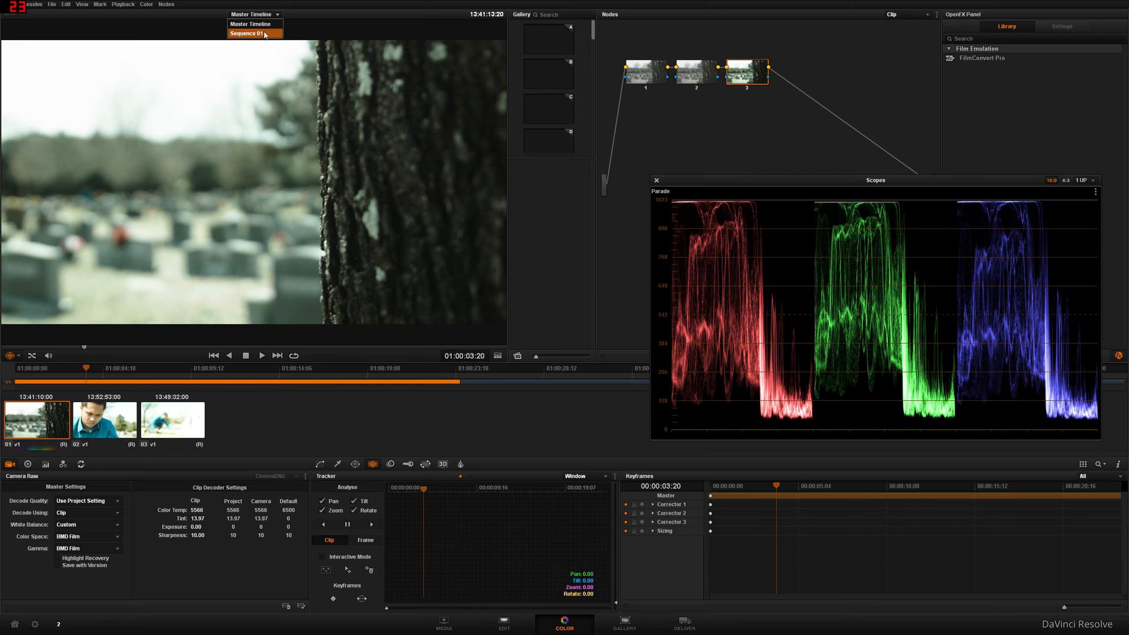
left_click(247, 33)
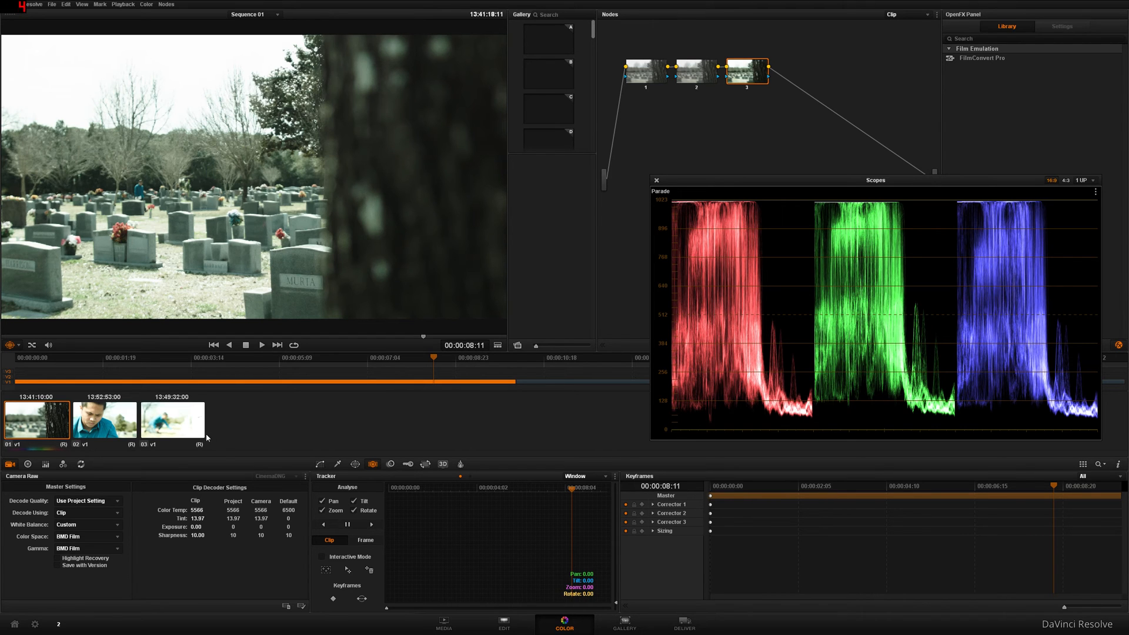
Set clips 2 and 3 to decode using Clip with BMD Film gamma
left_click(103, 420)
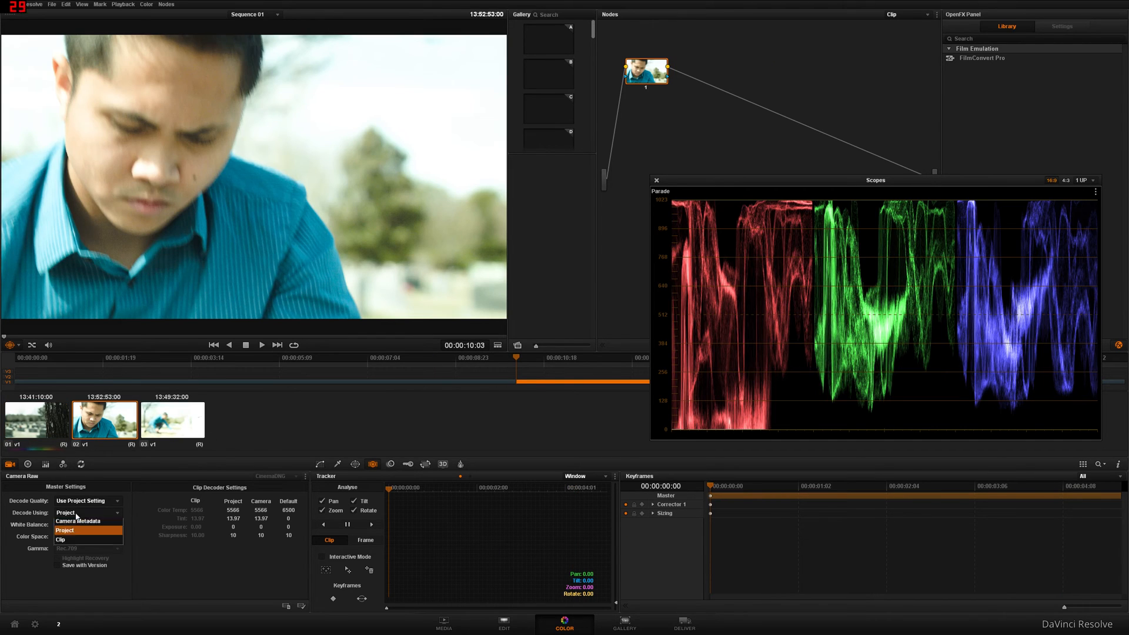
left_click(60, 540)
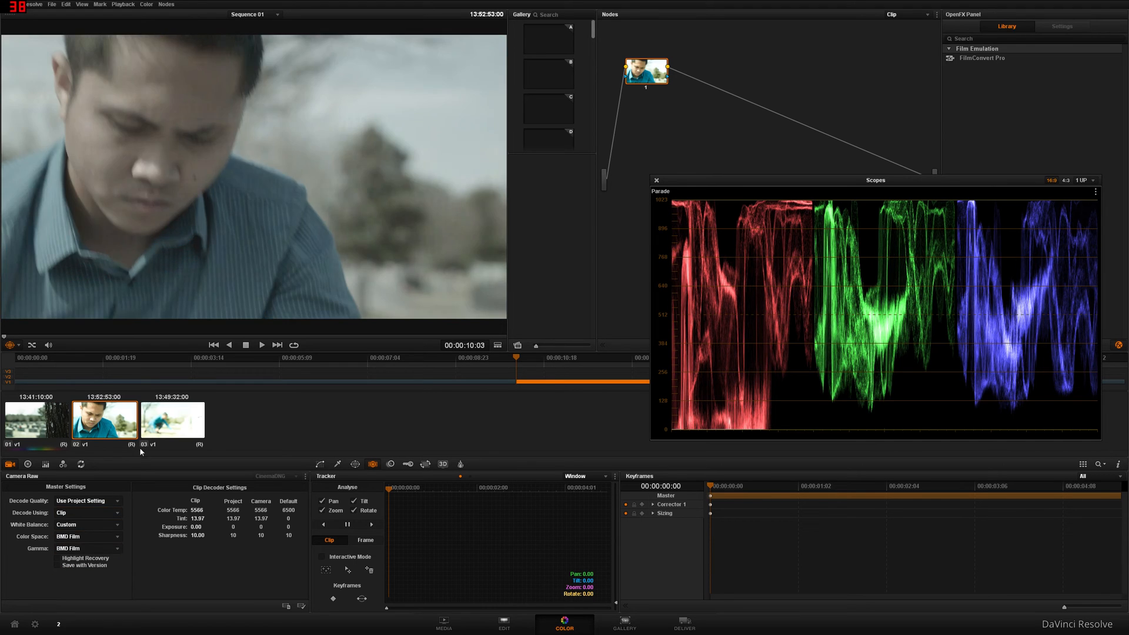
left_click(173, 420)
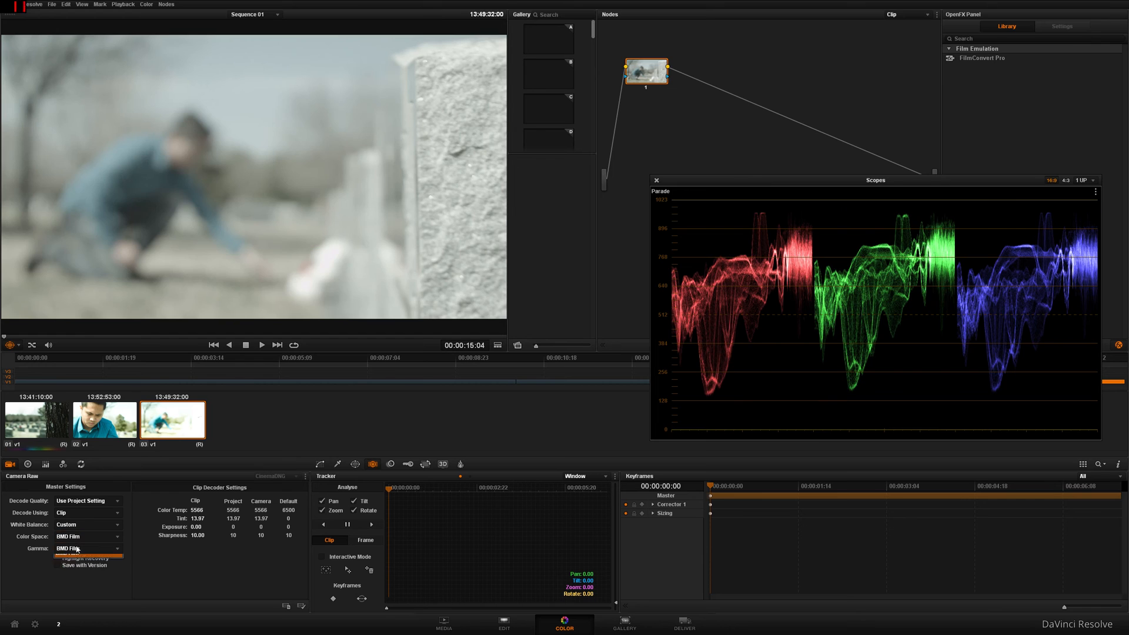
left_click(104, 420)
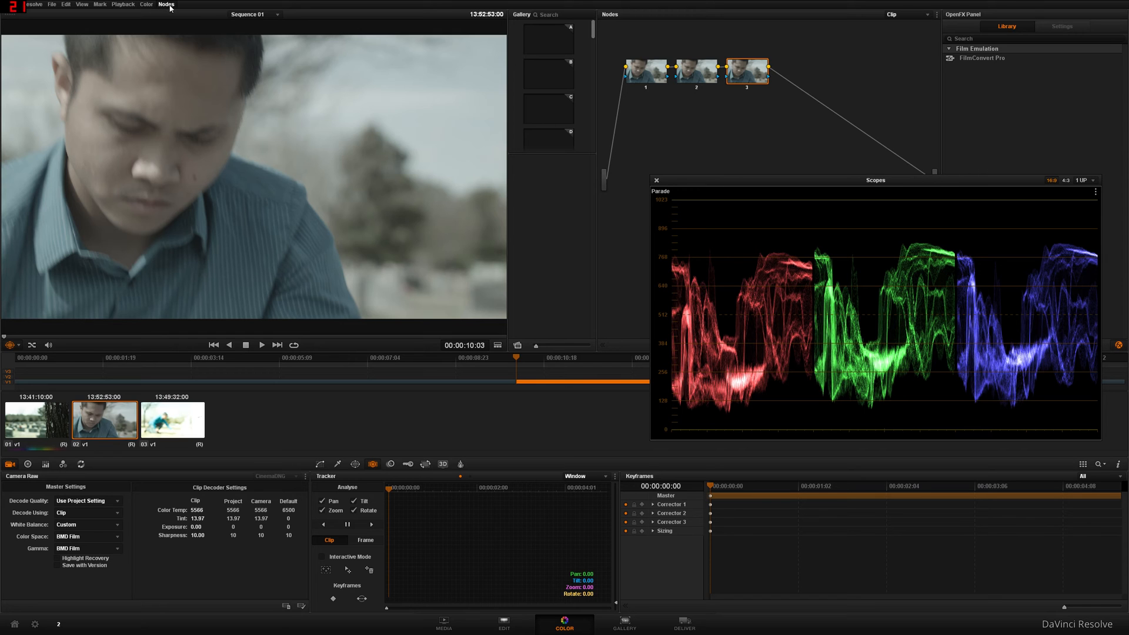
Add serial correction nodes to grade the second and third clips
left_click(166, 4)
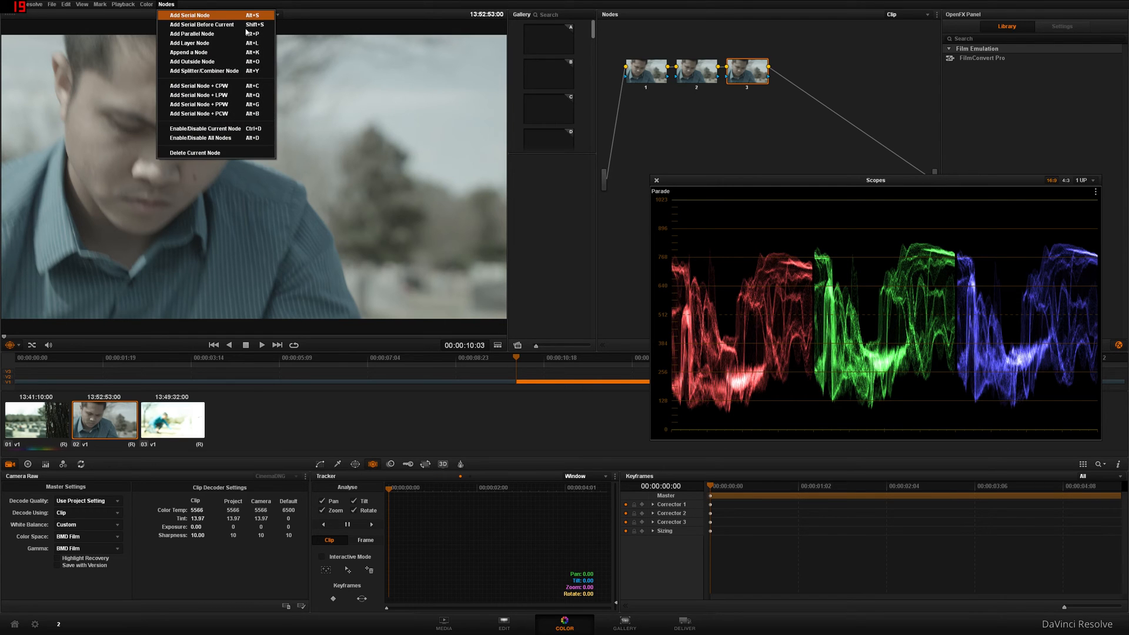
right_click(747, 68)
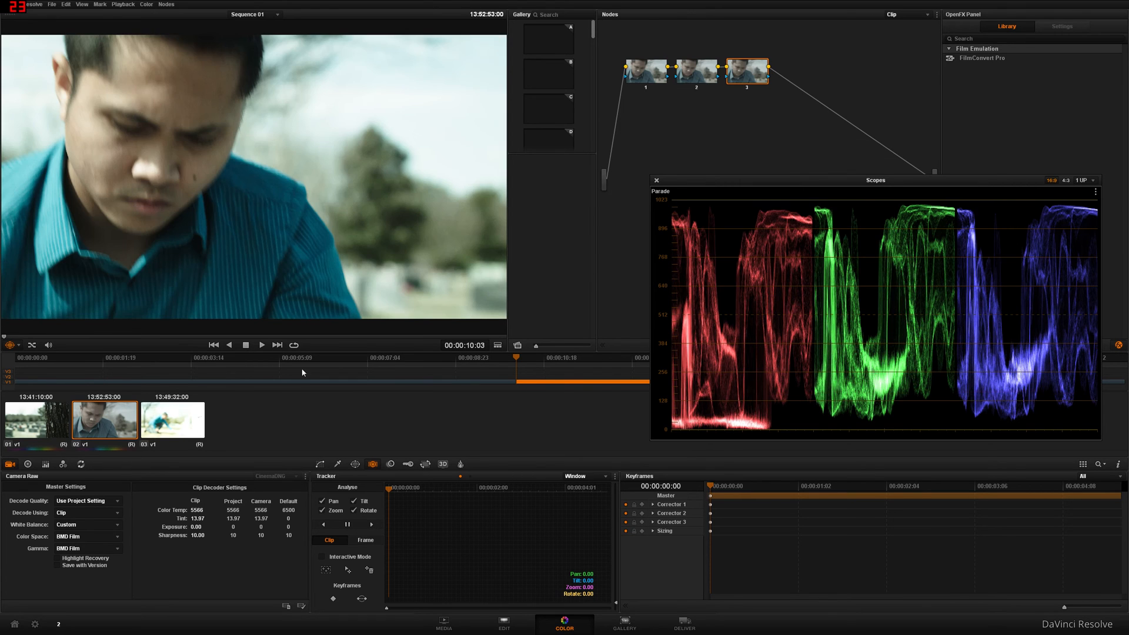
left_click(173, 420)
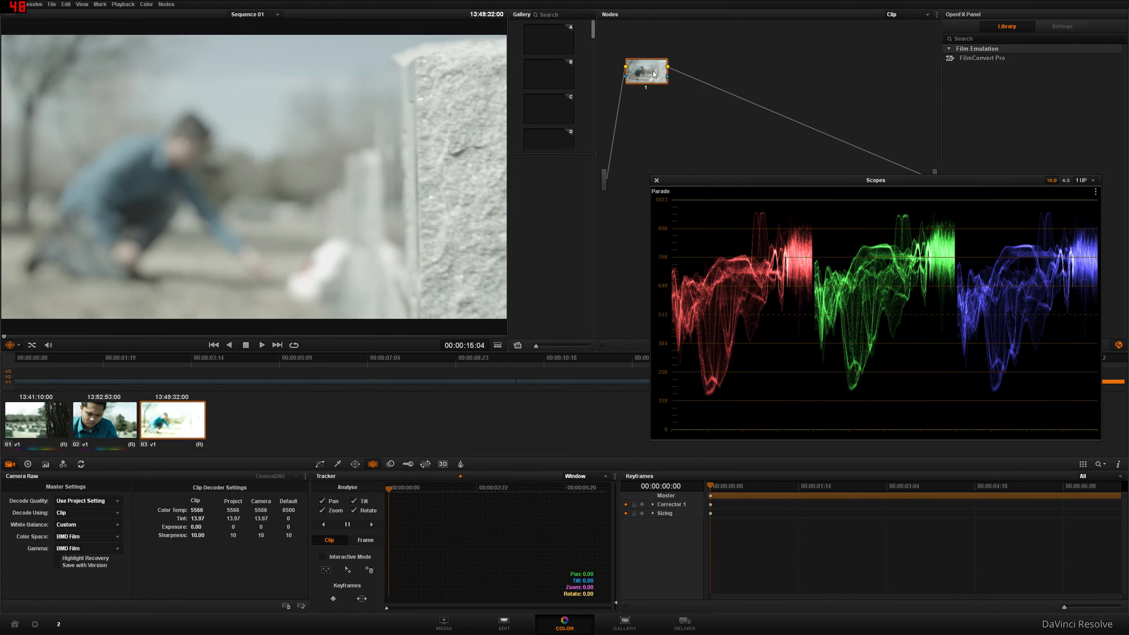
right_click(747, 70)
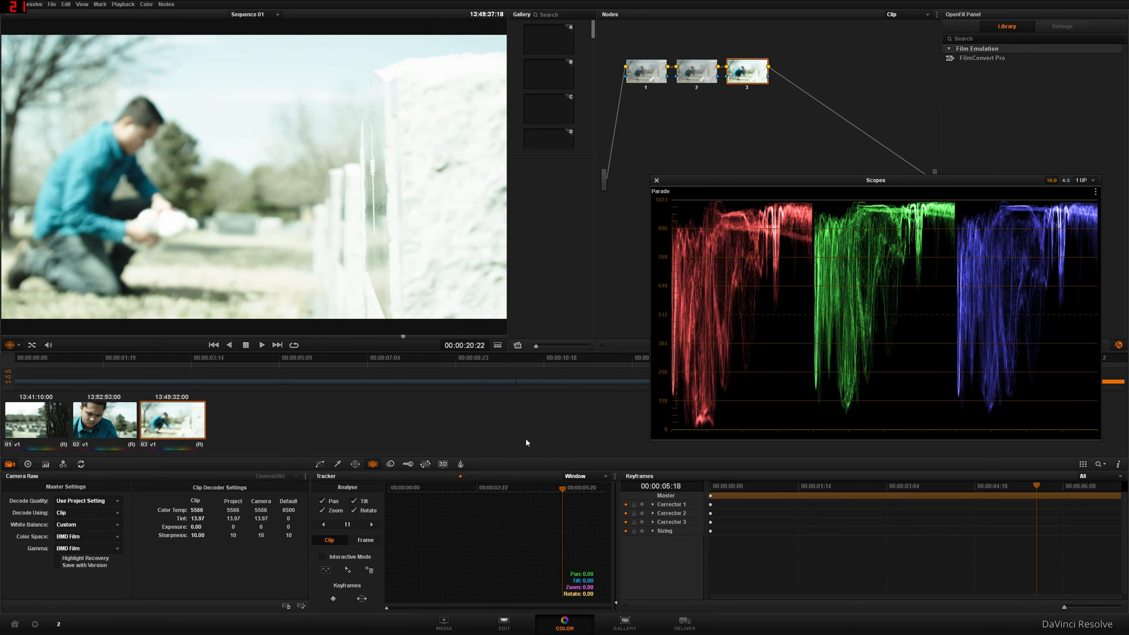
On the Deliver page, preview the second and third clips and delete the finished render job
left_click(682, 624)
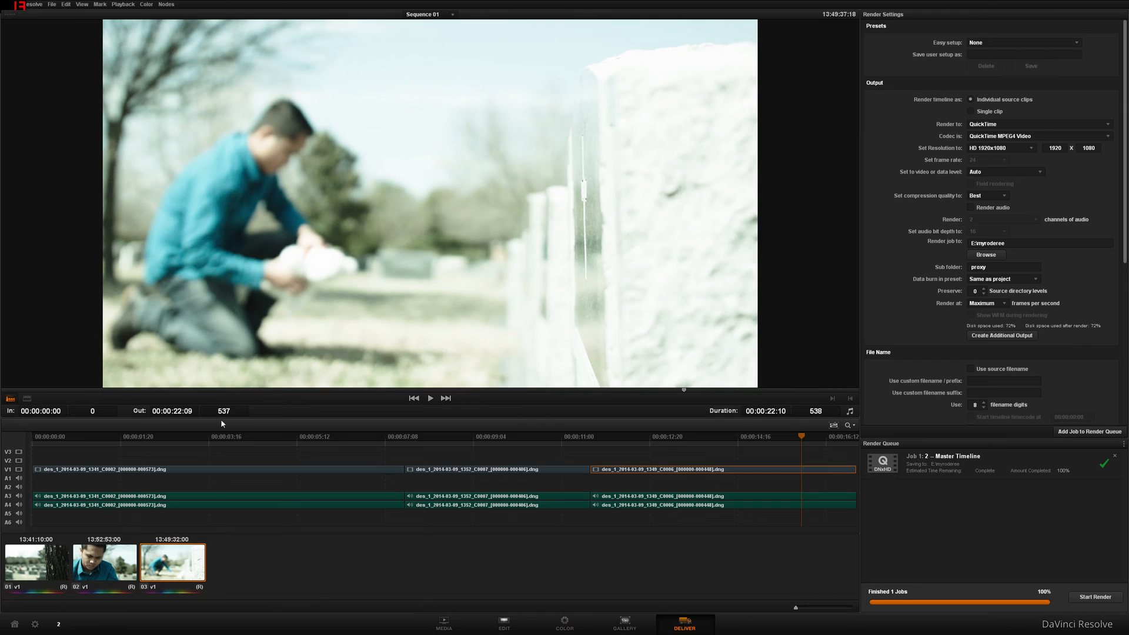
mouse_move(562, 621)
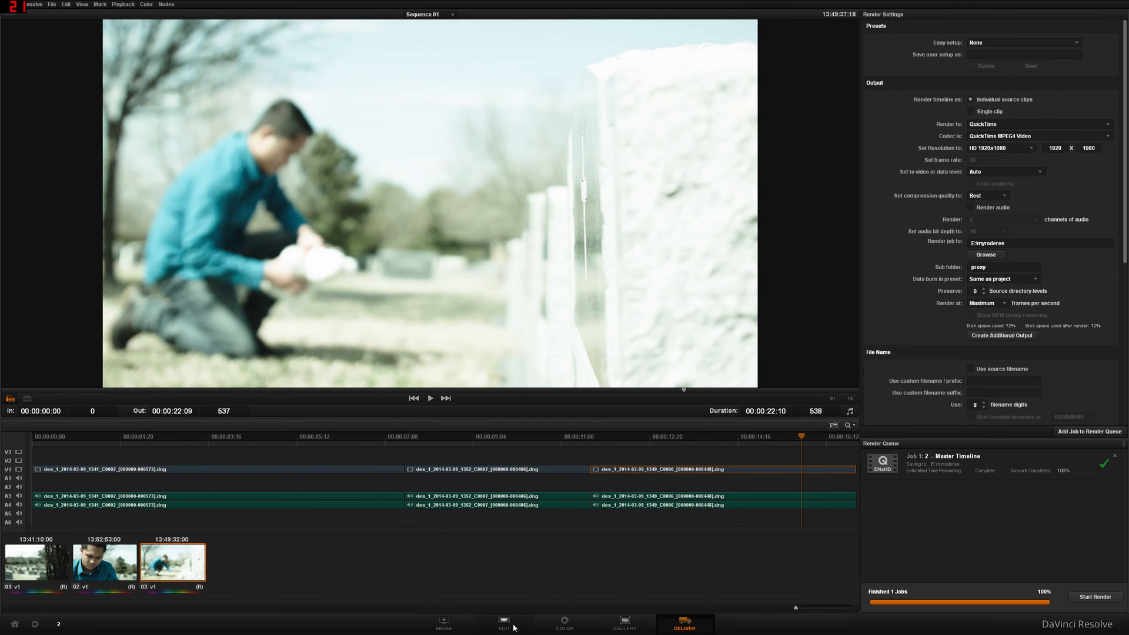
left_click(103, 561)
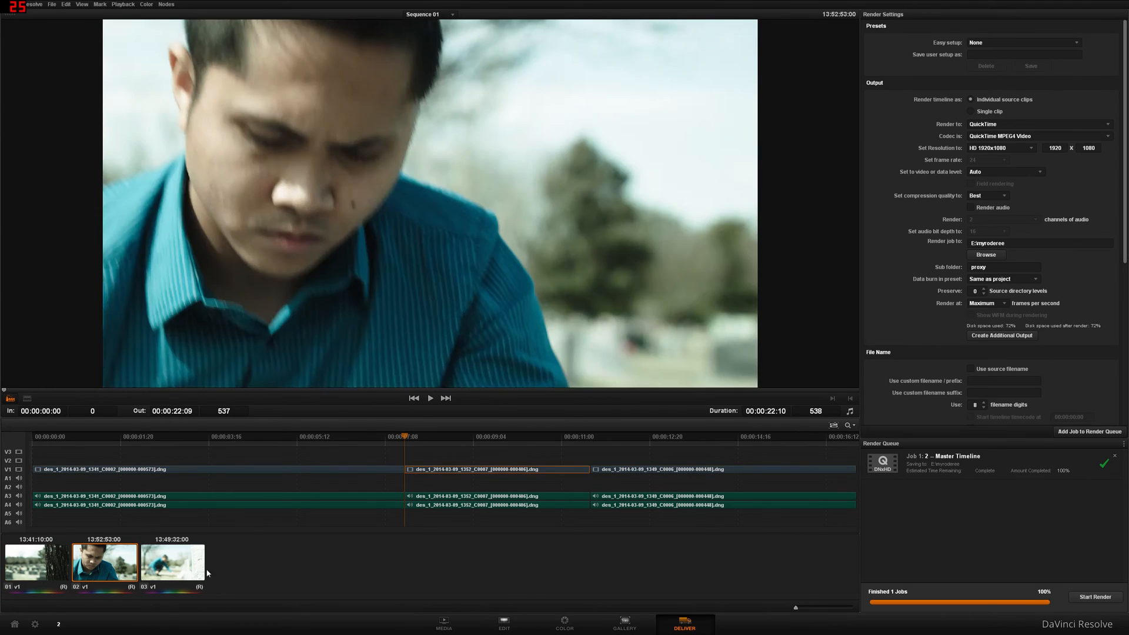
left_click(172, 562)
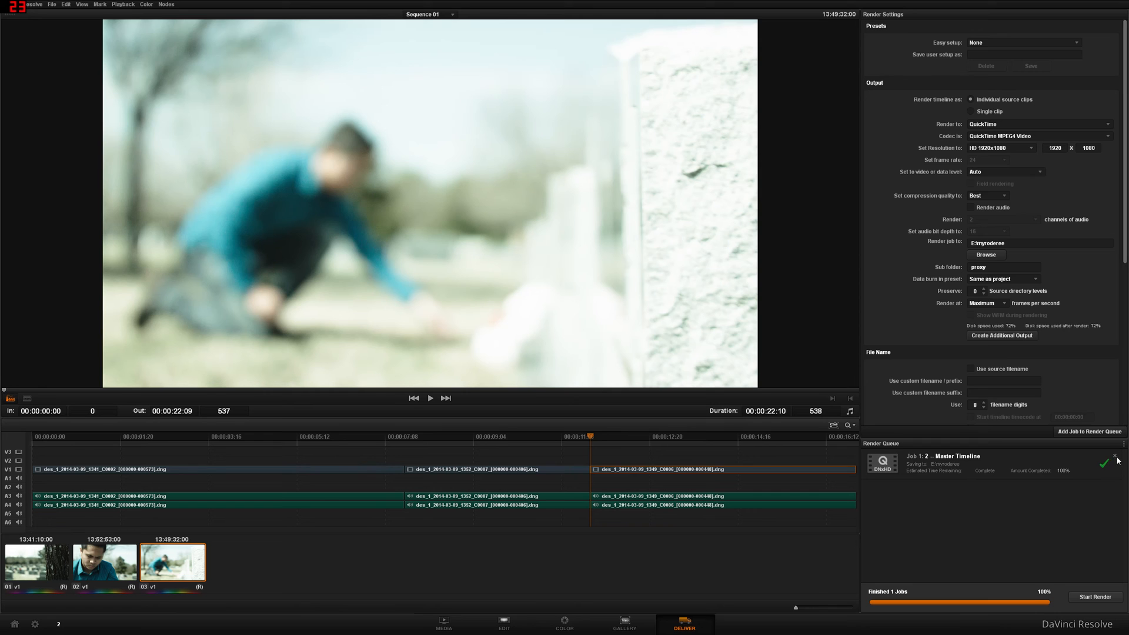
left_click(1114, 456)
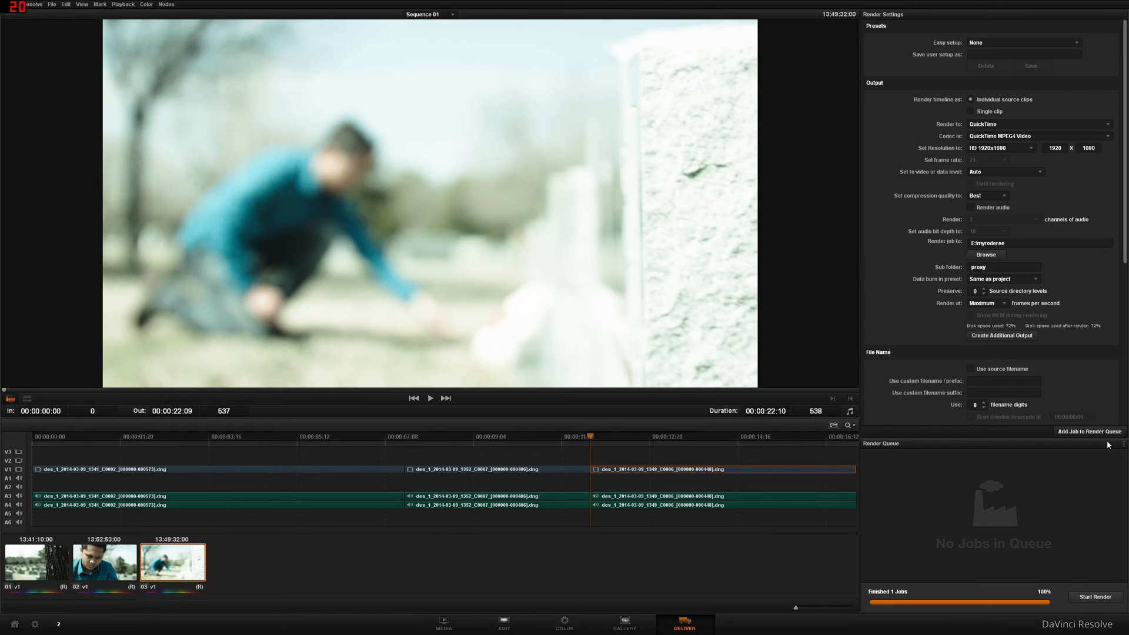
mouse_move(978, 84)
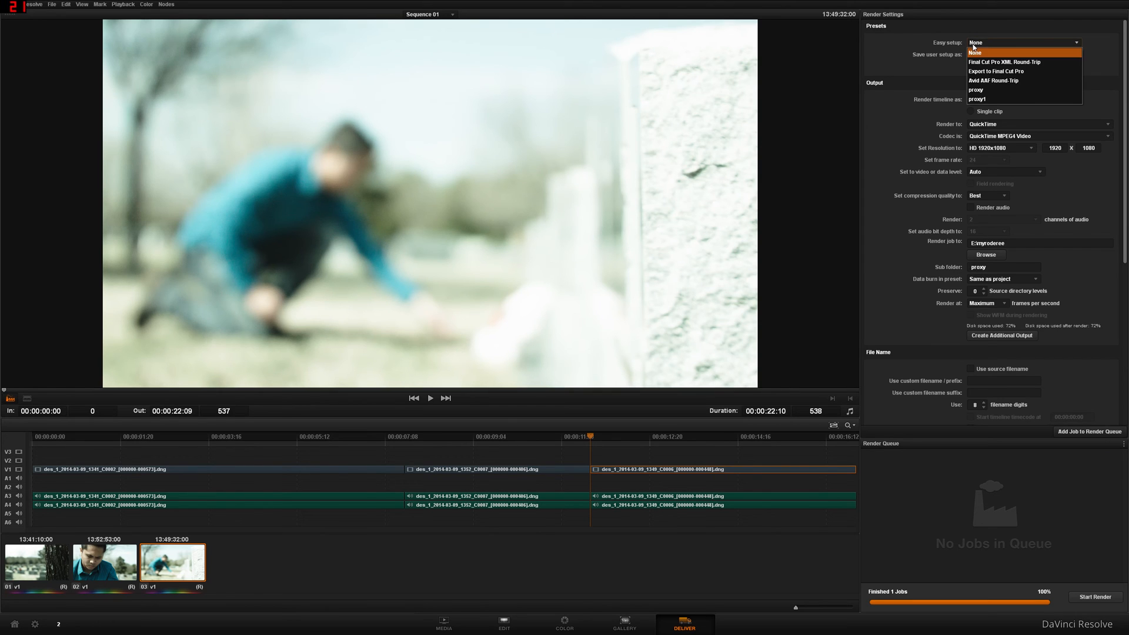
mouse_move(1016, 62)
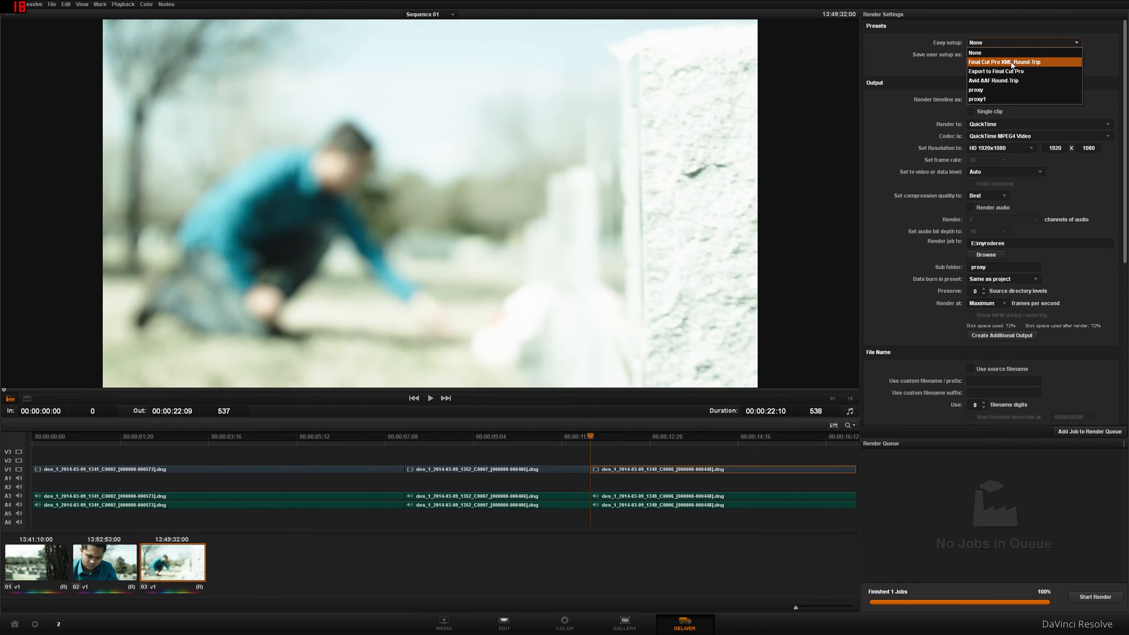
Set up a Final Cut Pro XML Round-Trip render: QuickTime RGB 10b, audio, subfolder 'graded'
left_click(1007, 62)
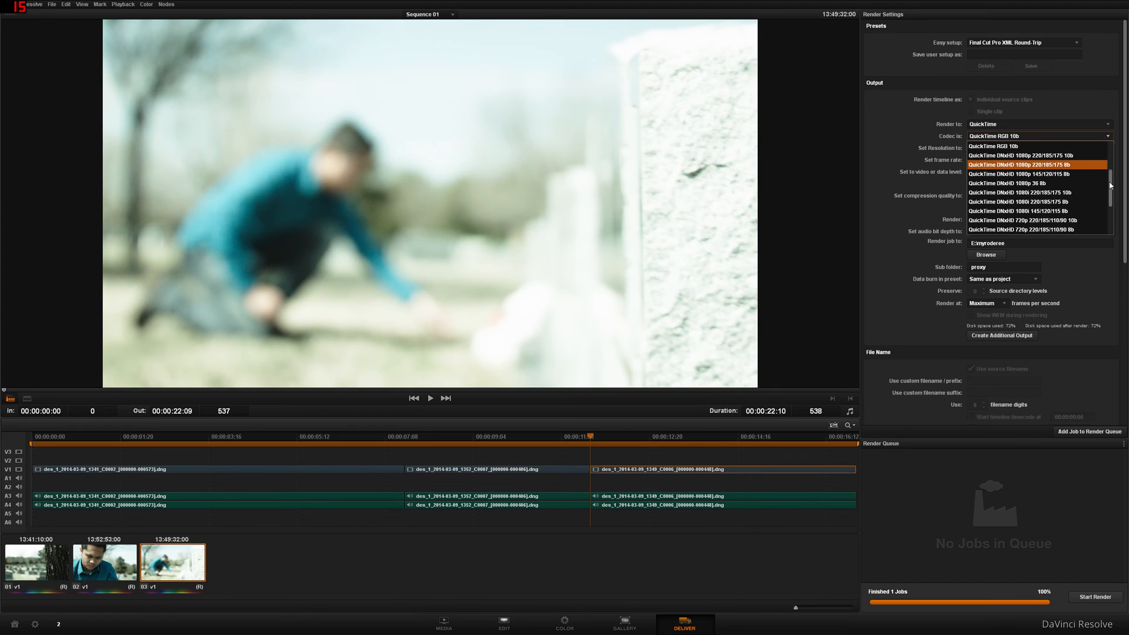
scroll("up", 3)
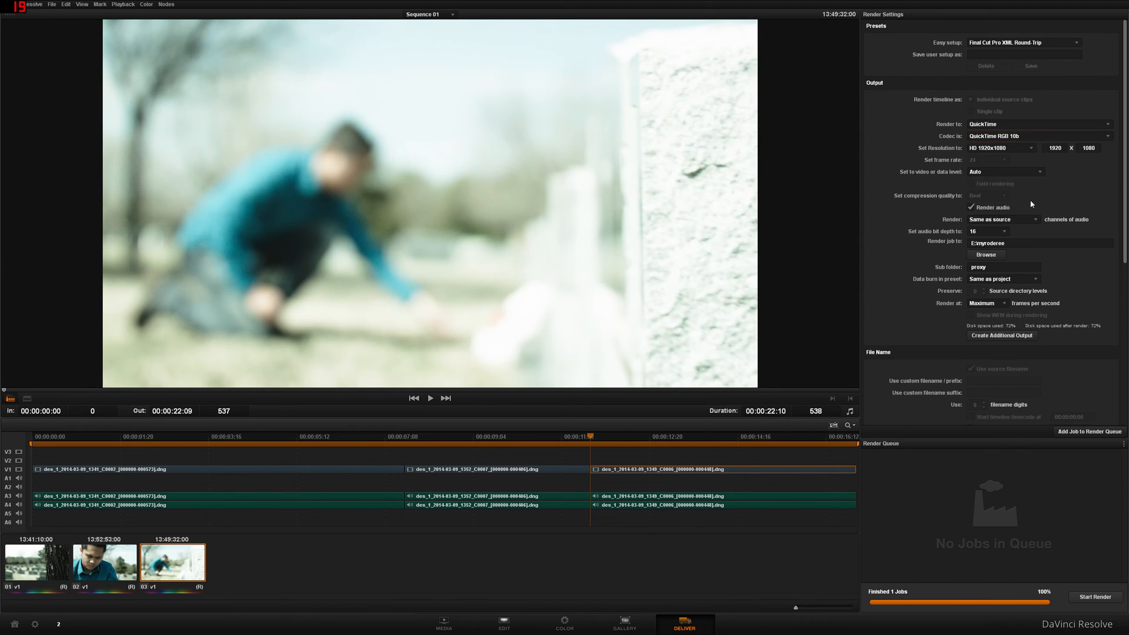
mouse_move(1005, 207)
type("c")
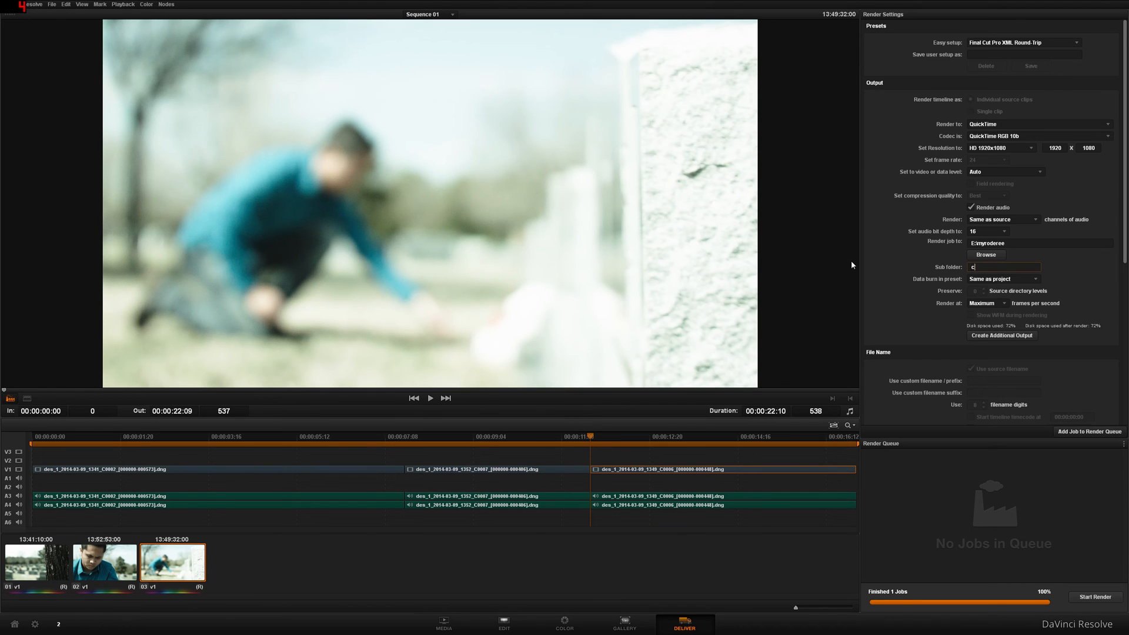
type("graded")
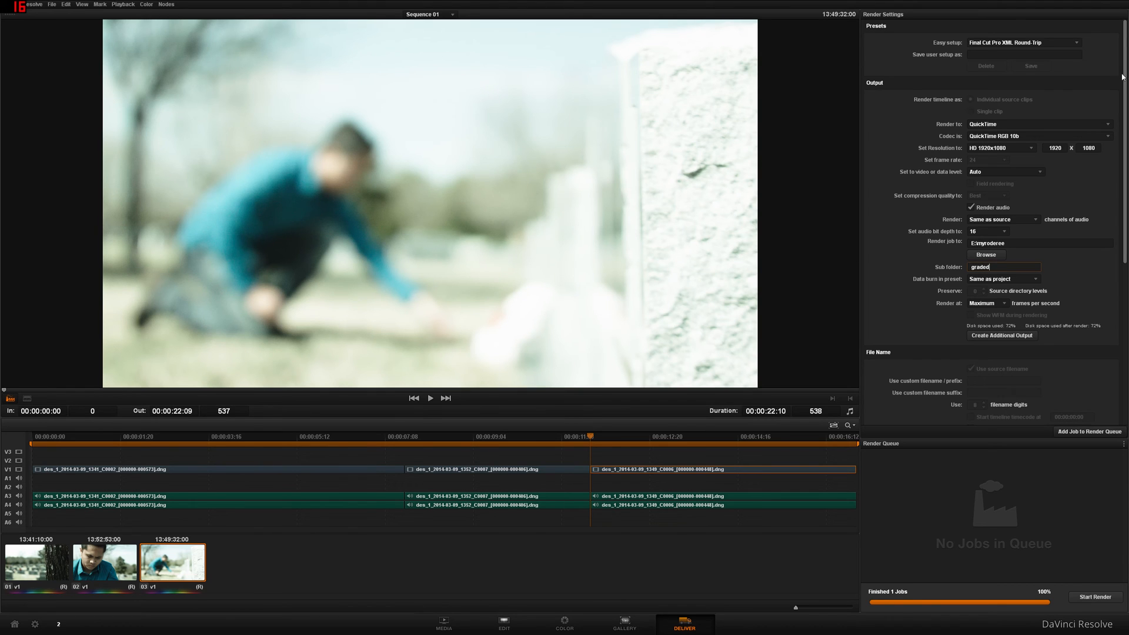
scroll("down", 3)
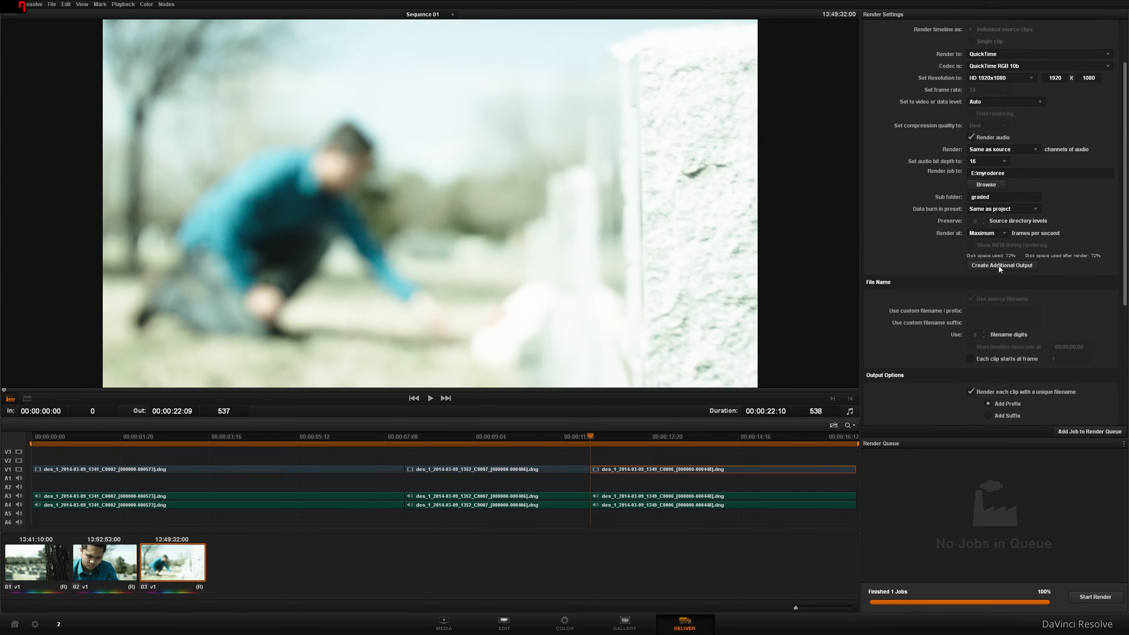
mouse_move(1125, 258)
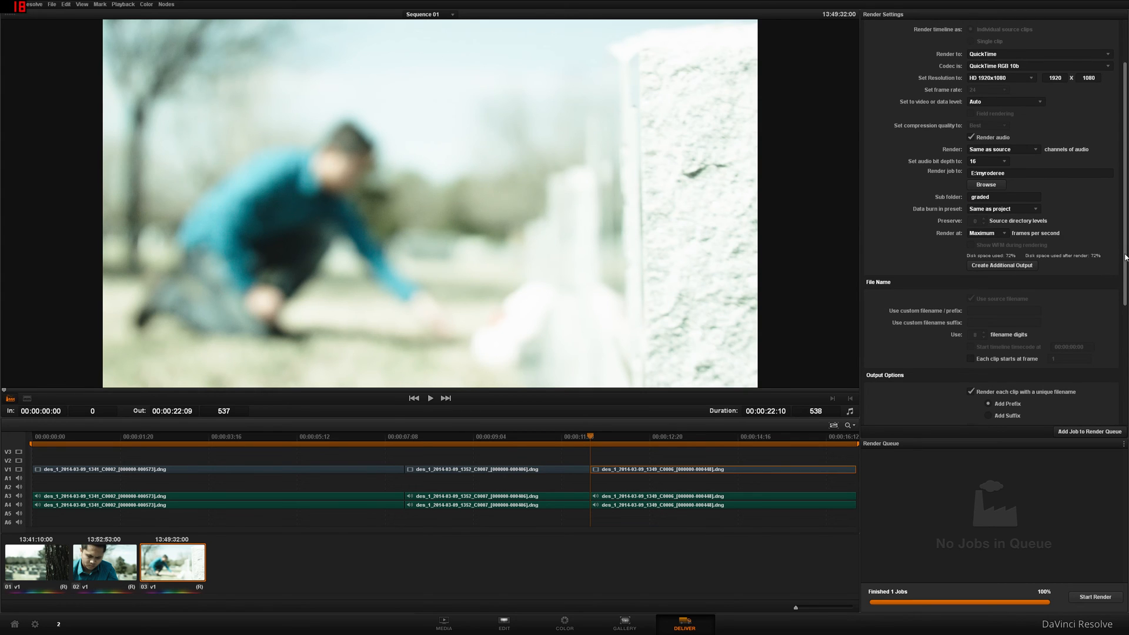
scroll("down", 3)
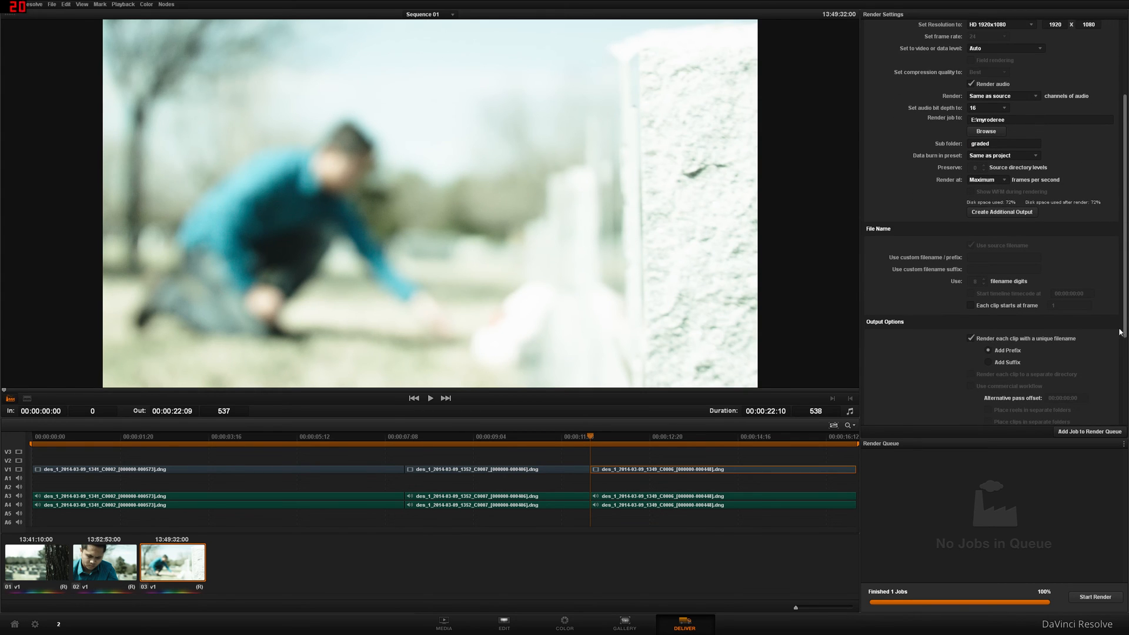
scroll("down", 3)
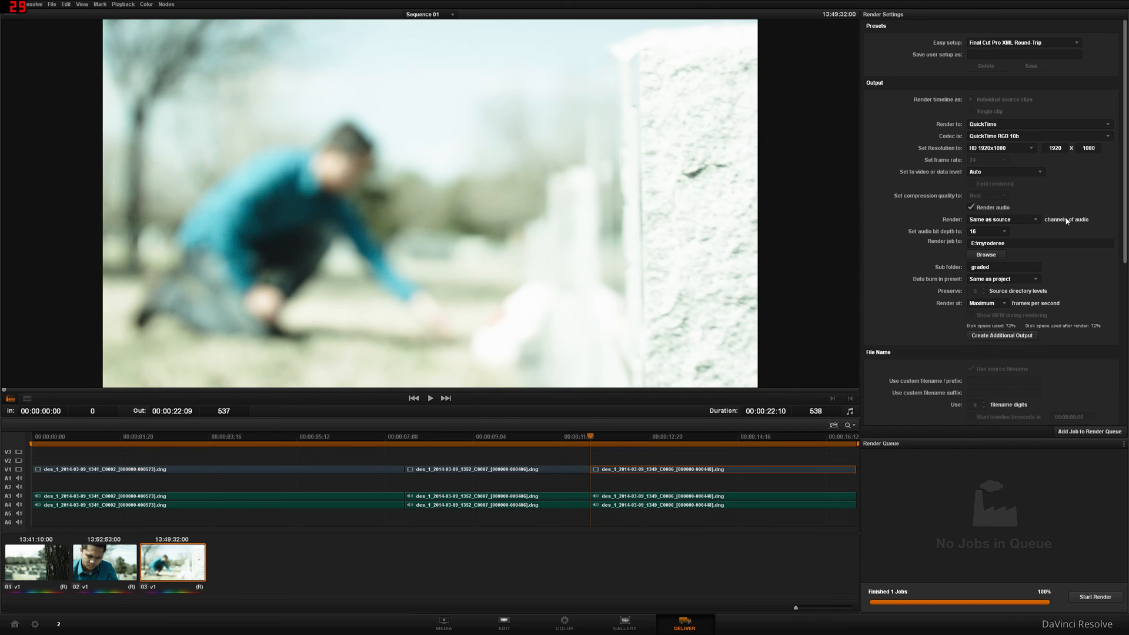
mouse_move(1108, 397)
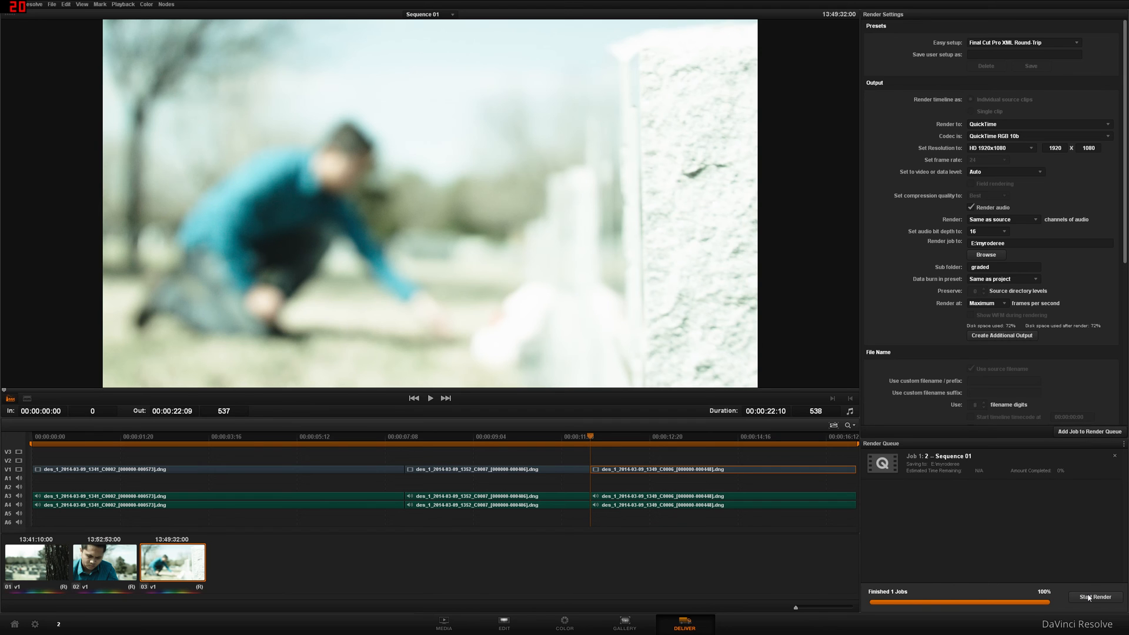
Start rendering the queued Sequence 01 job and let it reach 100%
left_click(1094, 597)
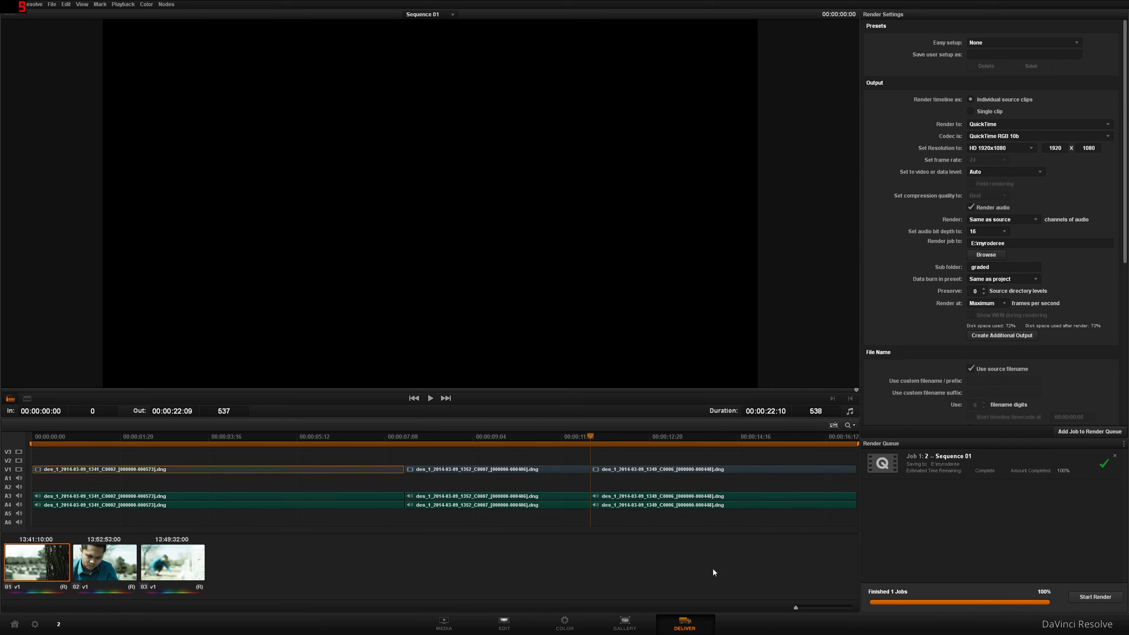
mouse_move(638, 561)
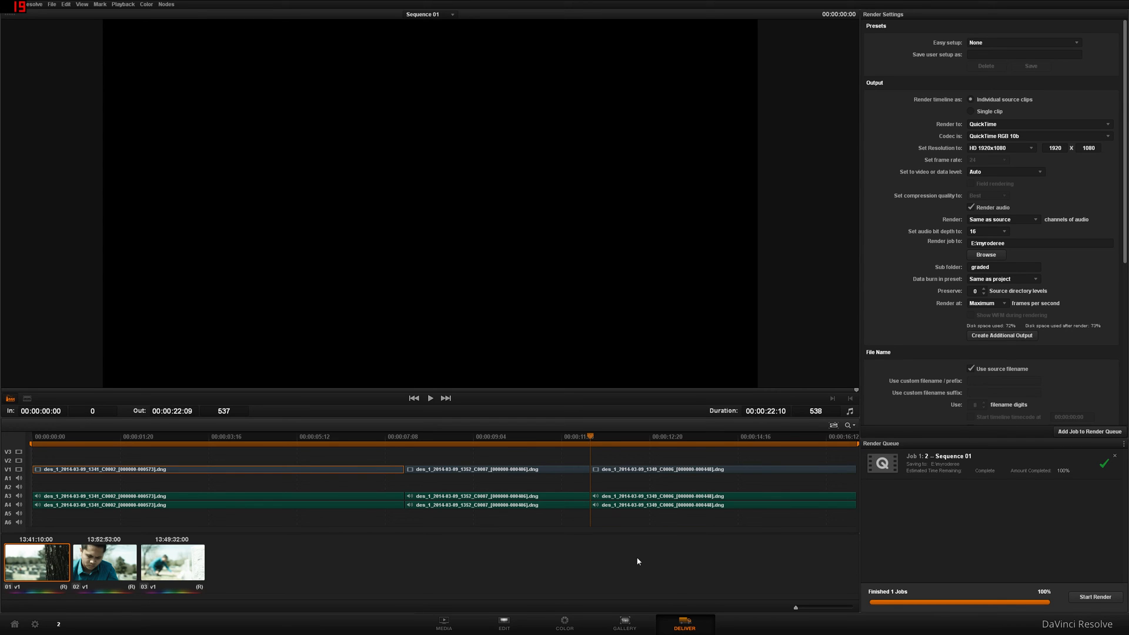
Export the timeline as an XML file into E:\myroderee\proxy
left_click(504, 623)
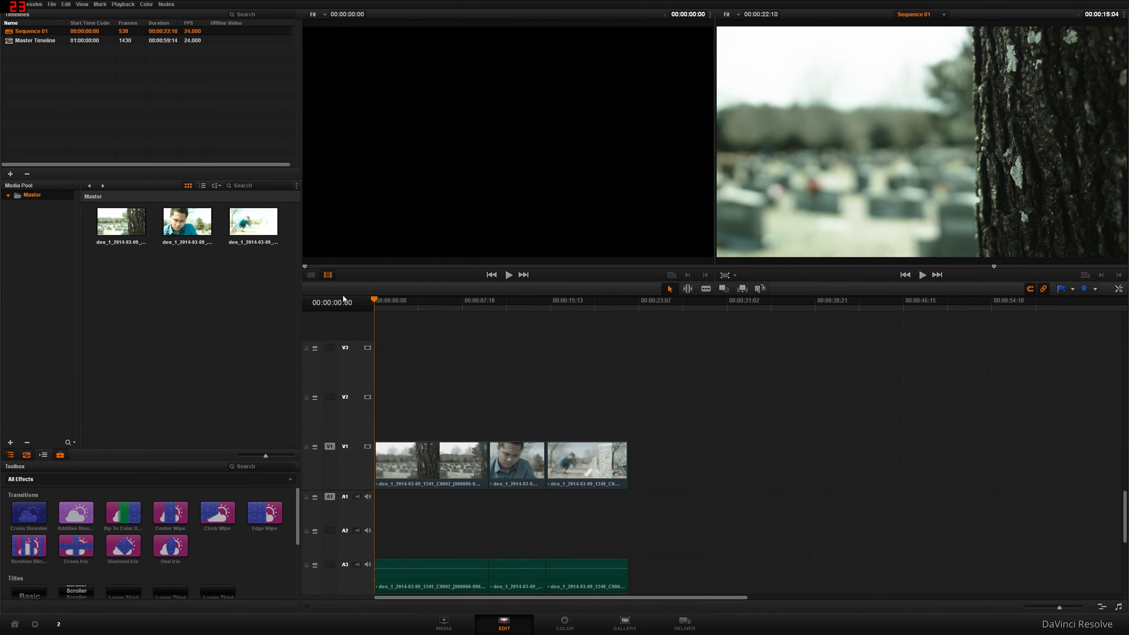
left_click(51, 4)
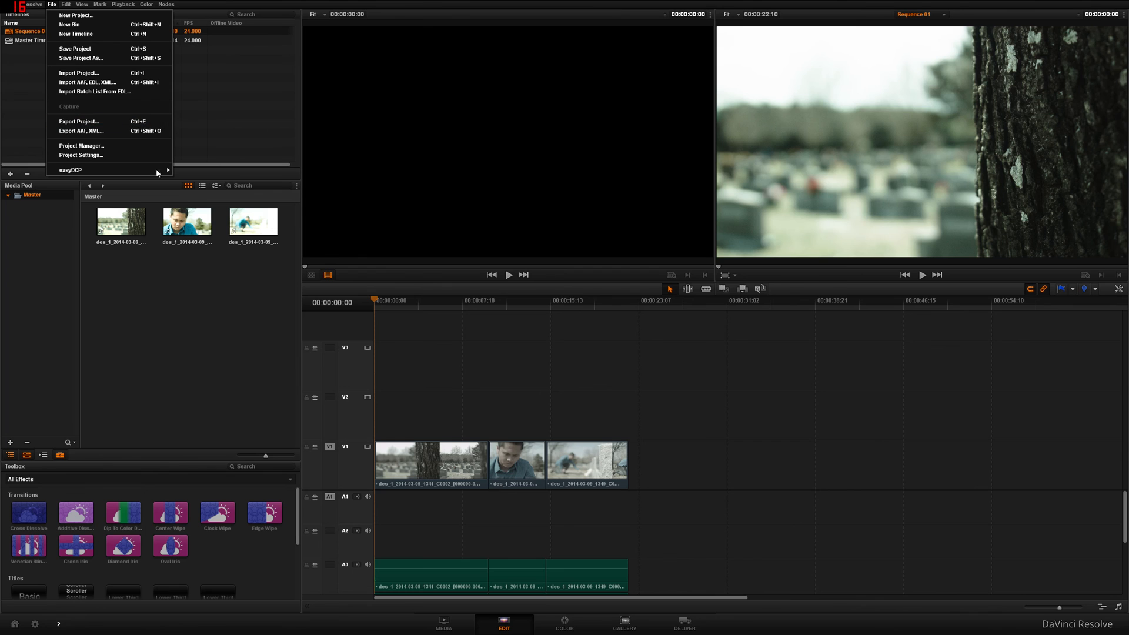
left_click(81, 131)
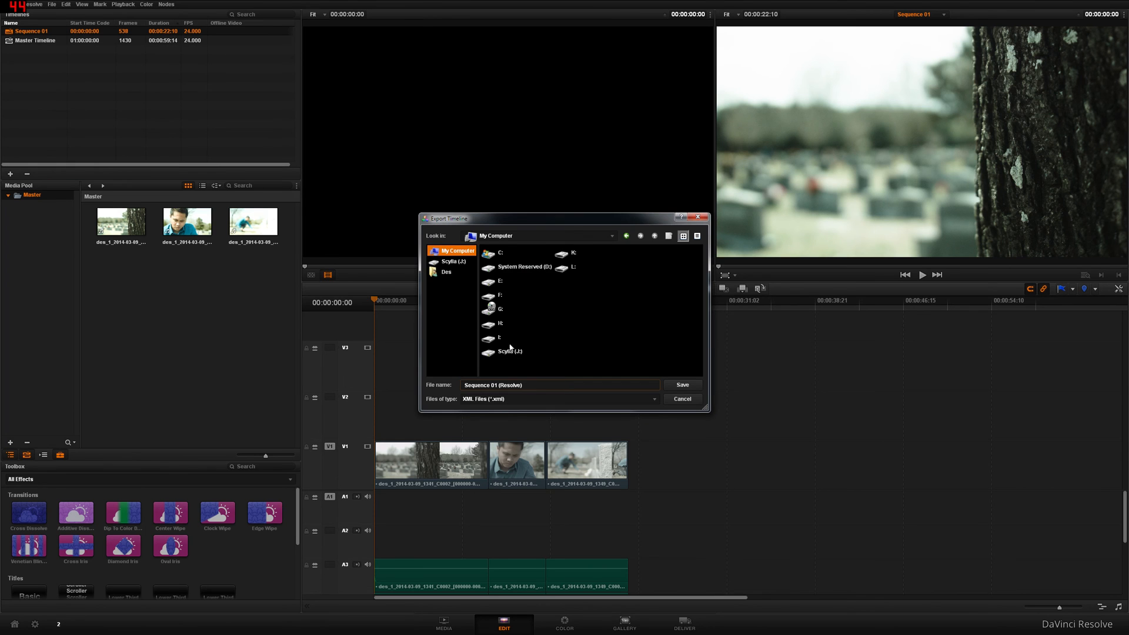
mouse_move(524, 279)
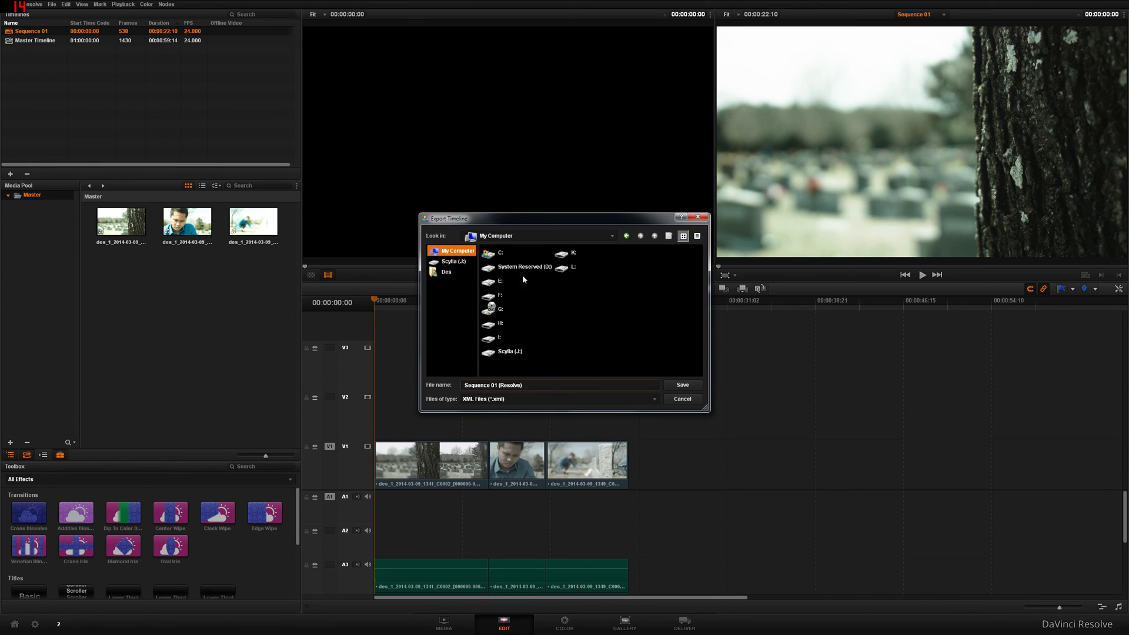
double_click(497, 280)
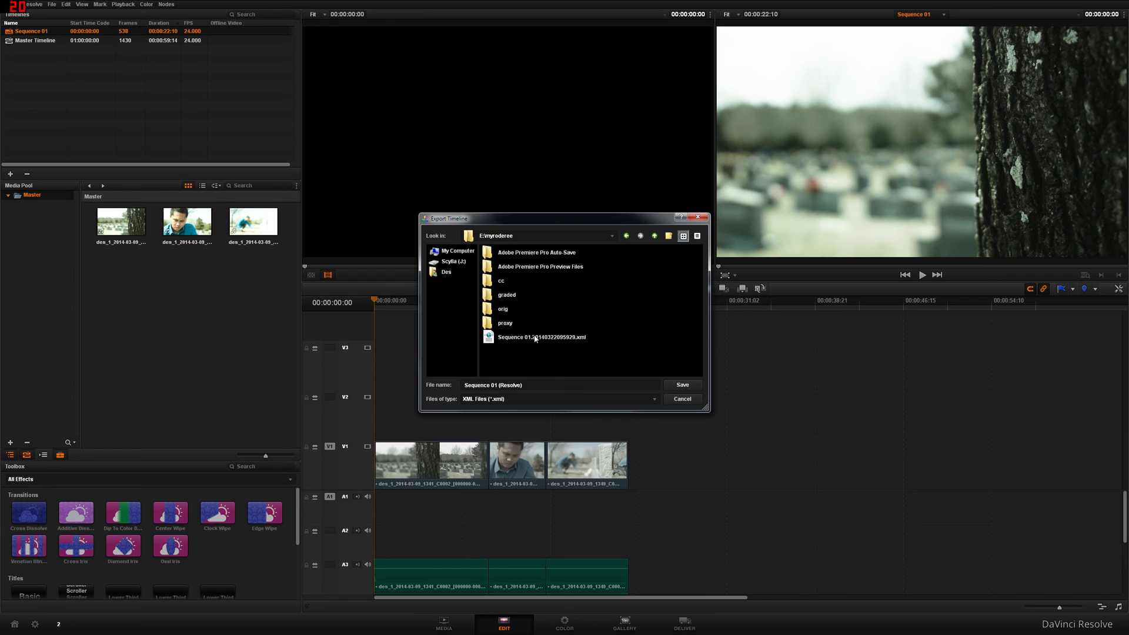
double_click(504, 322)
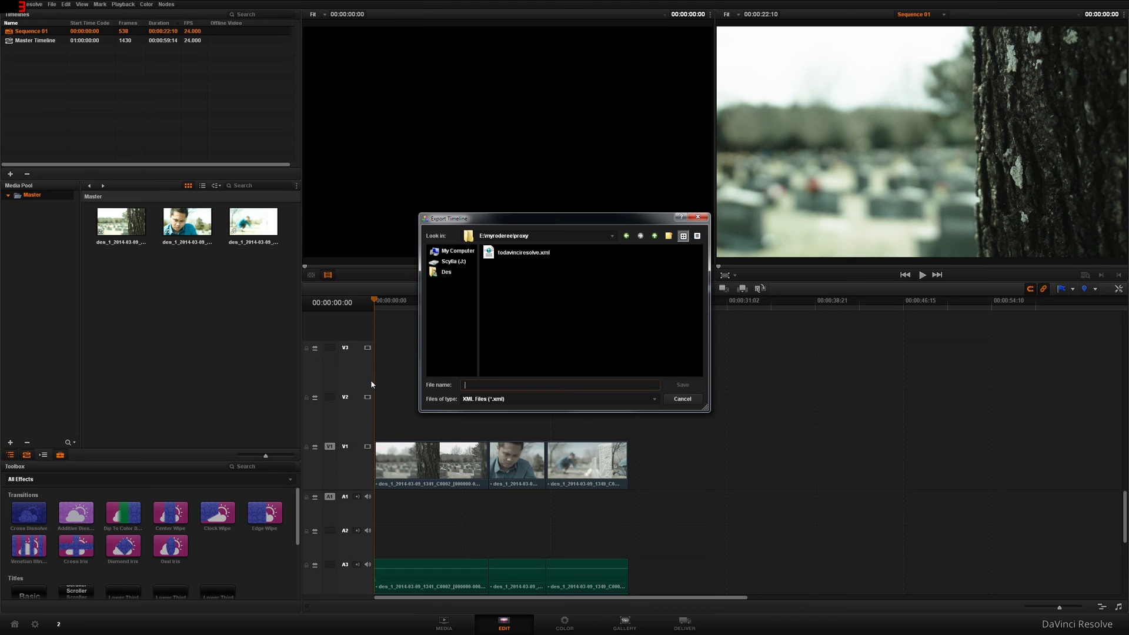
left_click(680, 399)
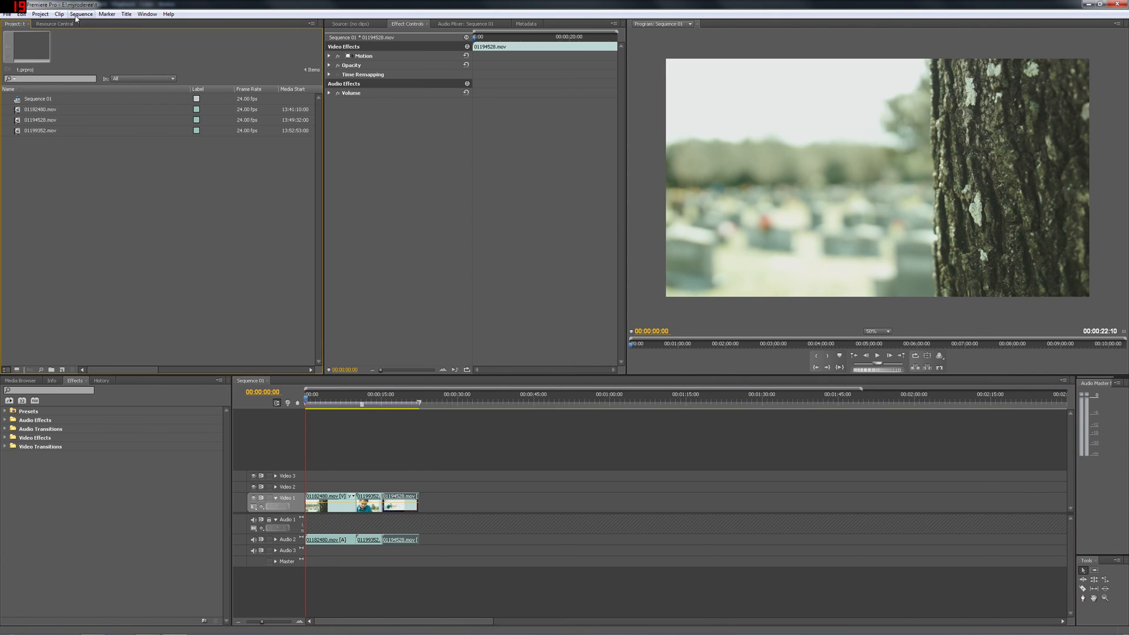
Import the topremiere XML from the proxy folder and open Sequence 01 (Resolve)
left_click(7, 13)
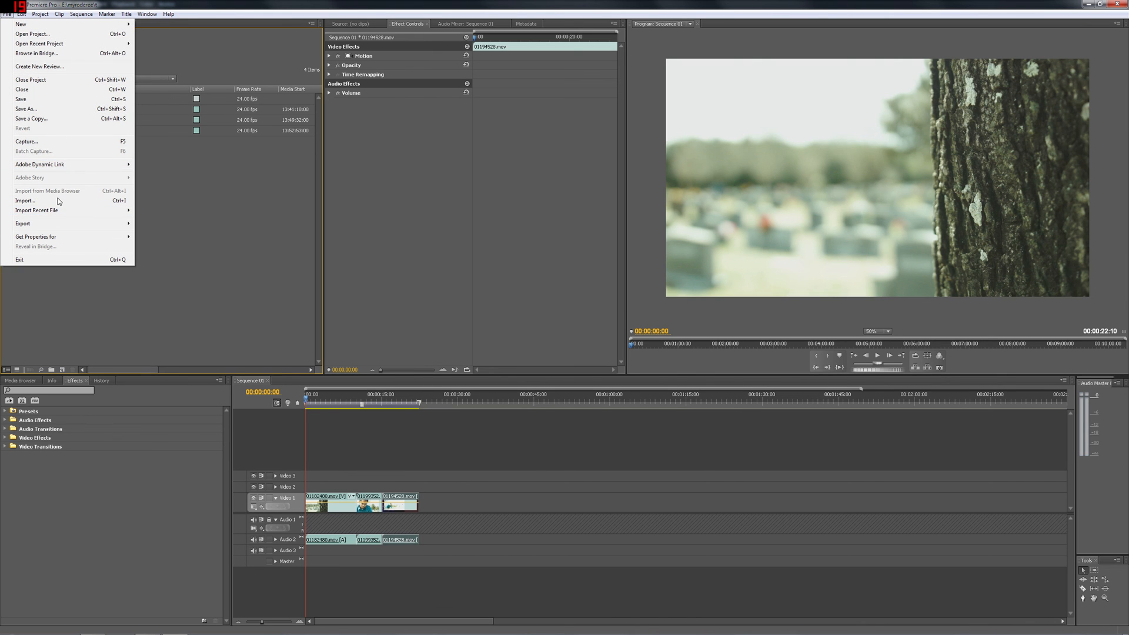
left_click(24, 200)
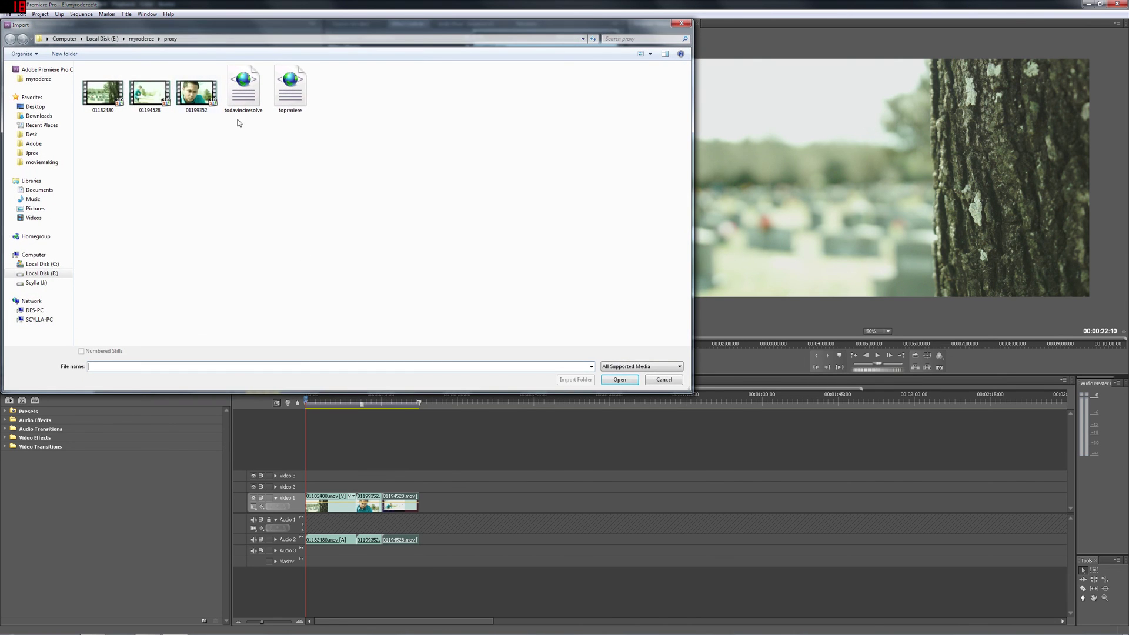
left_click(618, 379)
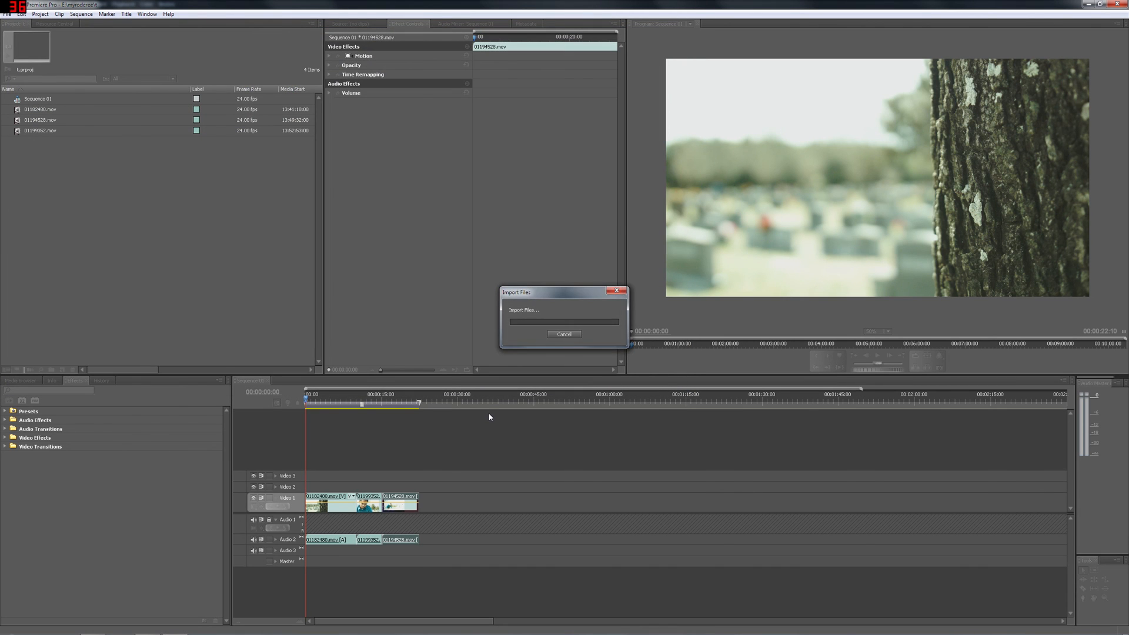
left_click(565, 334)
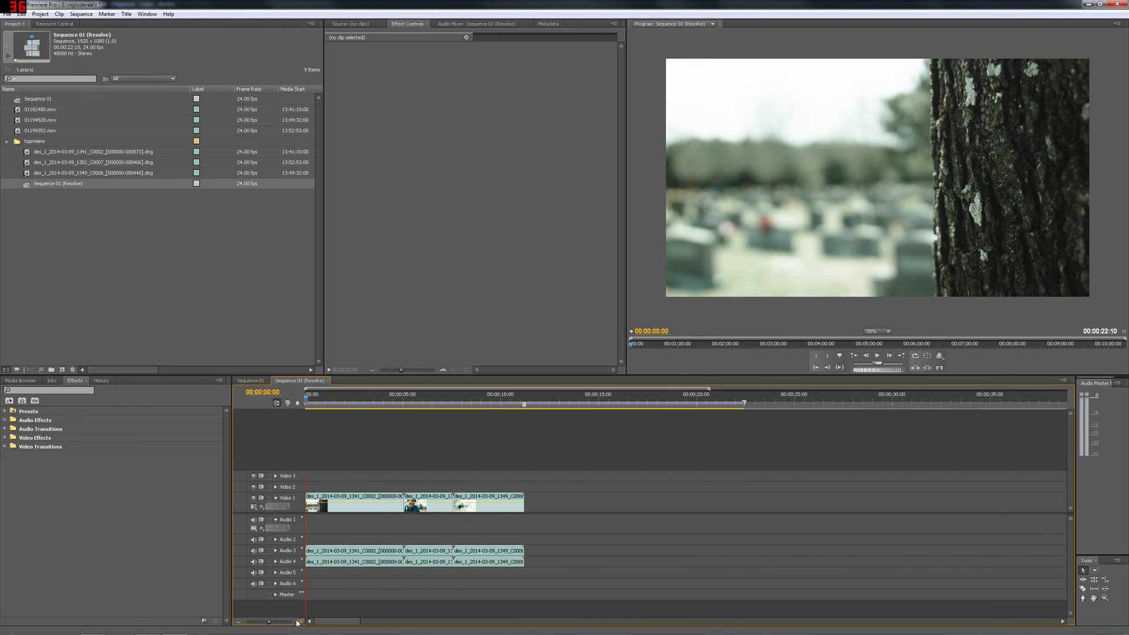
Scrub through the graded clips in the Sequence 01 (Resolve) timeline
left_click(424, 403)
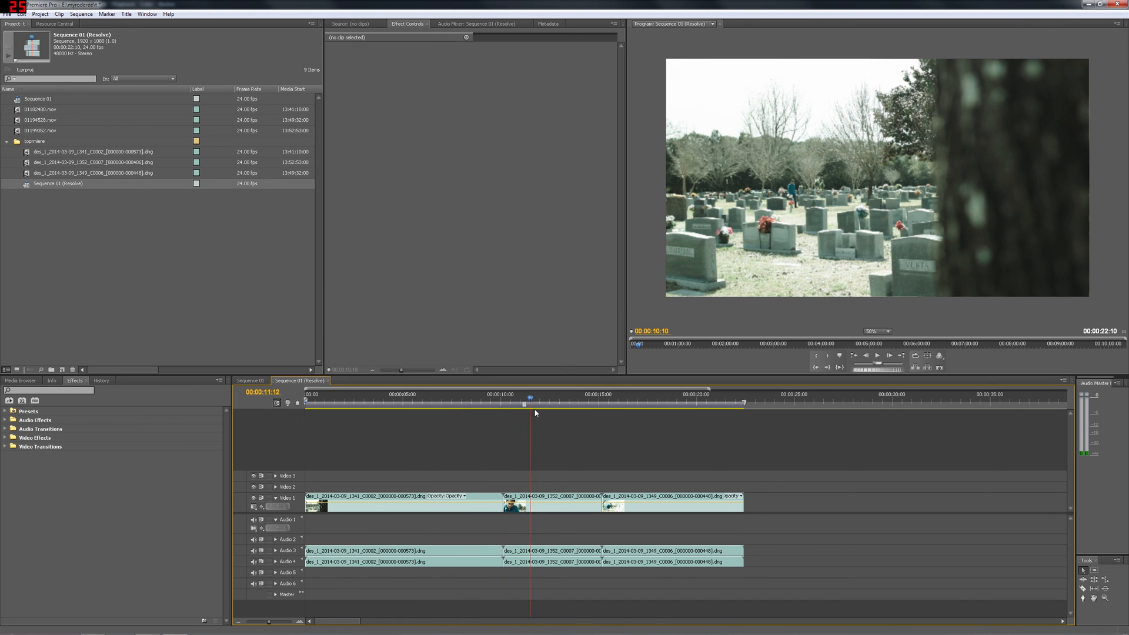
left_click(600, 402)
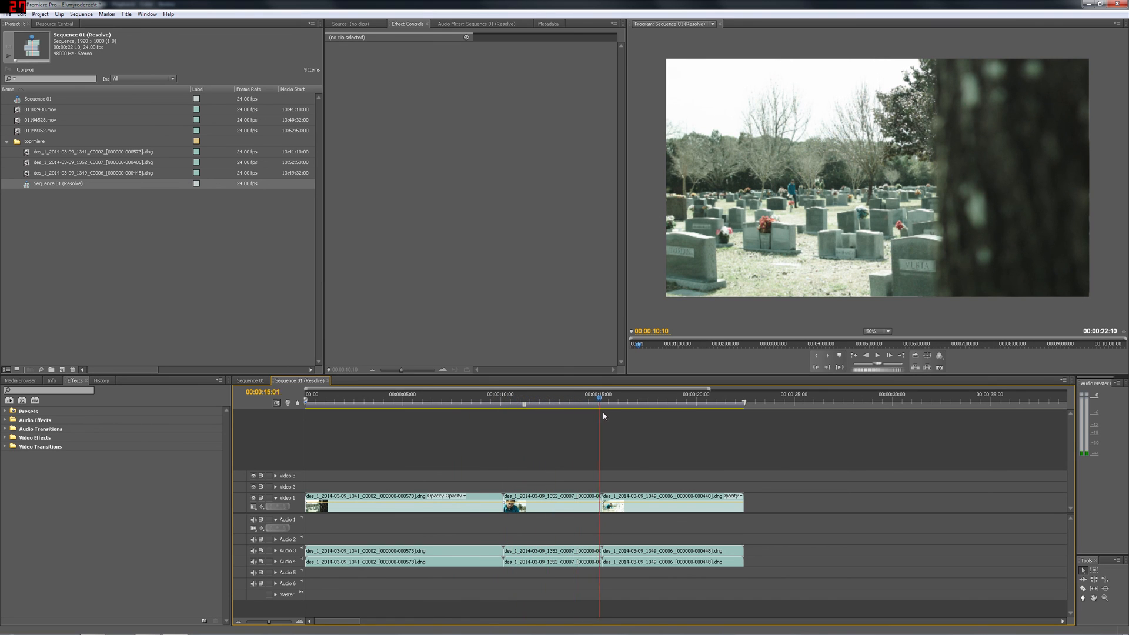
left_click(574, 394)
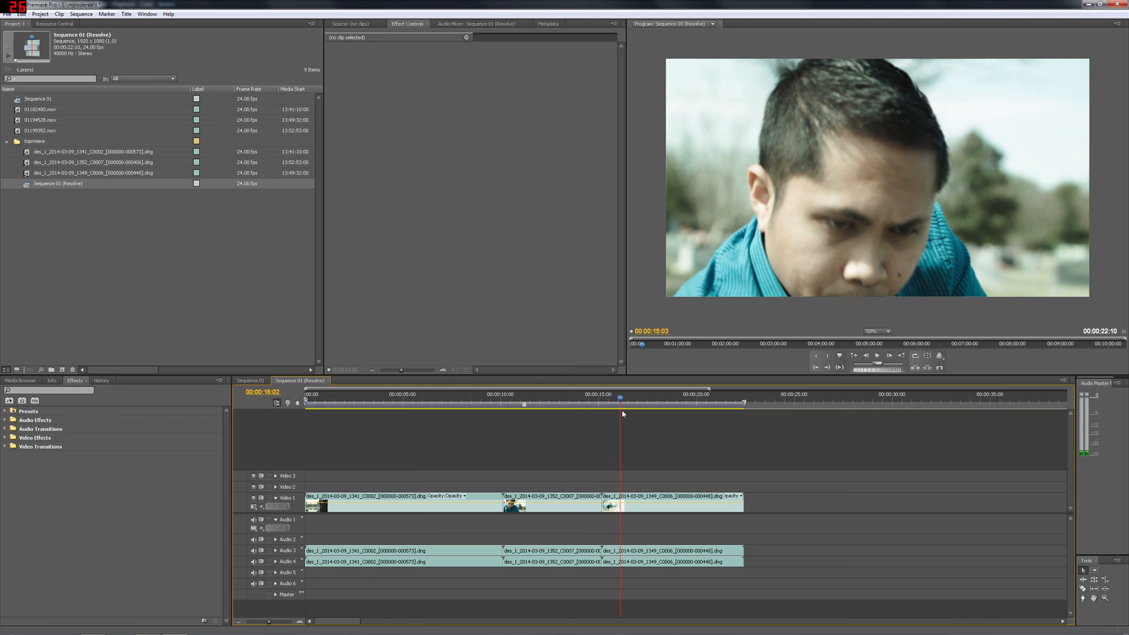
left_click(649, 401)
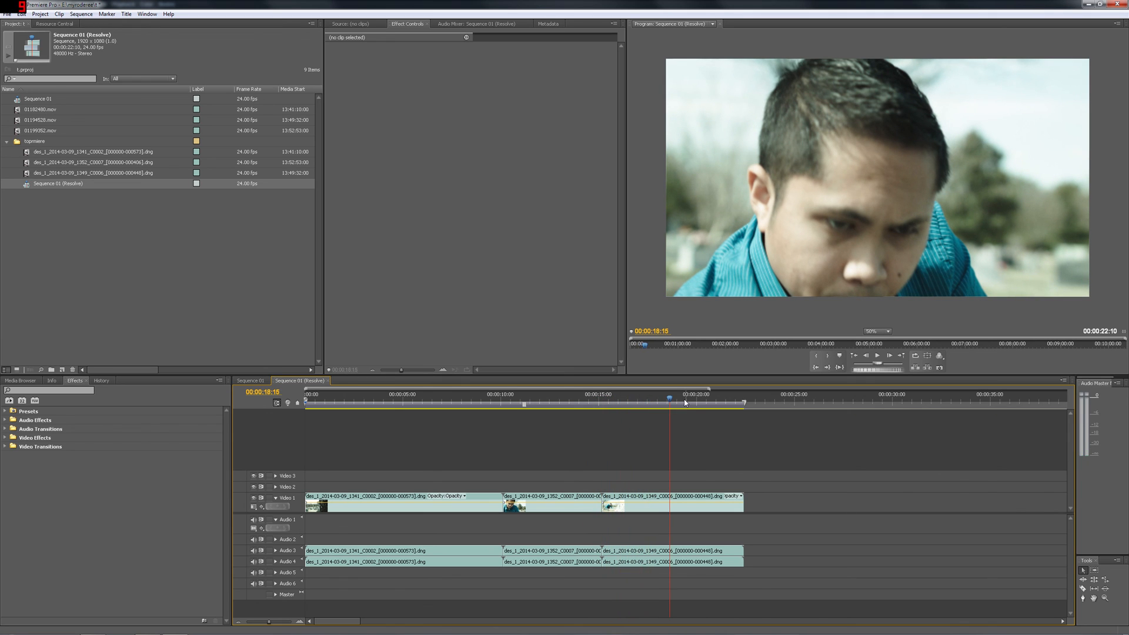
left_click(470, 396)
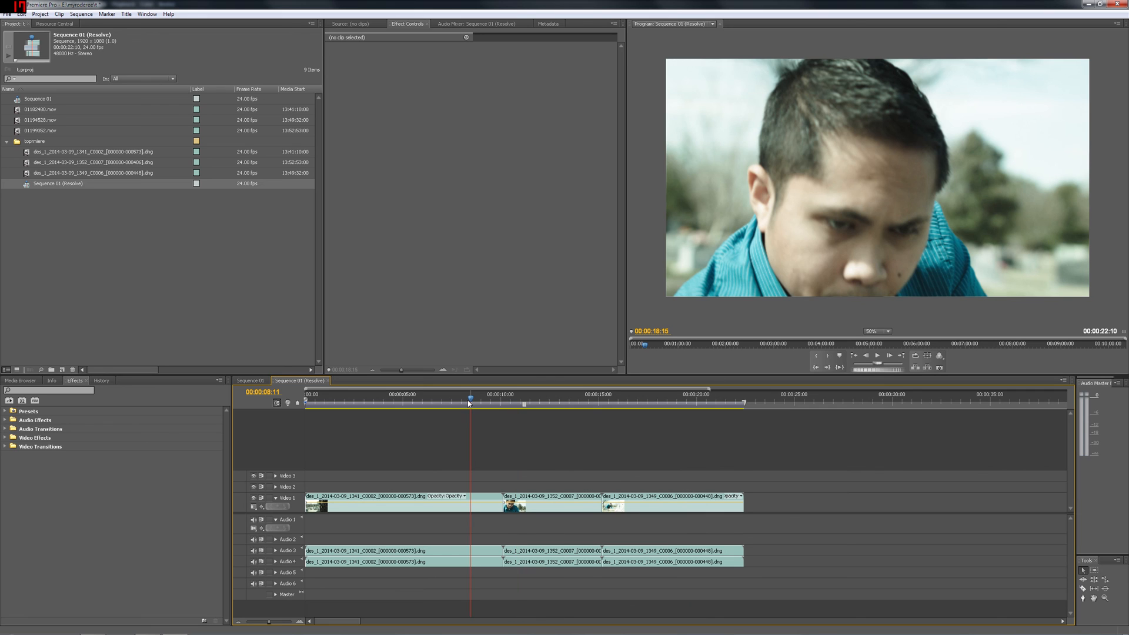
left_click(461, 398)
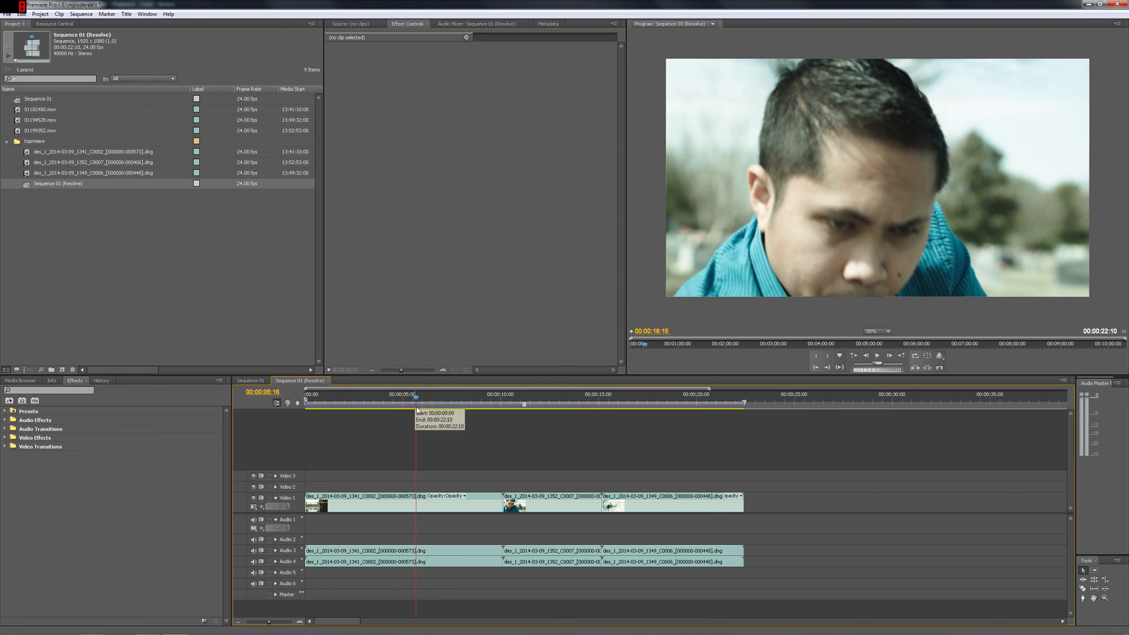
left_click(351, 400)
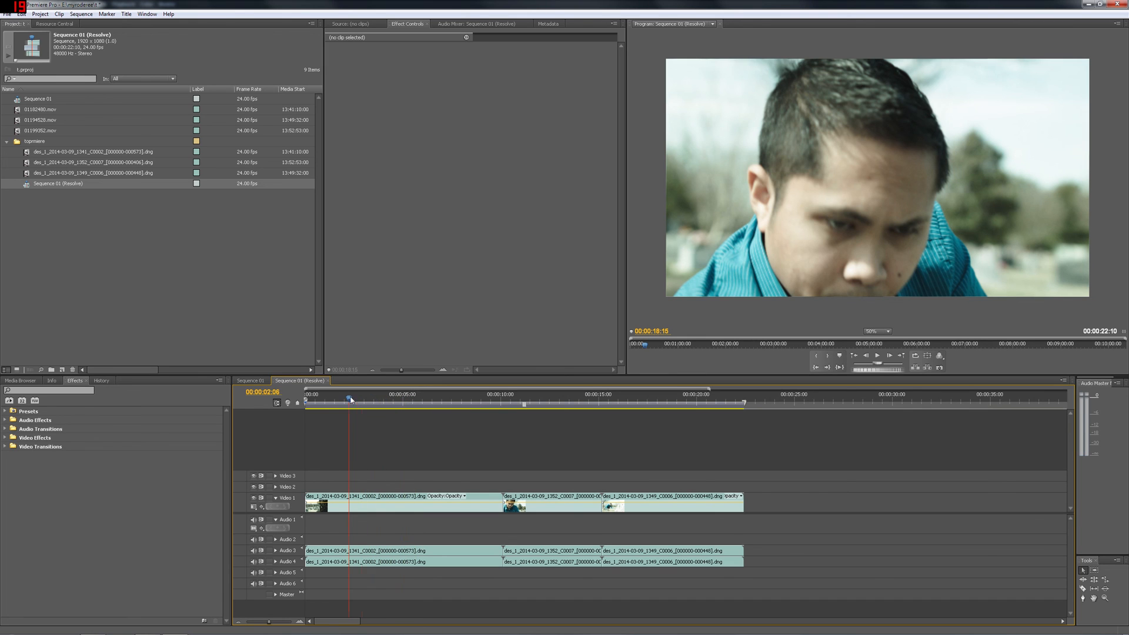
Compare the first graded clip against the original Sequence 01 by switching tabs
left_click(386, 394)
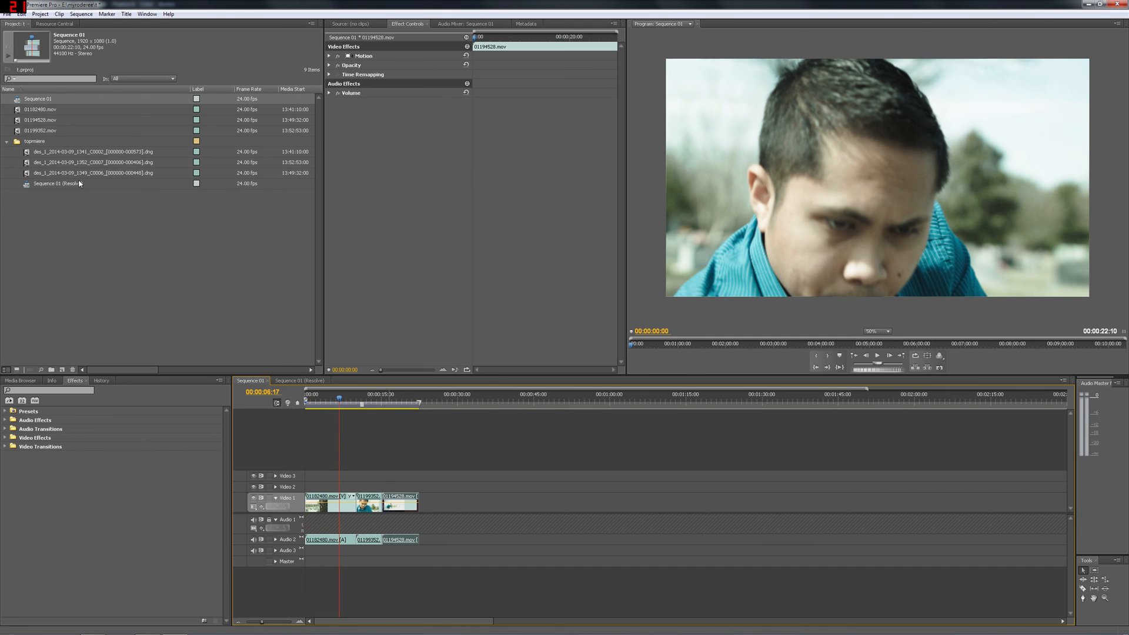
left_click(298, 381)
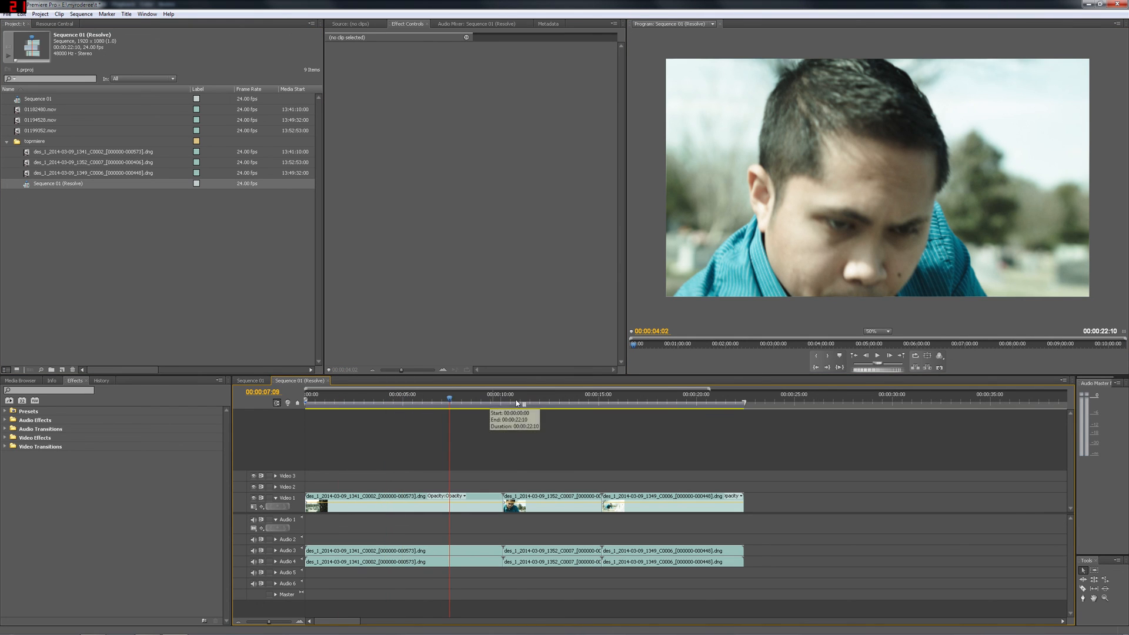
left_click(379, 394)
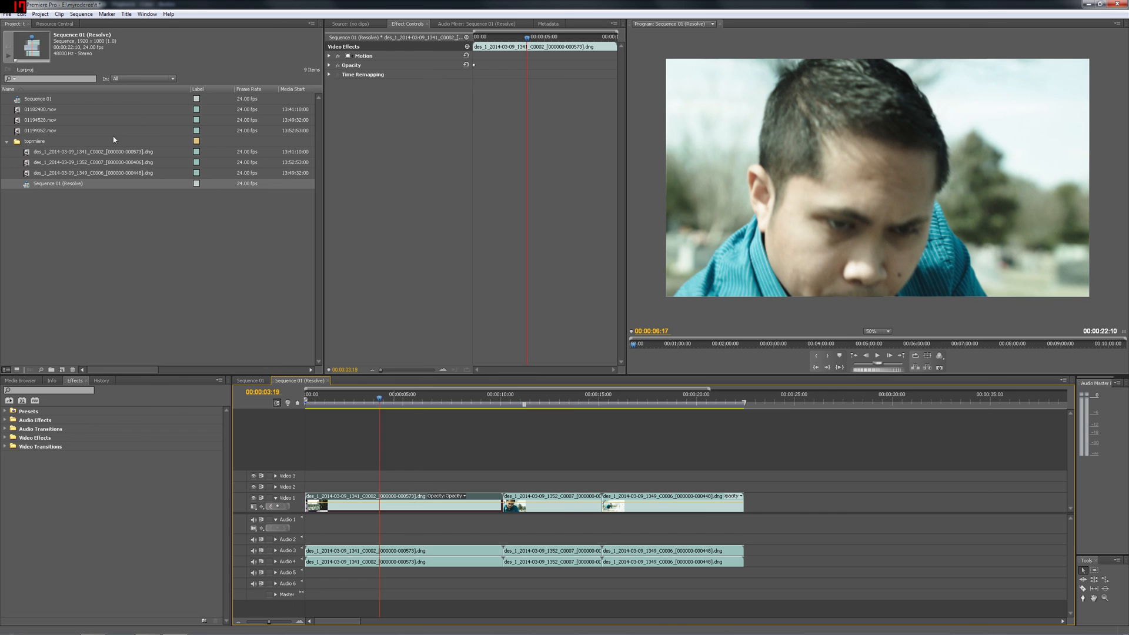
left_click(250, 380)
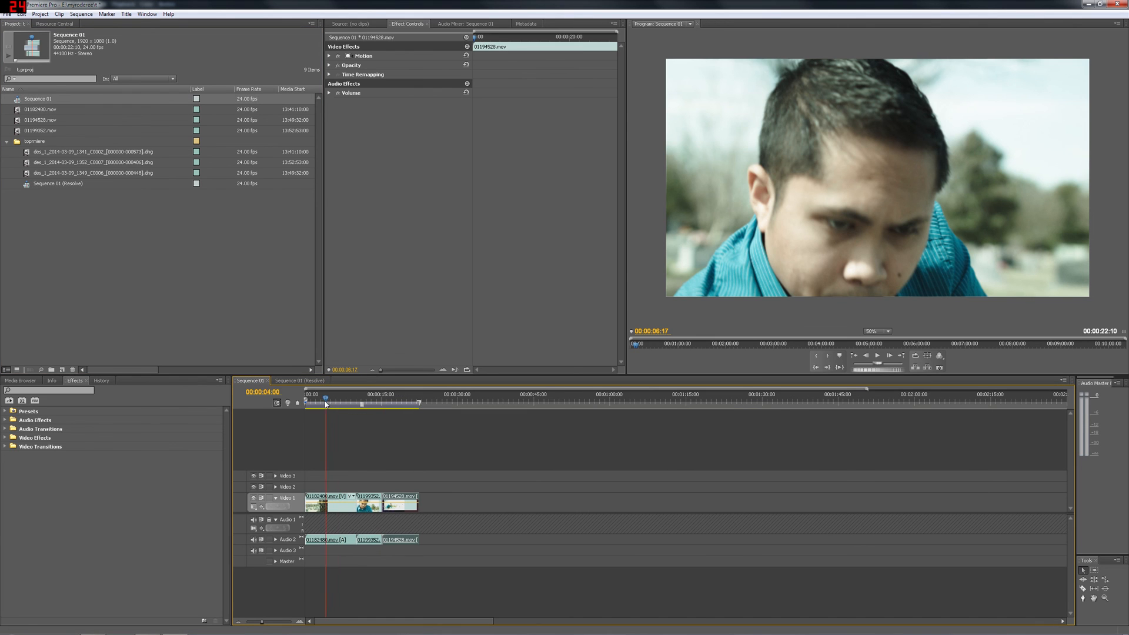
left_click(340, 401)
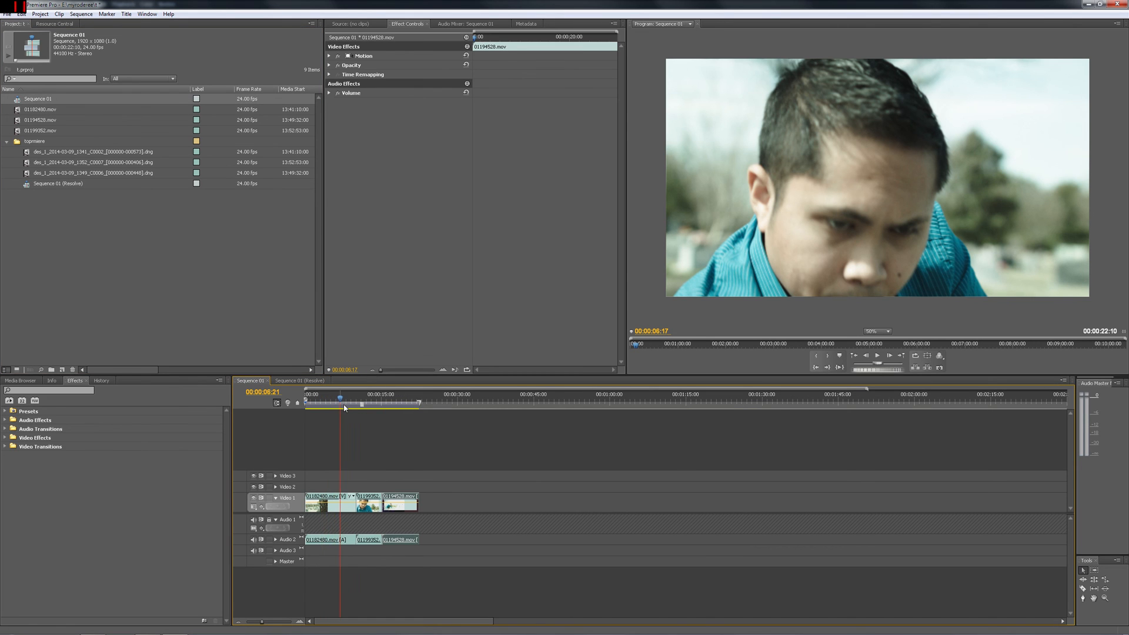